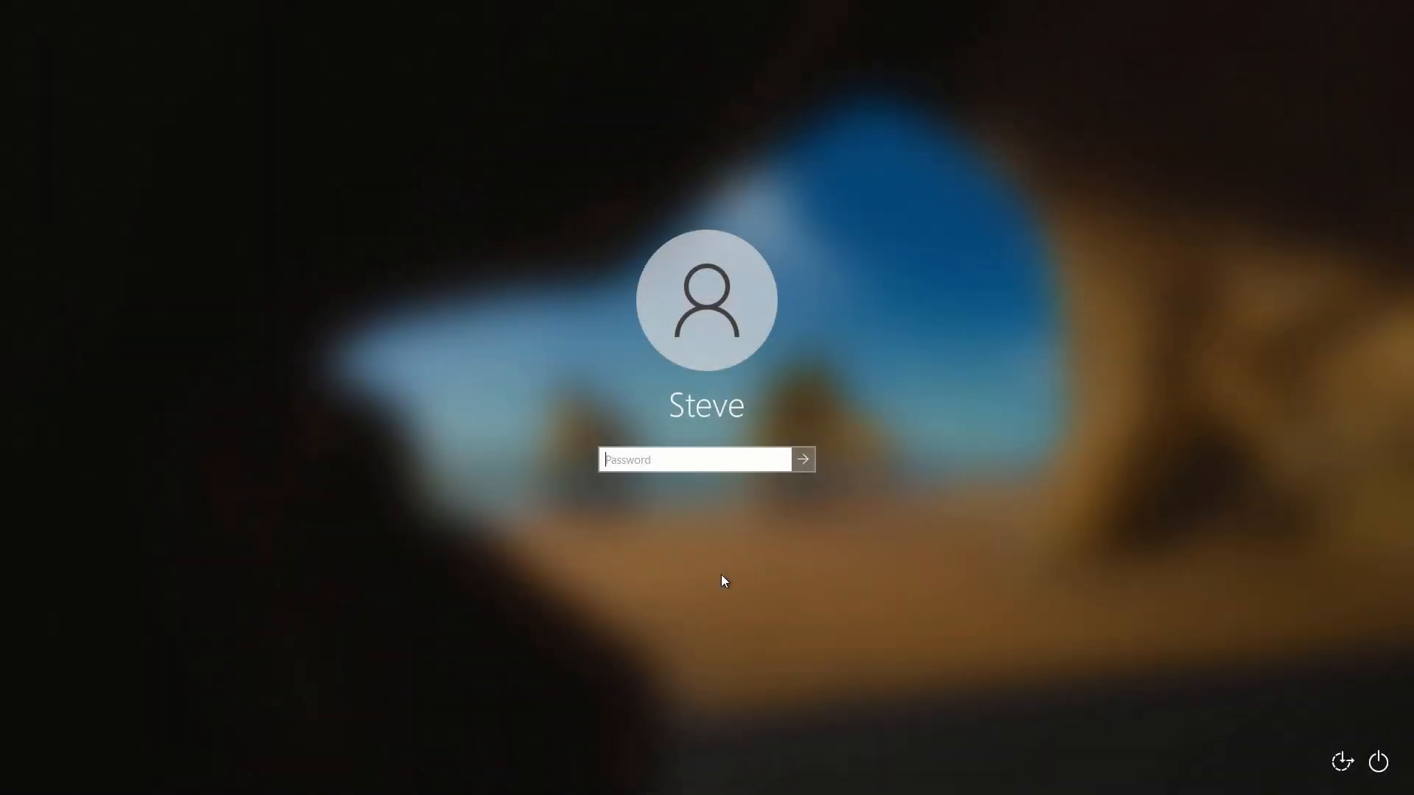
Fail a sign-in with an empty password so the hint and Reset password link appear.
{"action": "left_click", "coordinate": [801, 459]}
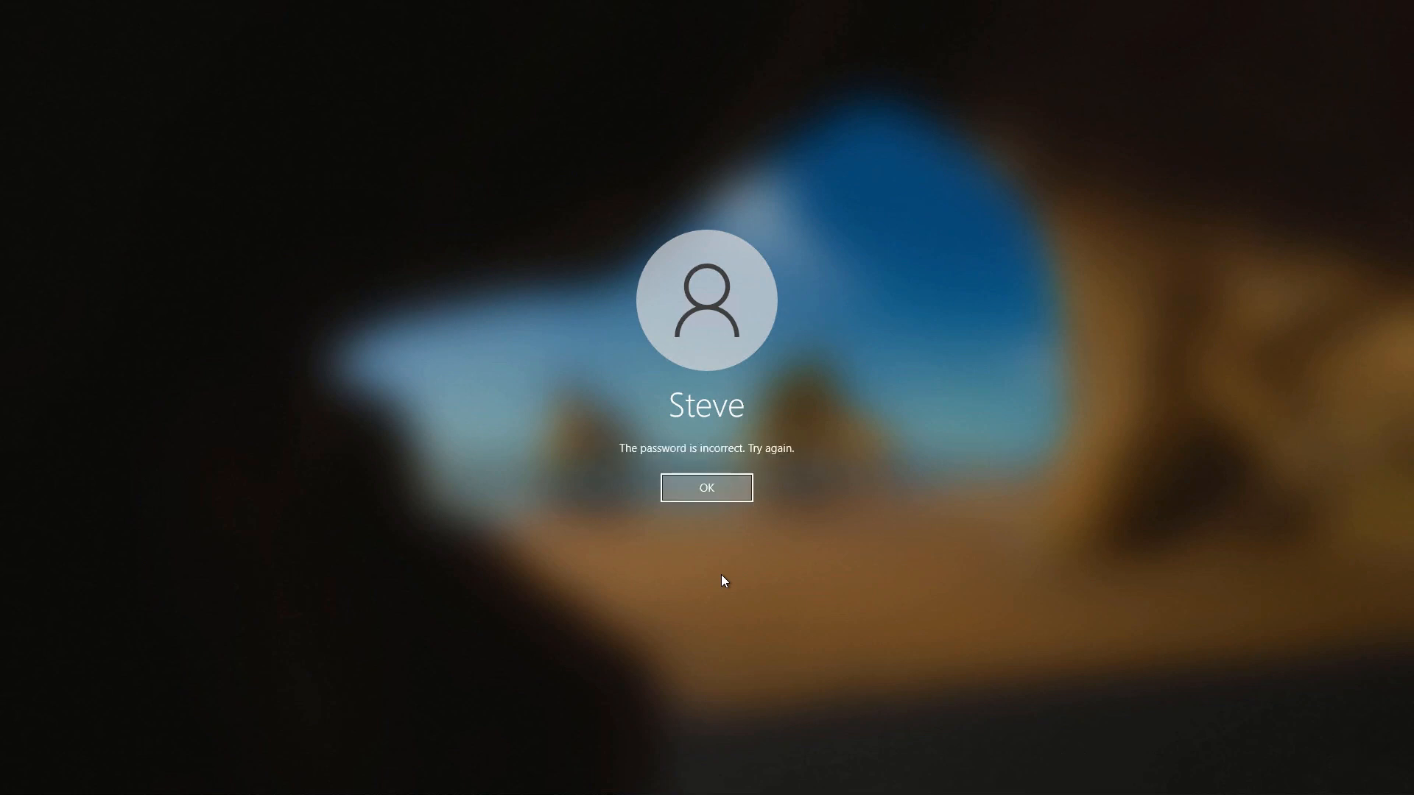
{"action": "left_click", "coordinate": [705, 488]}
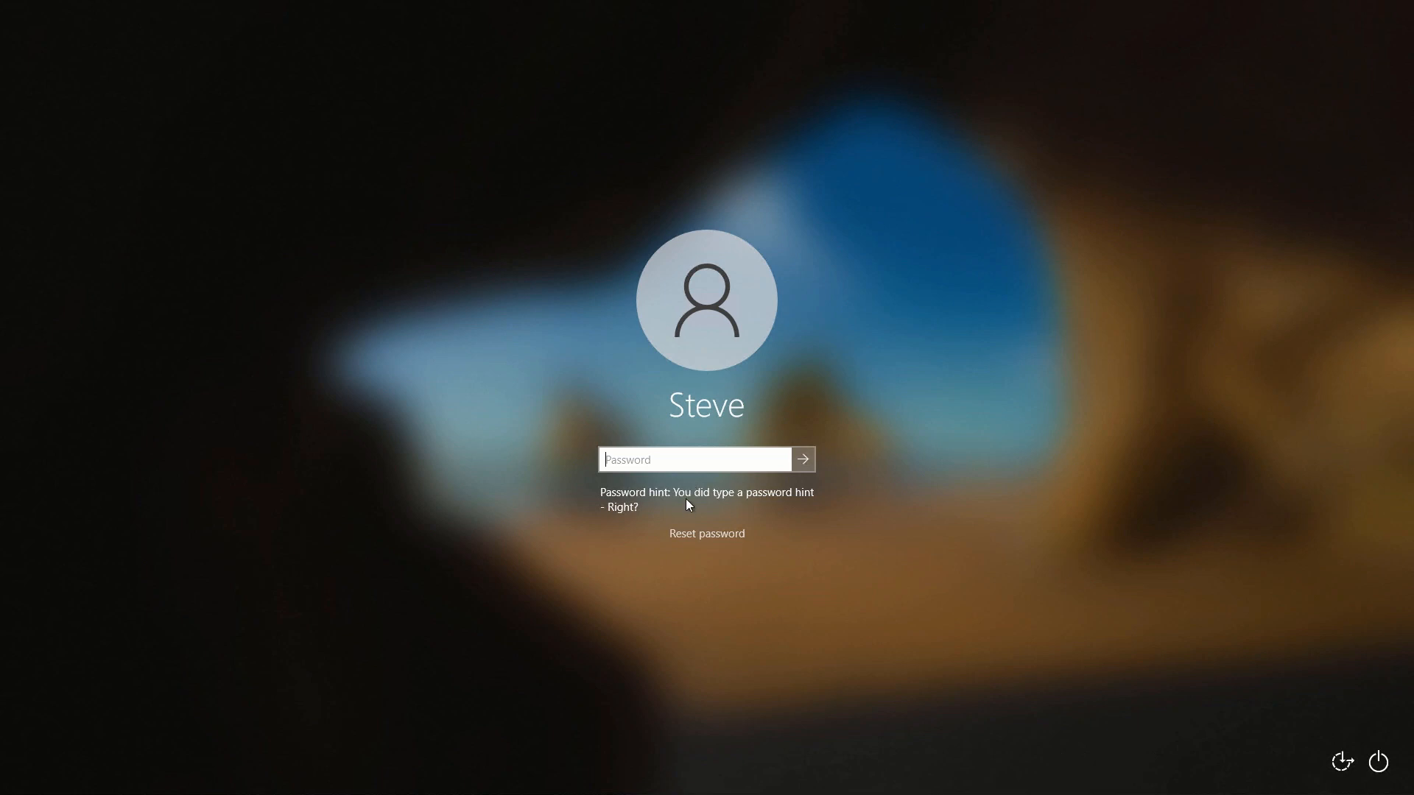
{"action": "mouse_move", "coordinate": [695, 483]}
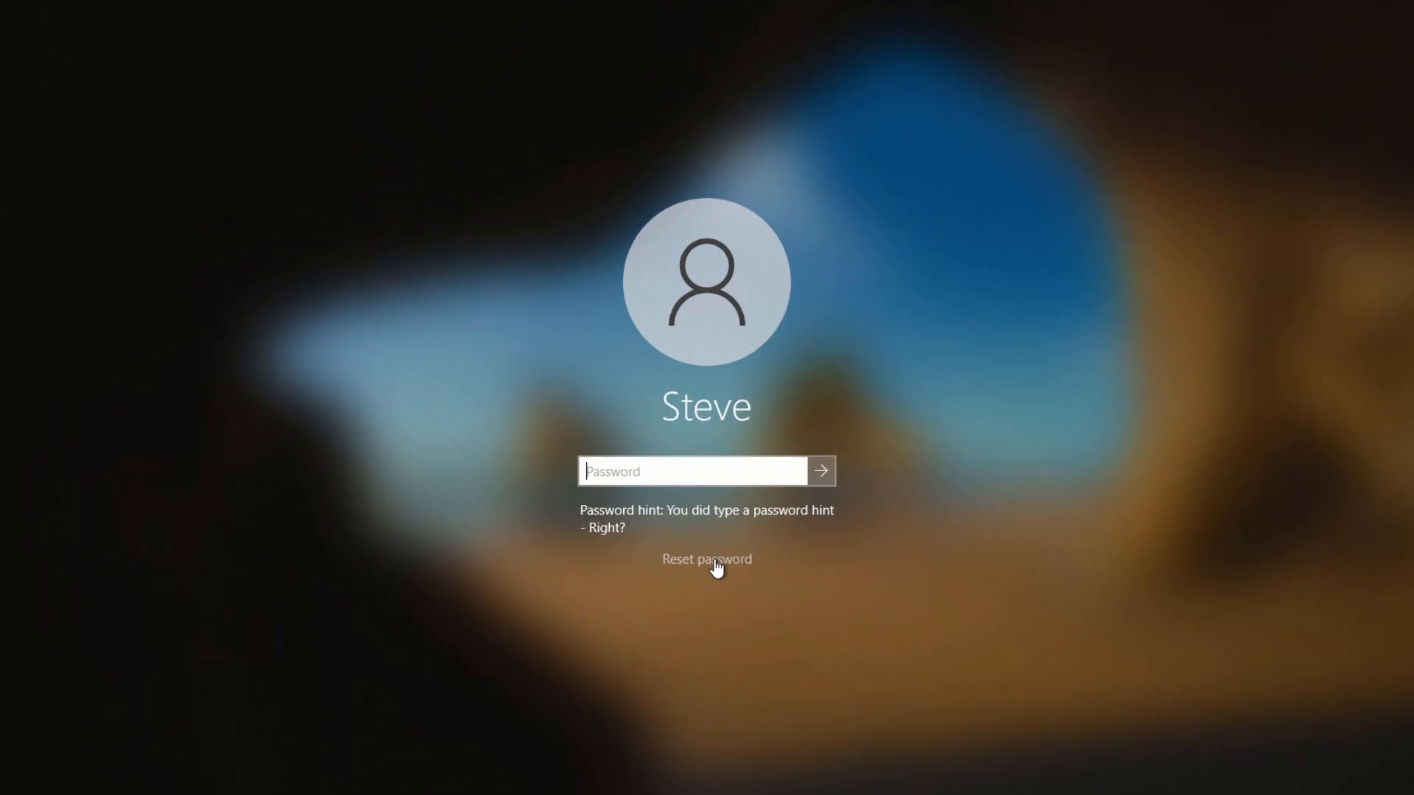
Start a password reset and submit guessed answers 'eee', '1111', '2222', which get rejected.
{"action": "left_click", "coordinate": [706, 560]}
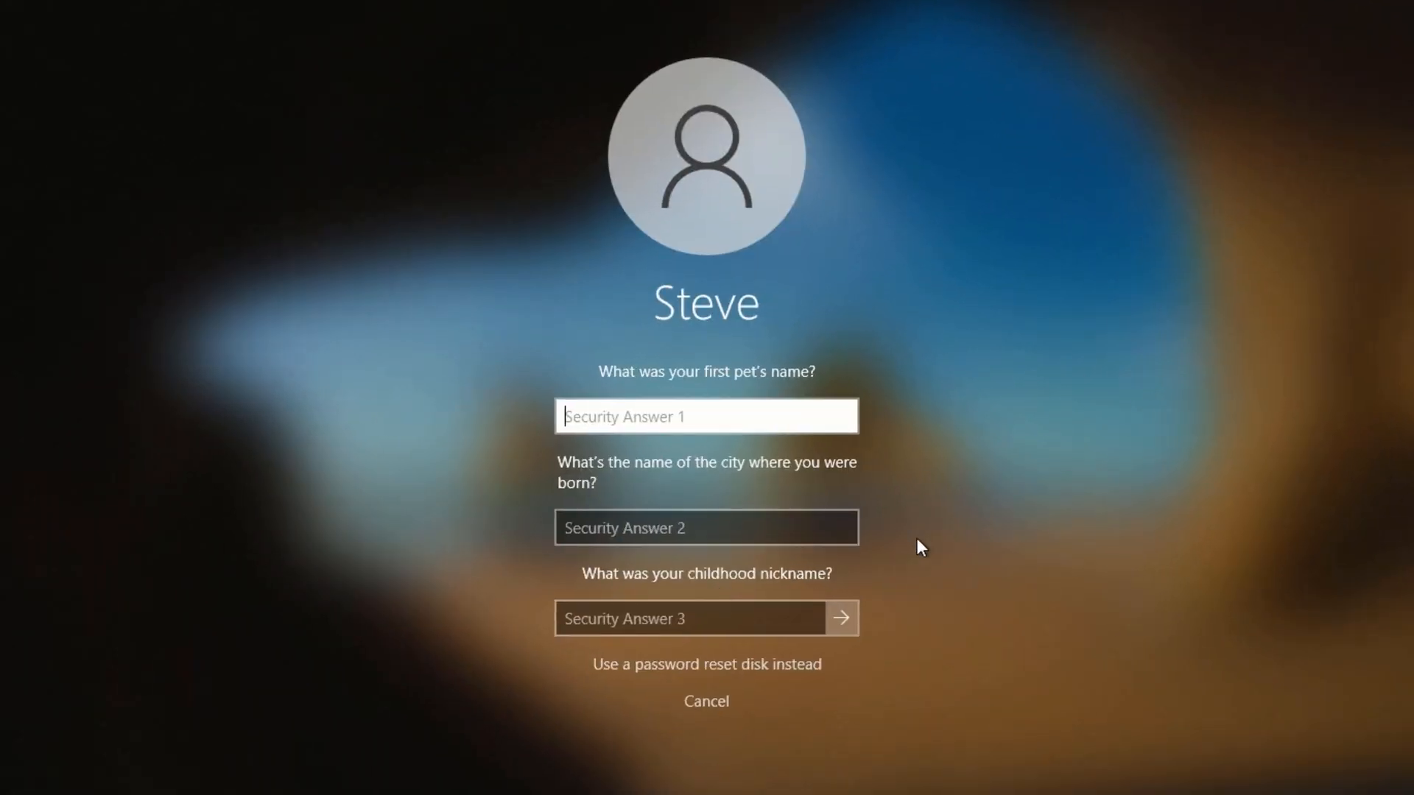
{"action": "mouse_move", "coordinate": [924, 523]}
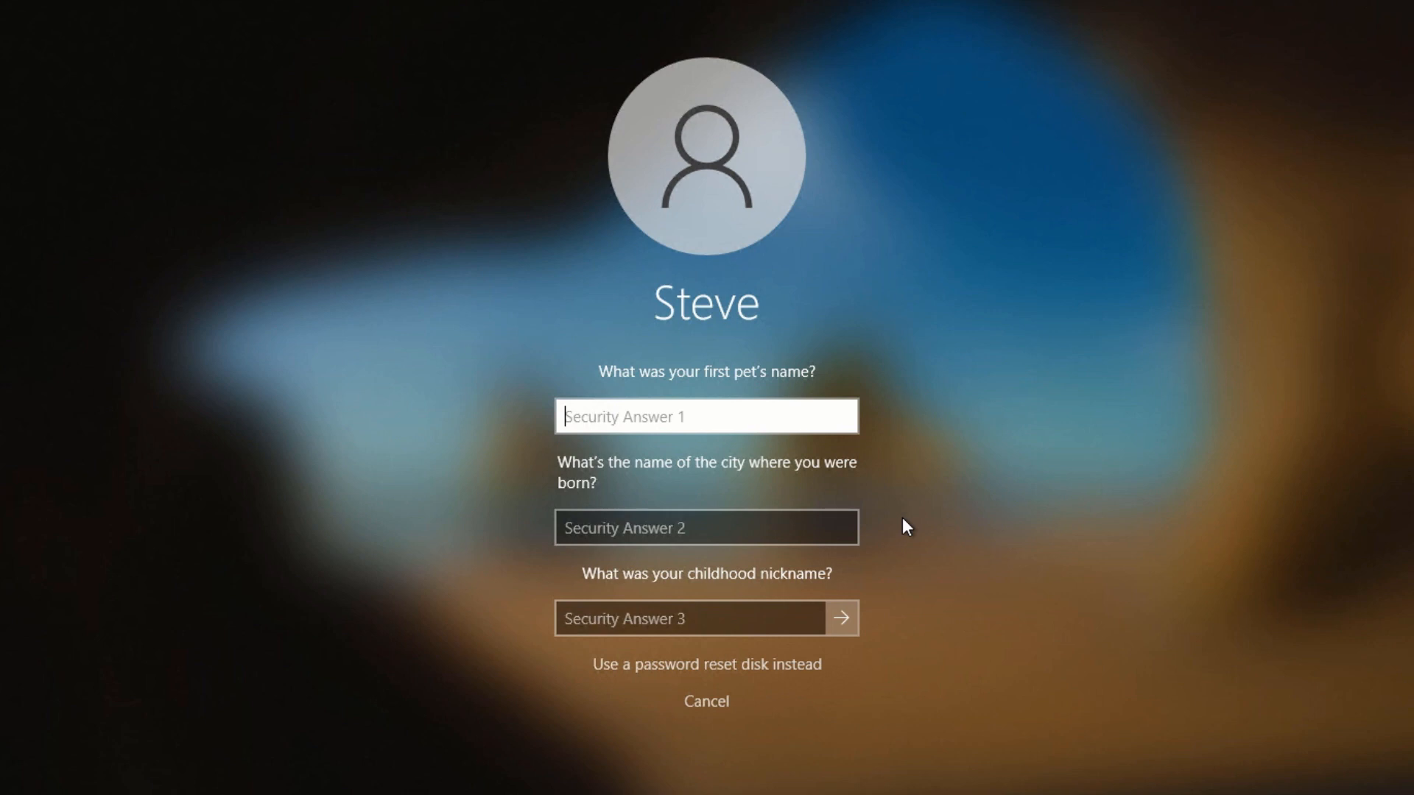
{"action": "mouse_move", "coordinate": [789, 457]}
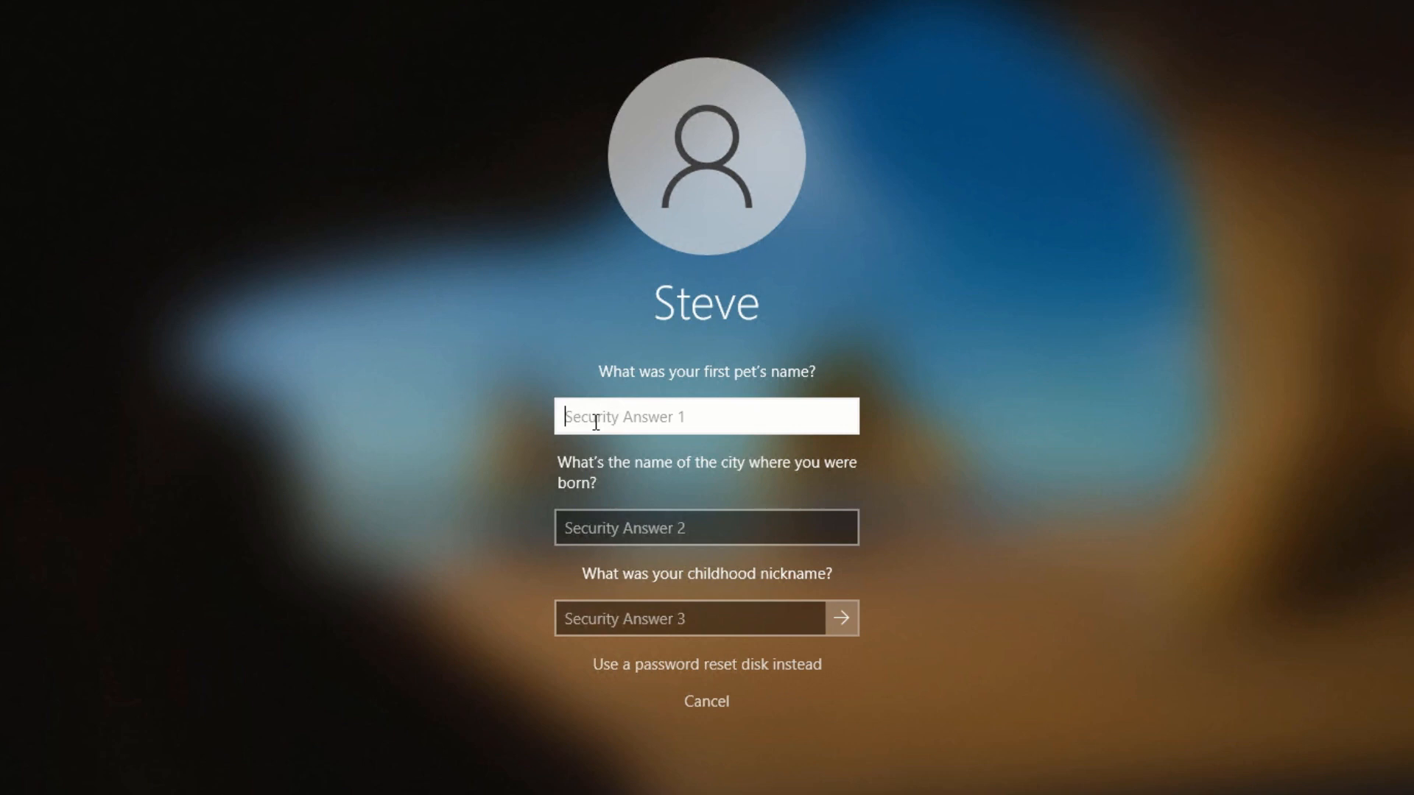
{"action": "type", "text": "eee"}
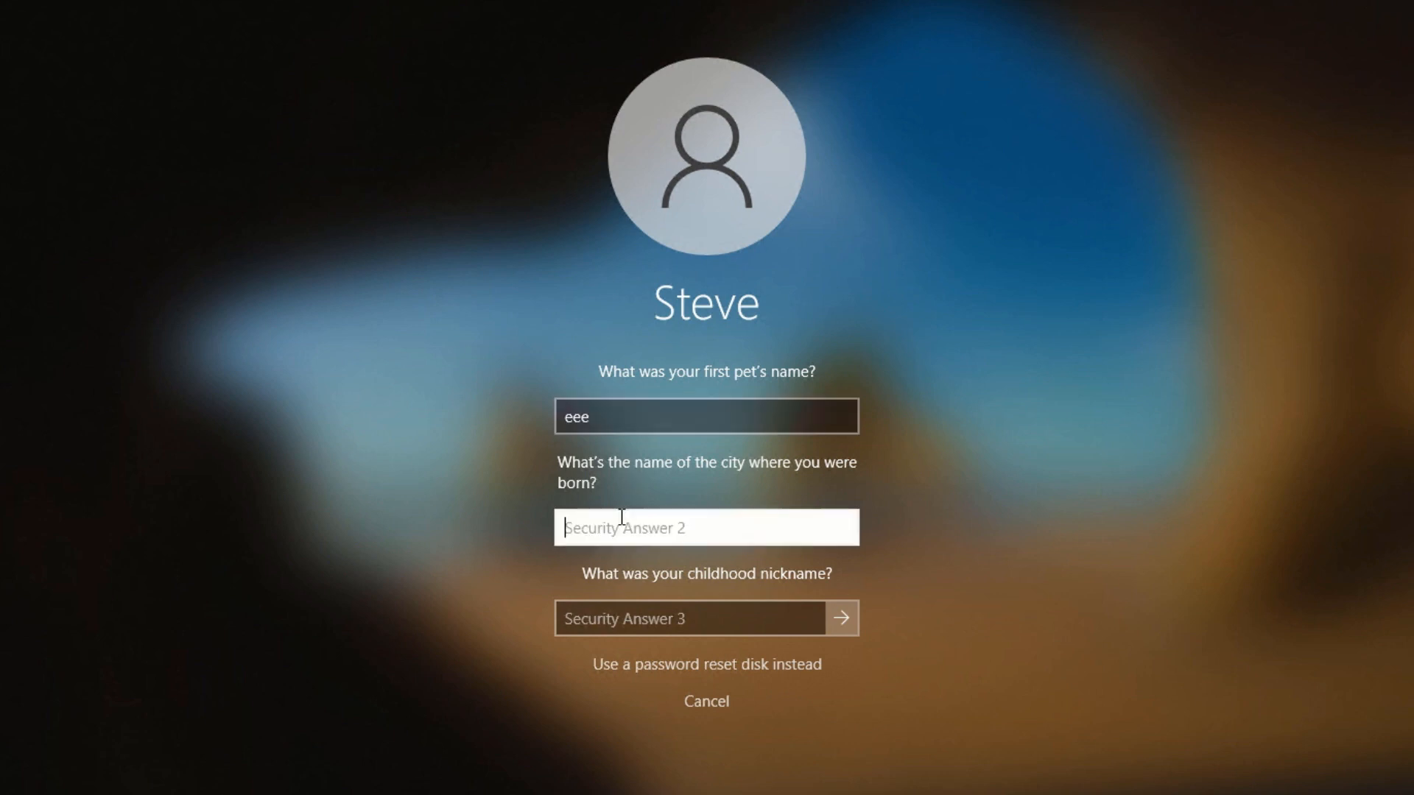
{"action": "type", "text": "1111"}
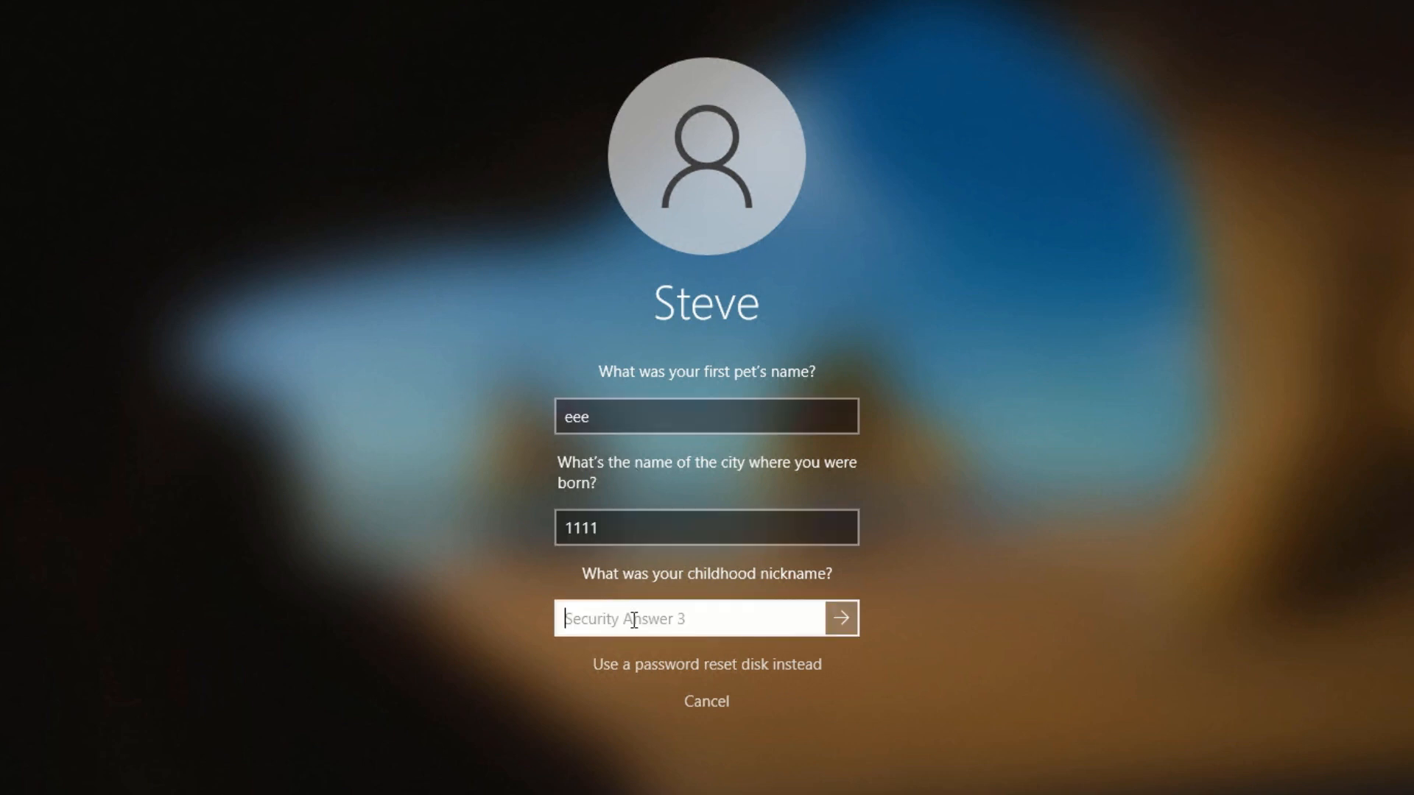
{"action": "type", "text": "2222"}
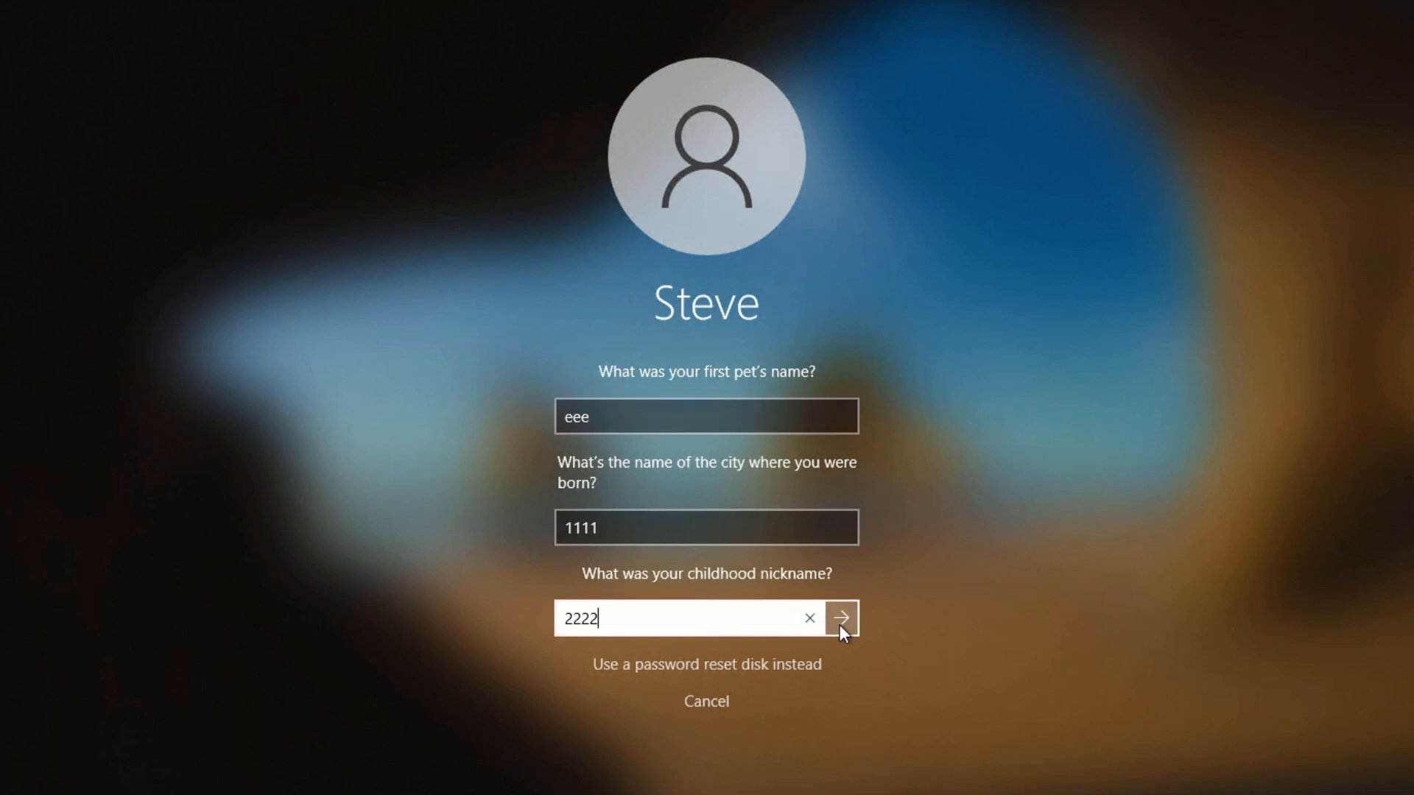
{"action": "left_click", "coordinate": [842, 619]}
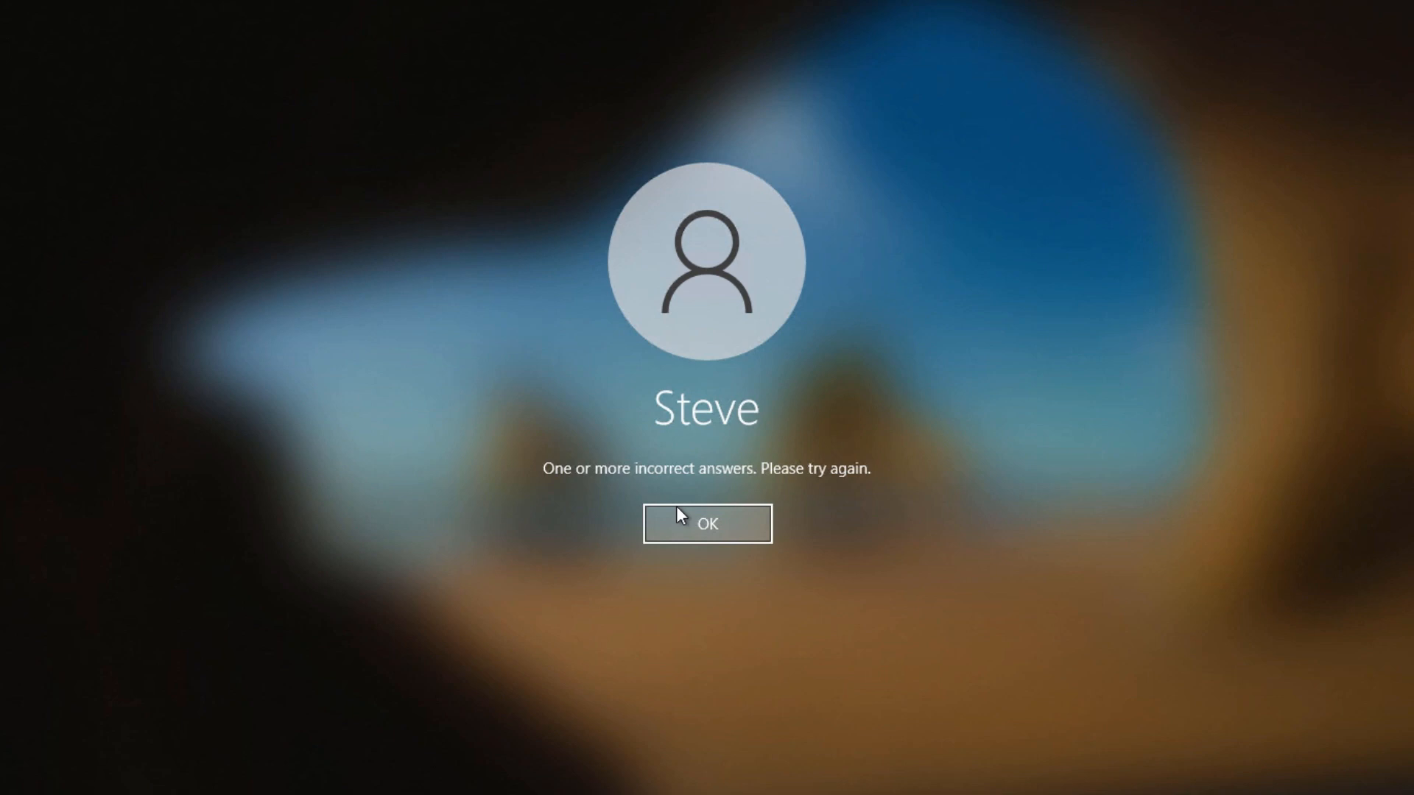
{"action": "left_click", "coordinate": [707, 524]}
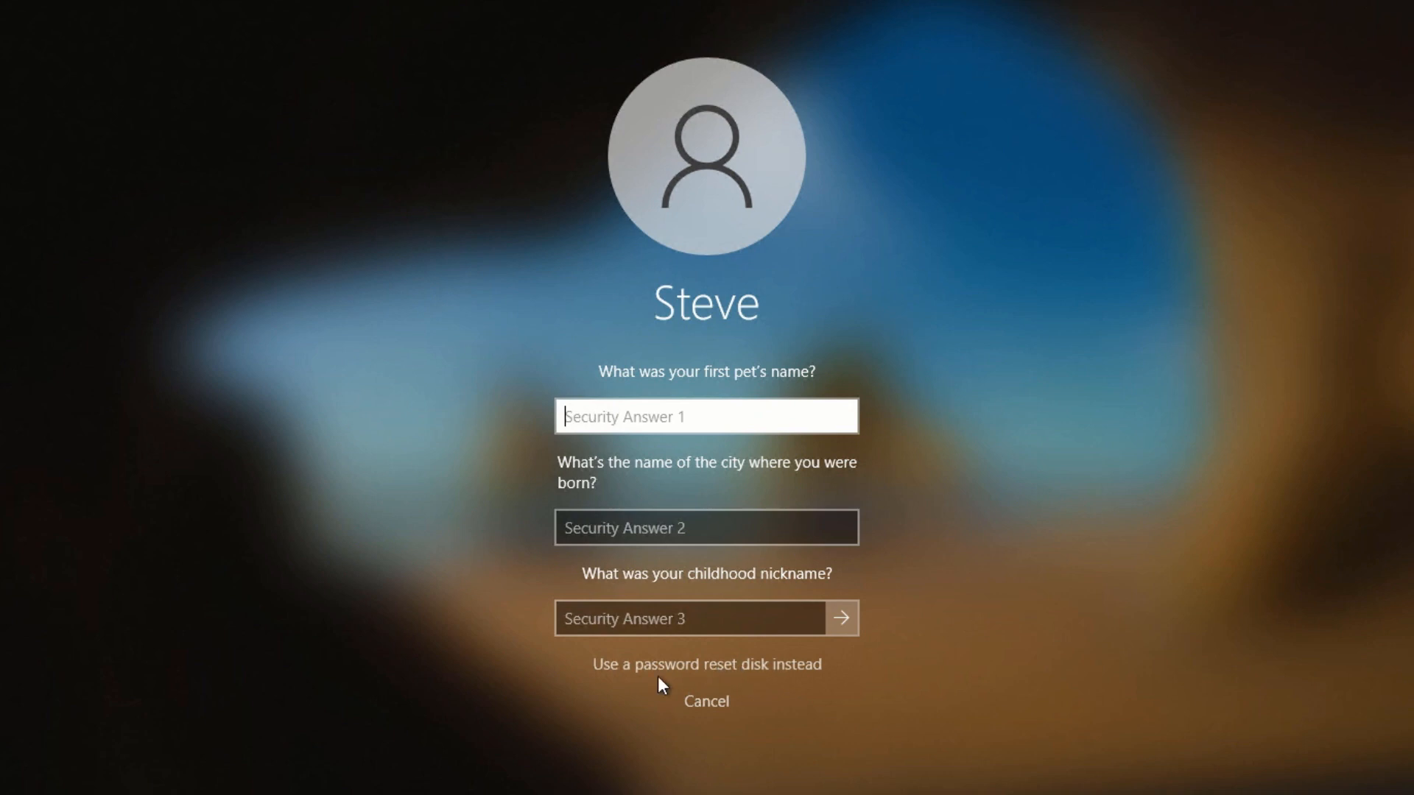
{"action": "mouse_move", "coordinate": [671, 675]}
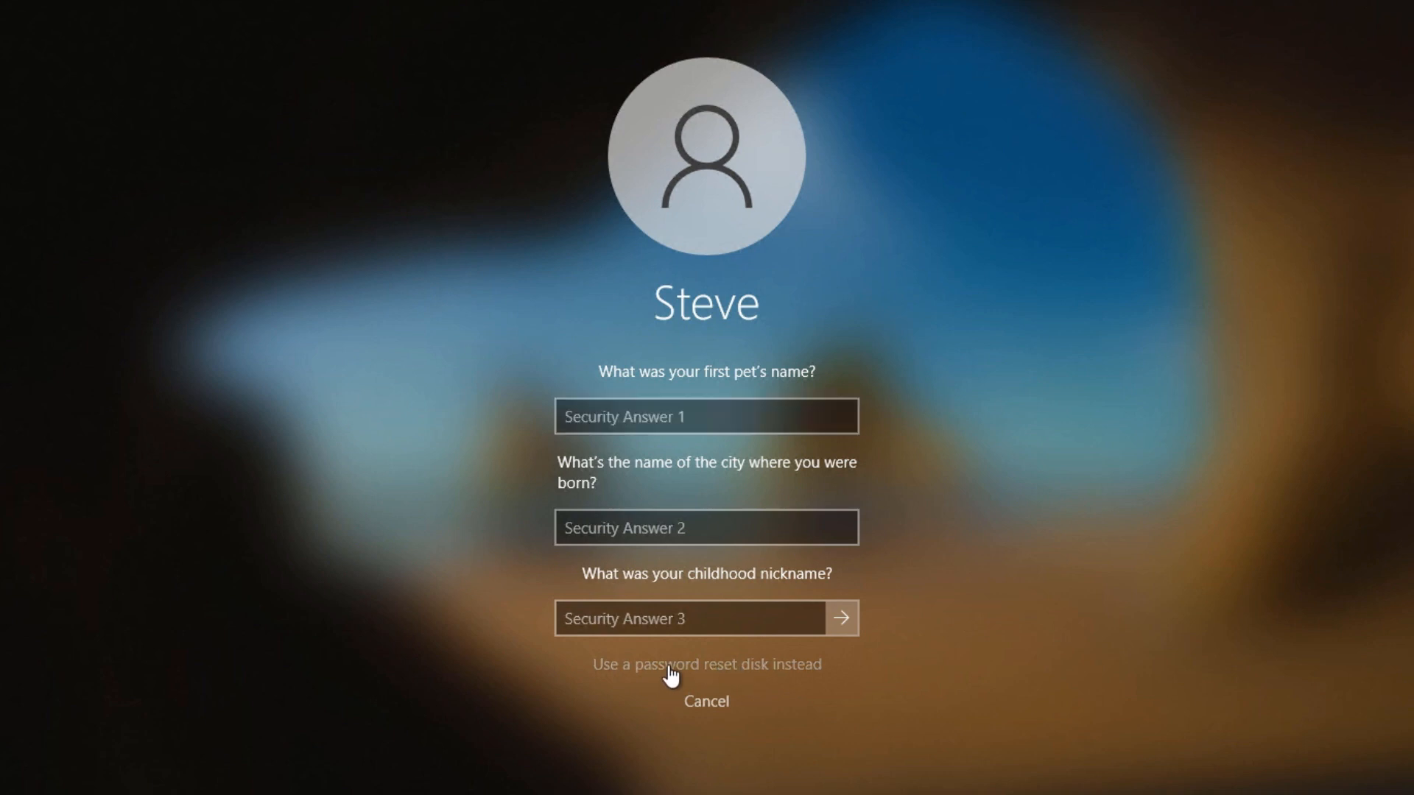
{"action": "left_click", "coordinate": [706, 664]}
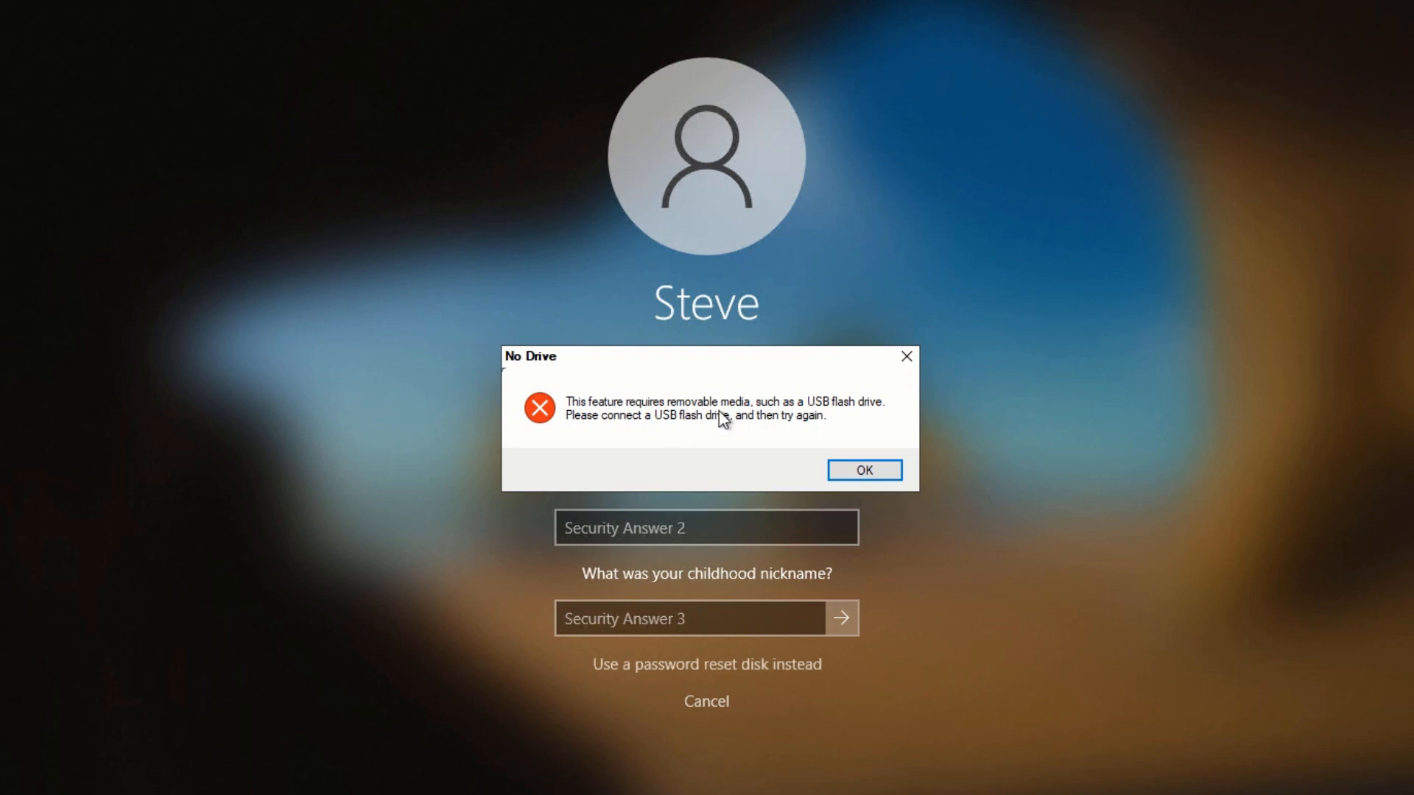
{"action": "mouse_move", "coordinate": [718, 420]}
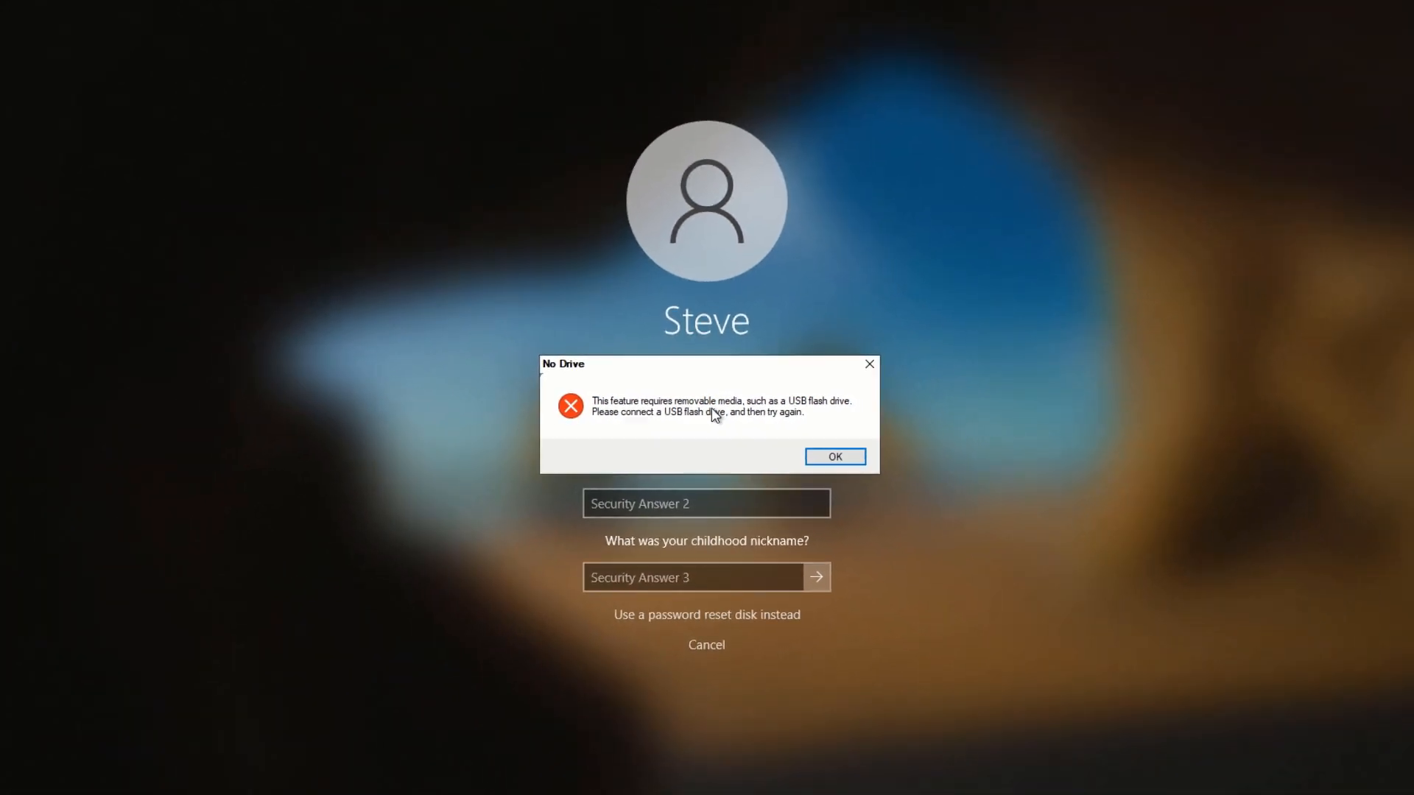
{"action": "left_click", "coordinate": [834, 456]}
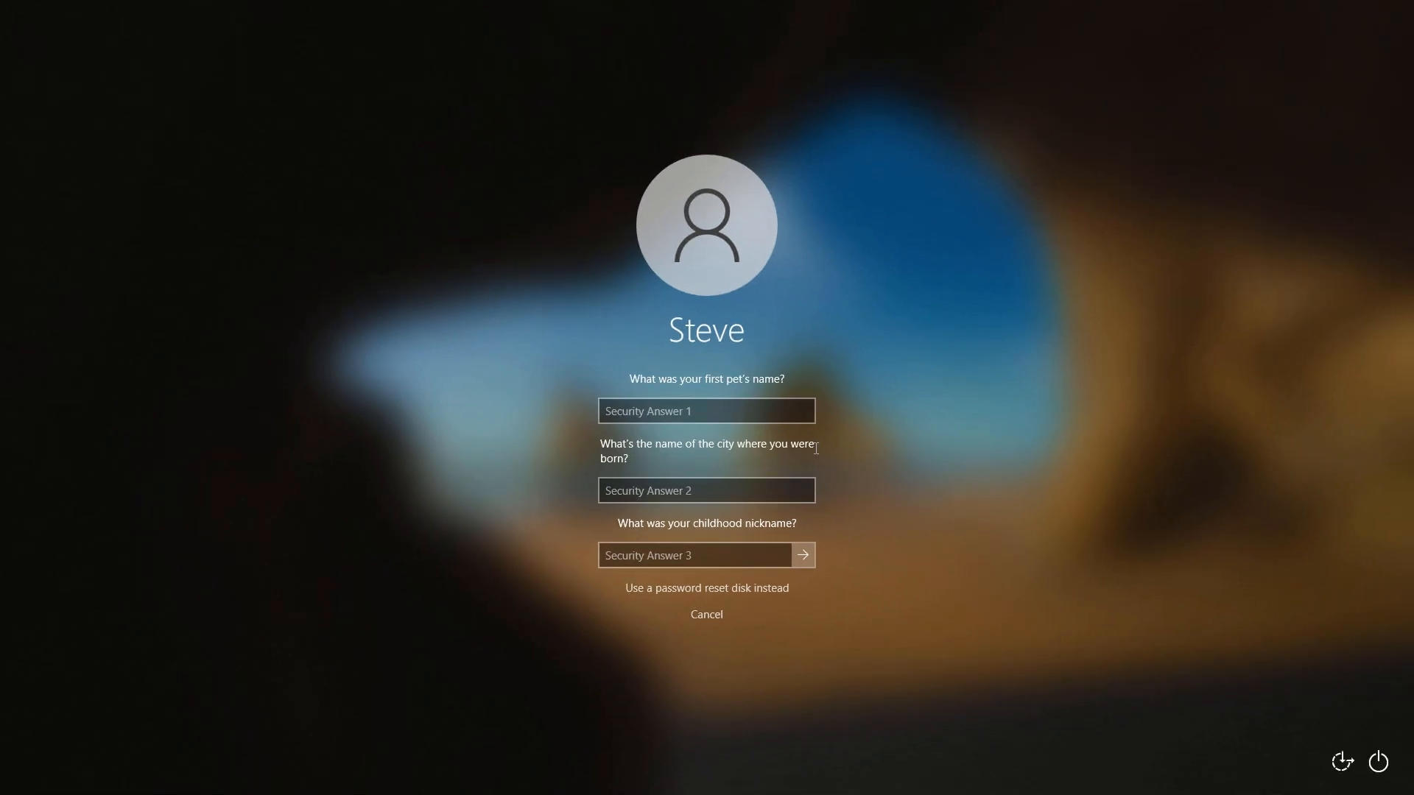
{"action": "left_click", "coordinate": [705, 614]}
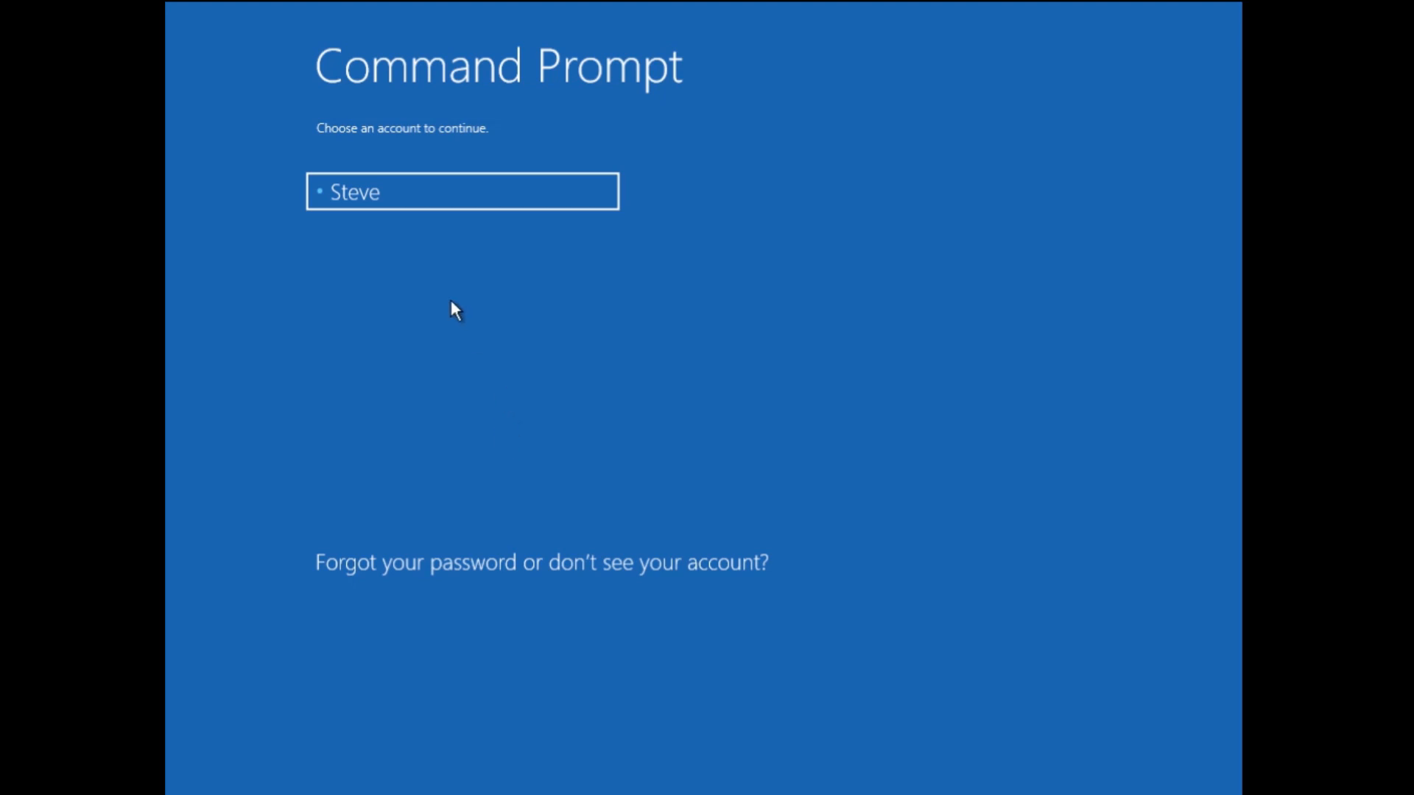
{"action": "mouse_move", "coordinate": [412, 240]}
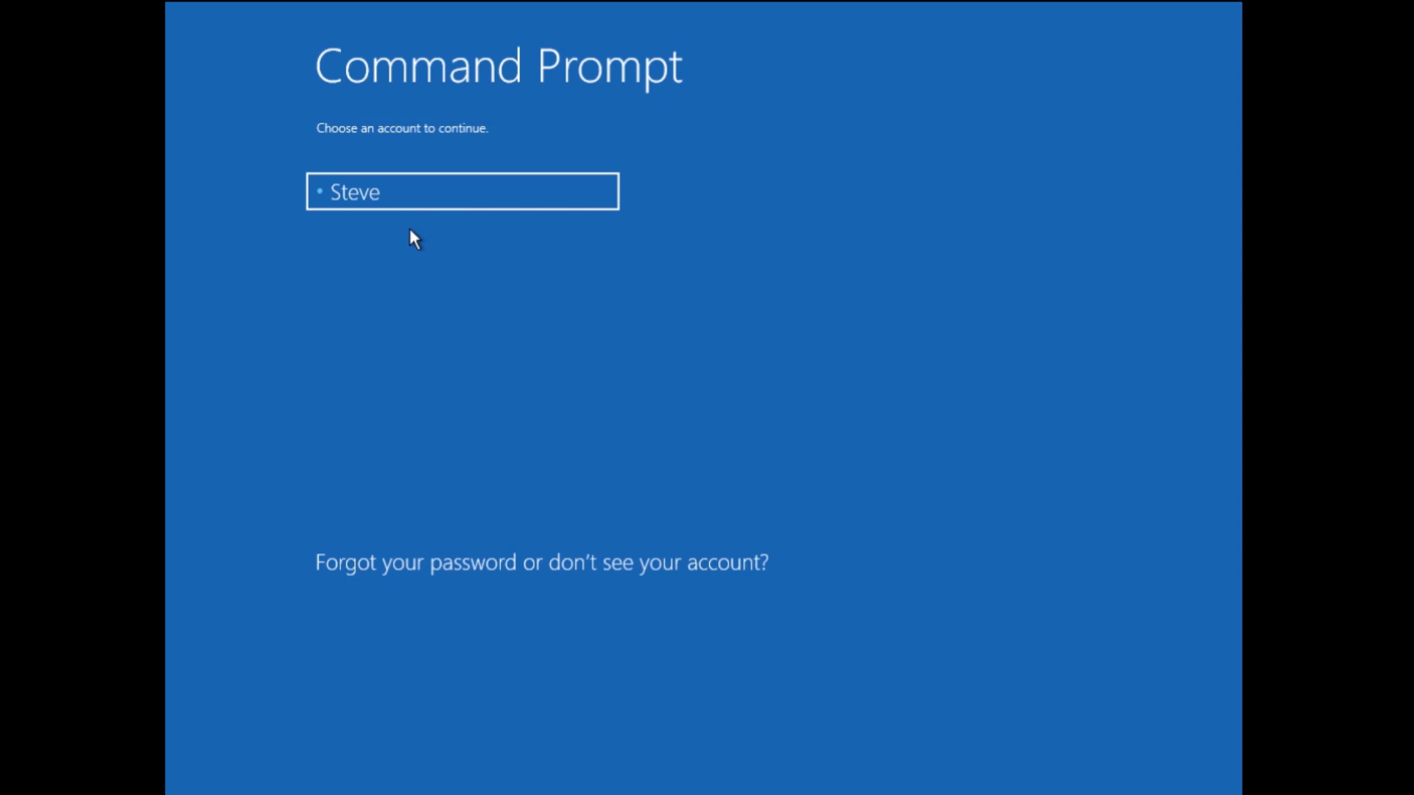
{"action": "left_click", "coordinate": [461, 191]}
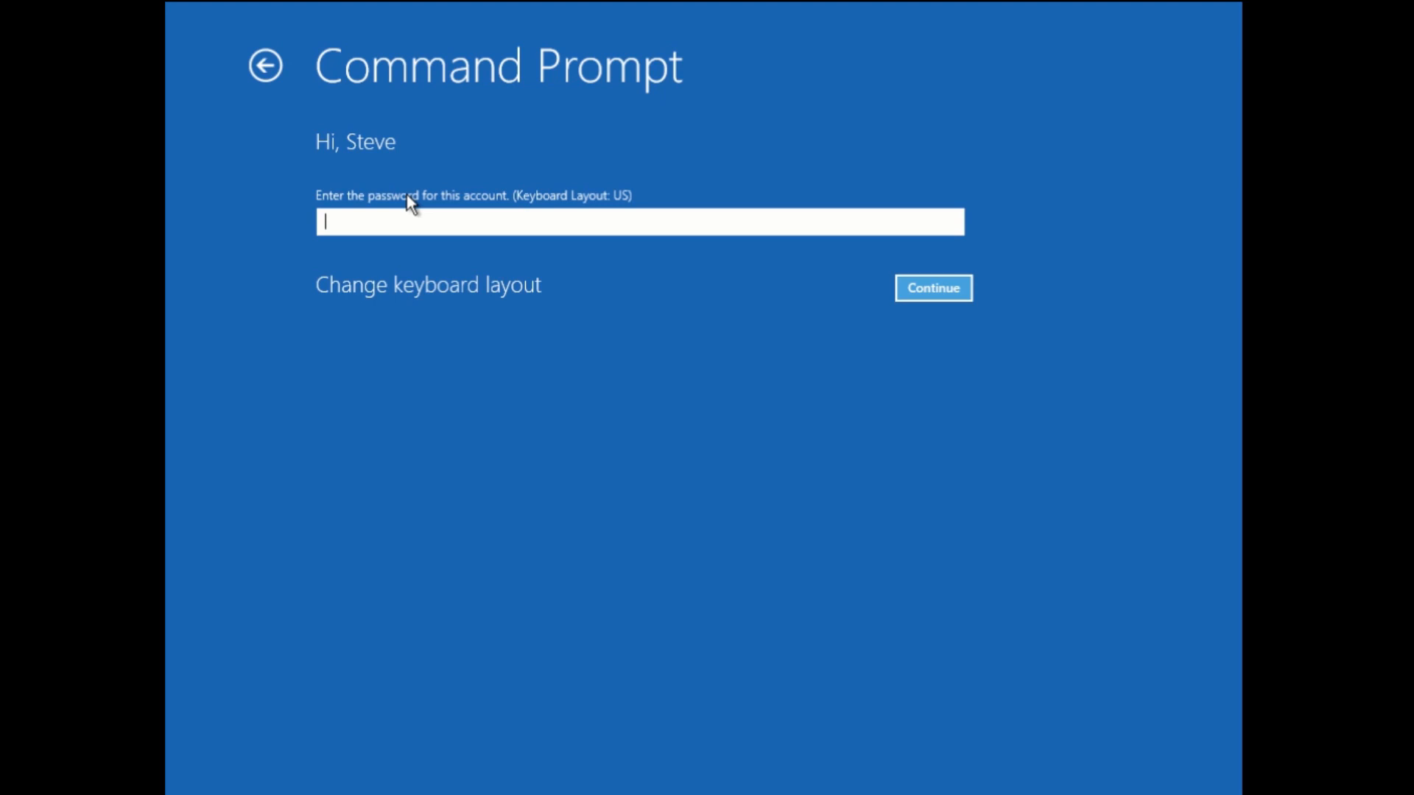
{"action": "left_click", "coordinate": [932, 288]}
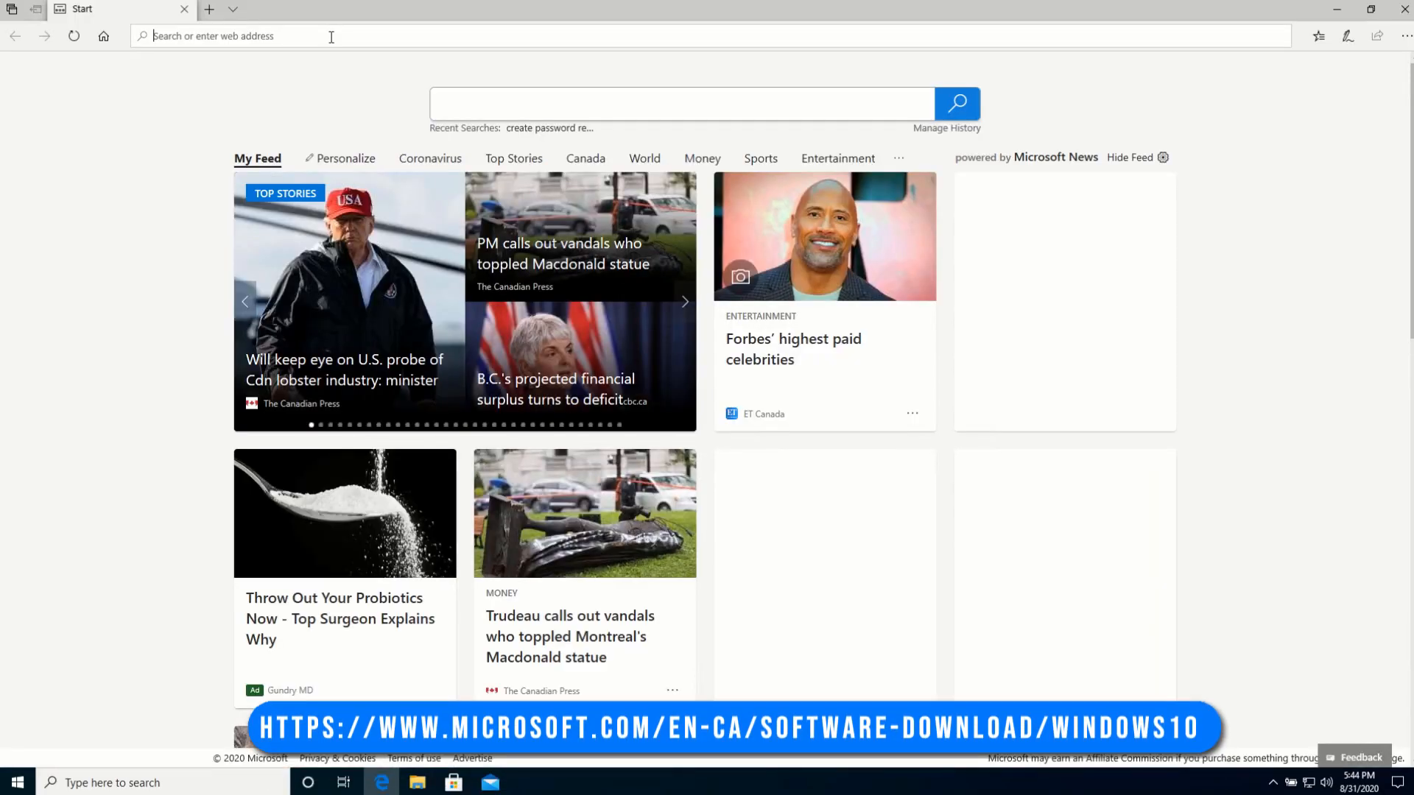
Visit microsoft.com/en-ca/software-download/windows10, download the media creation tool and run it.
{"action": "type", "text": "https://www.microsoft.com/en-ca/software-download/windows10"}
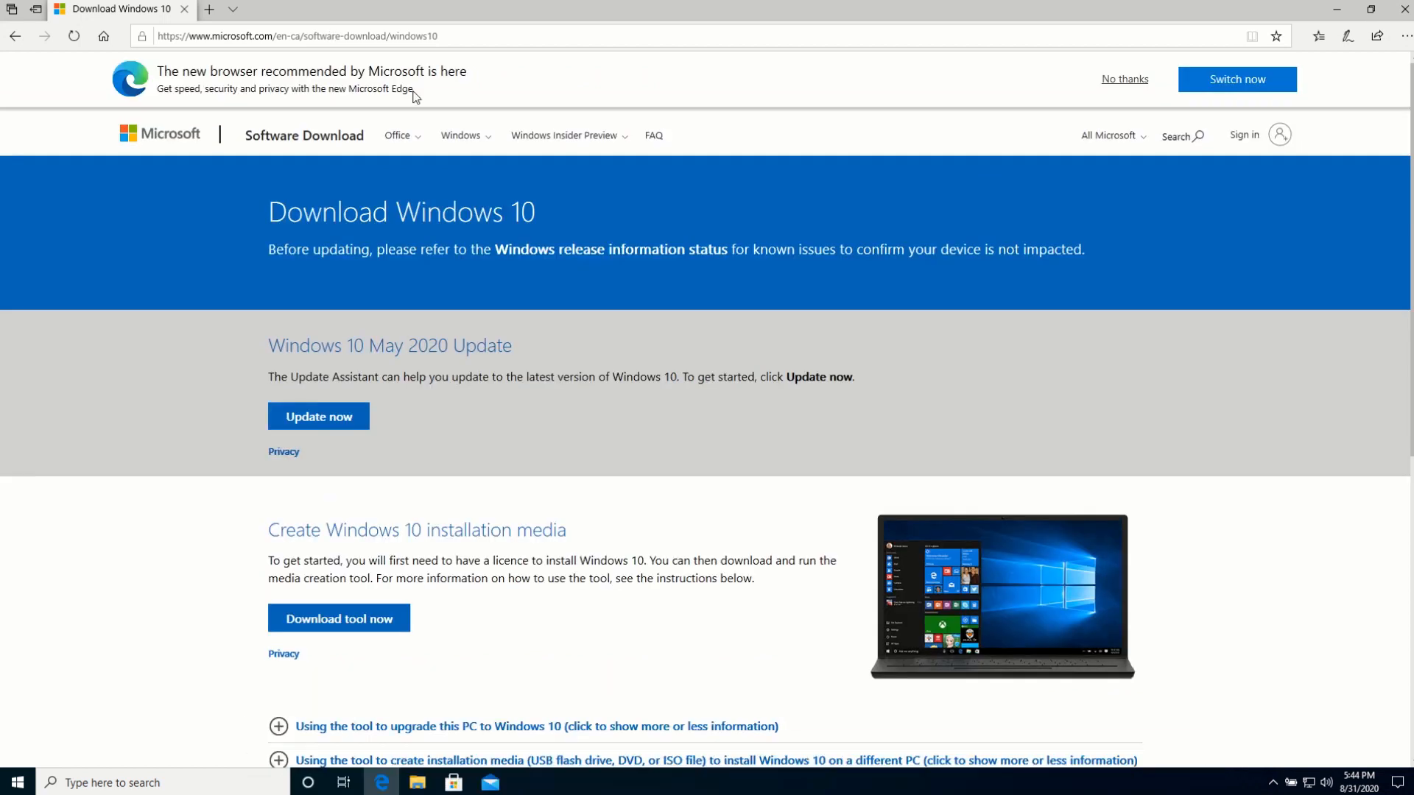
{"action": "mouse_move", "coordinate": [339, 619]}
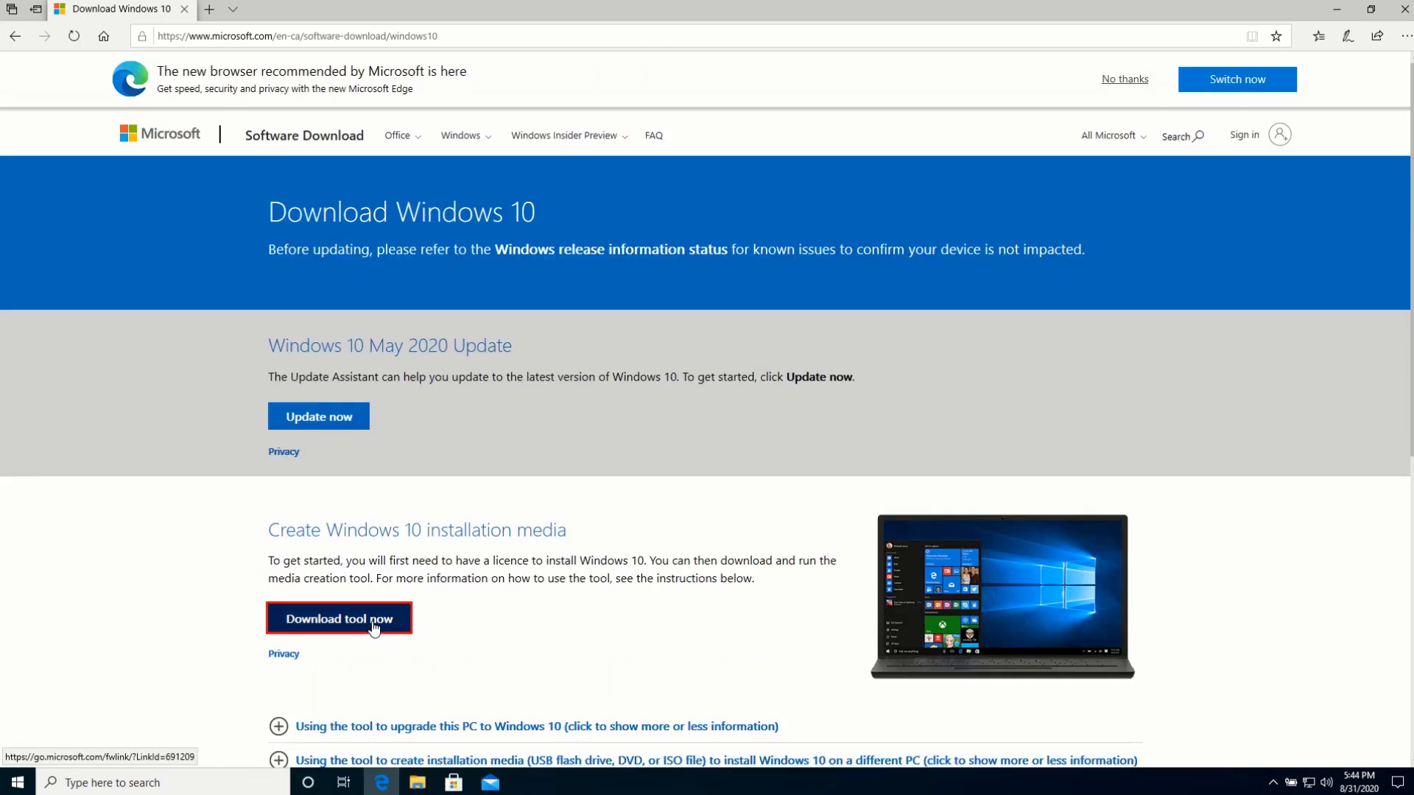
{"action": "left_click", "coordinate": [338, 619]}
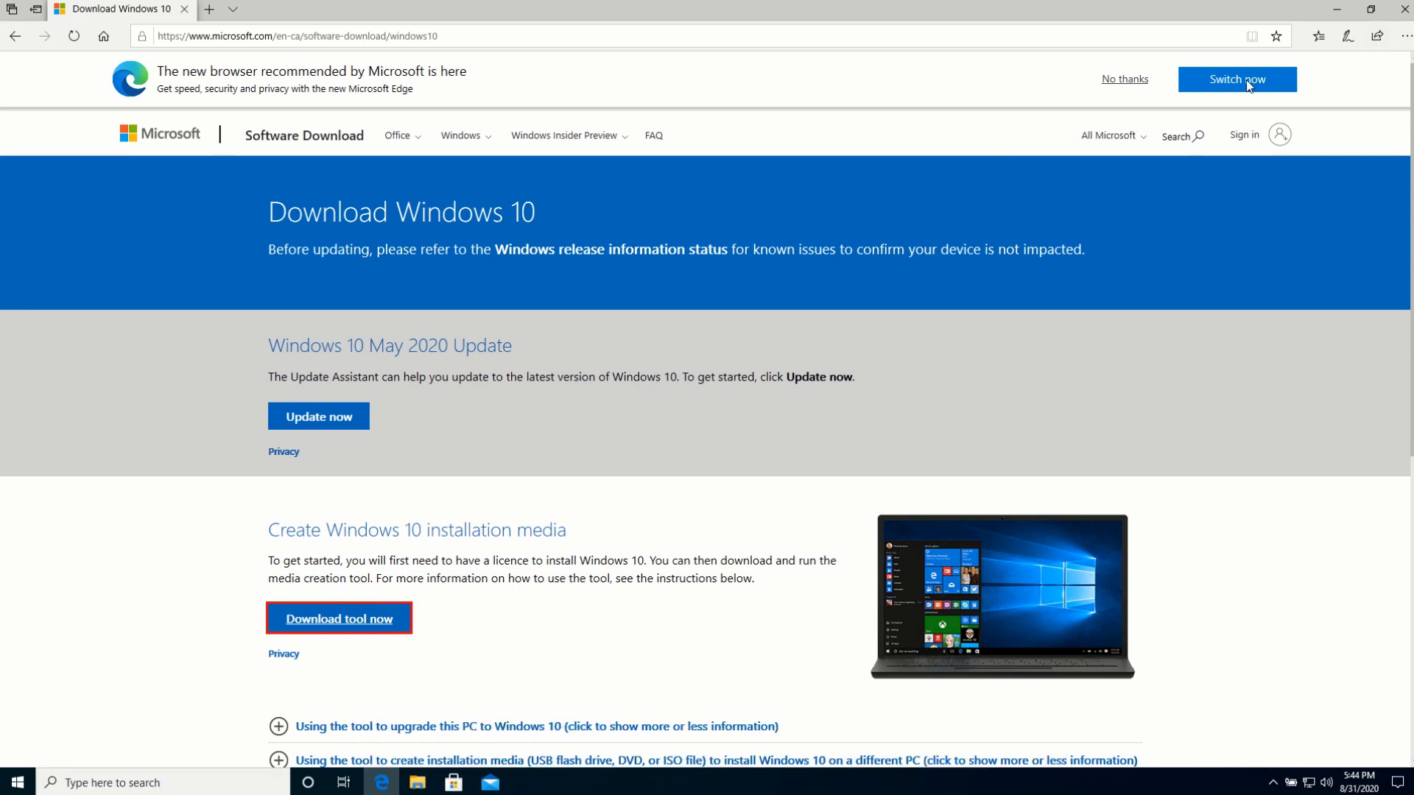
{"action": "left_click", "coordinate": [339, 618]}
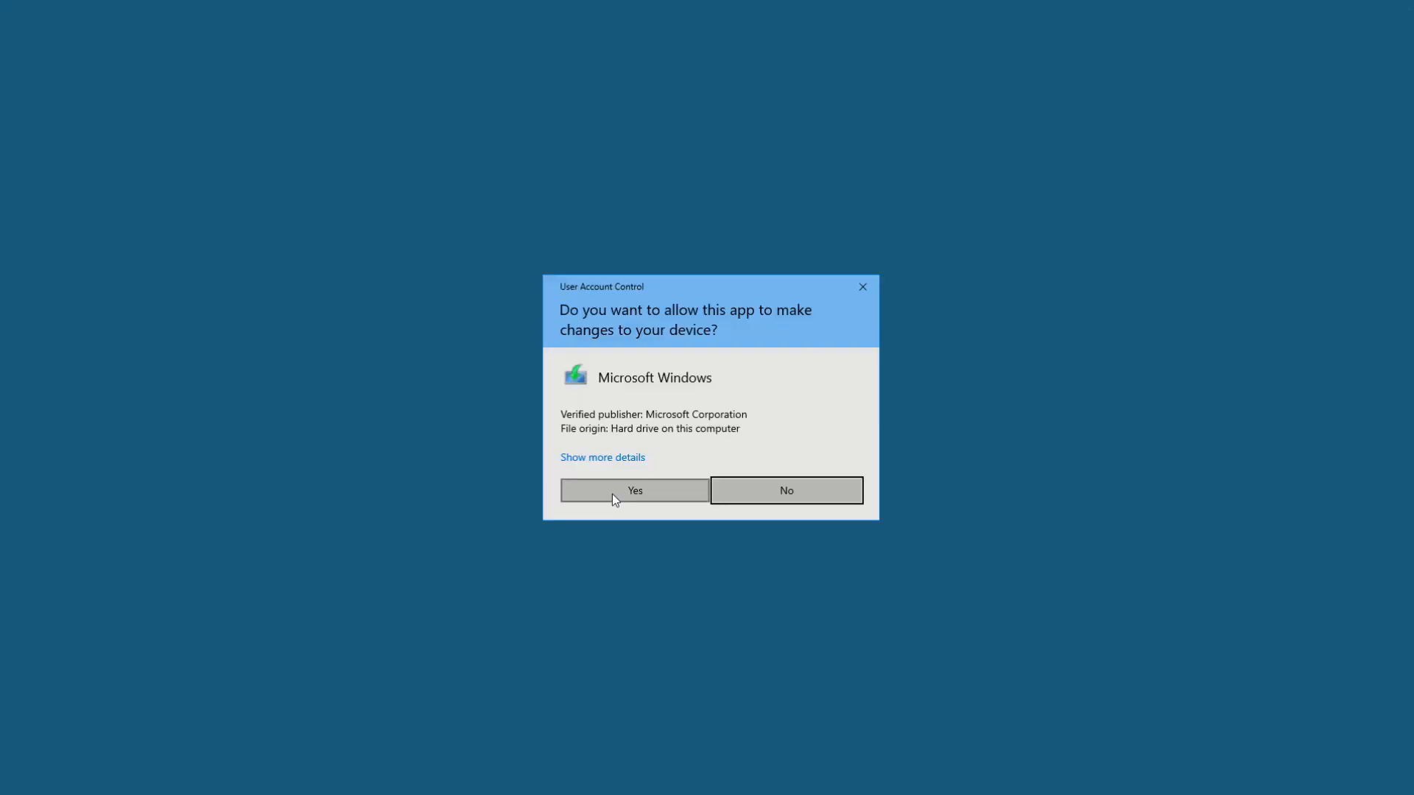
Allow Windows 10 Setup, accept the license and choose to create installation media.
{"action": "left_click", "coordinate": [633, 489]}
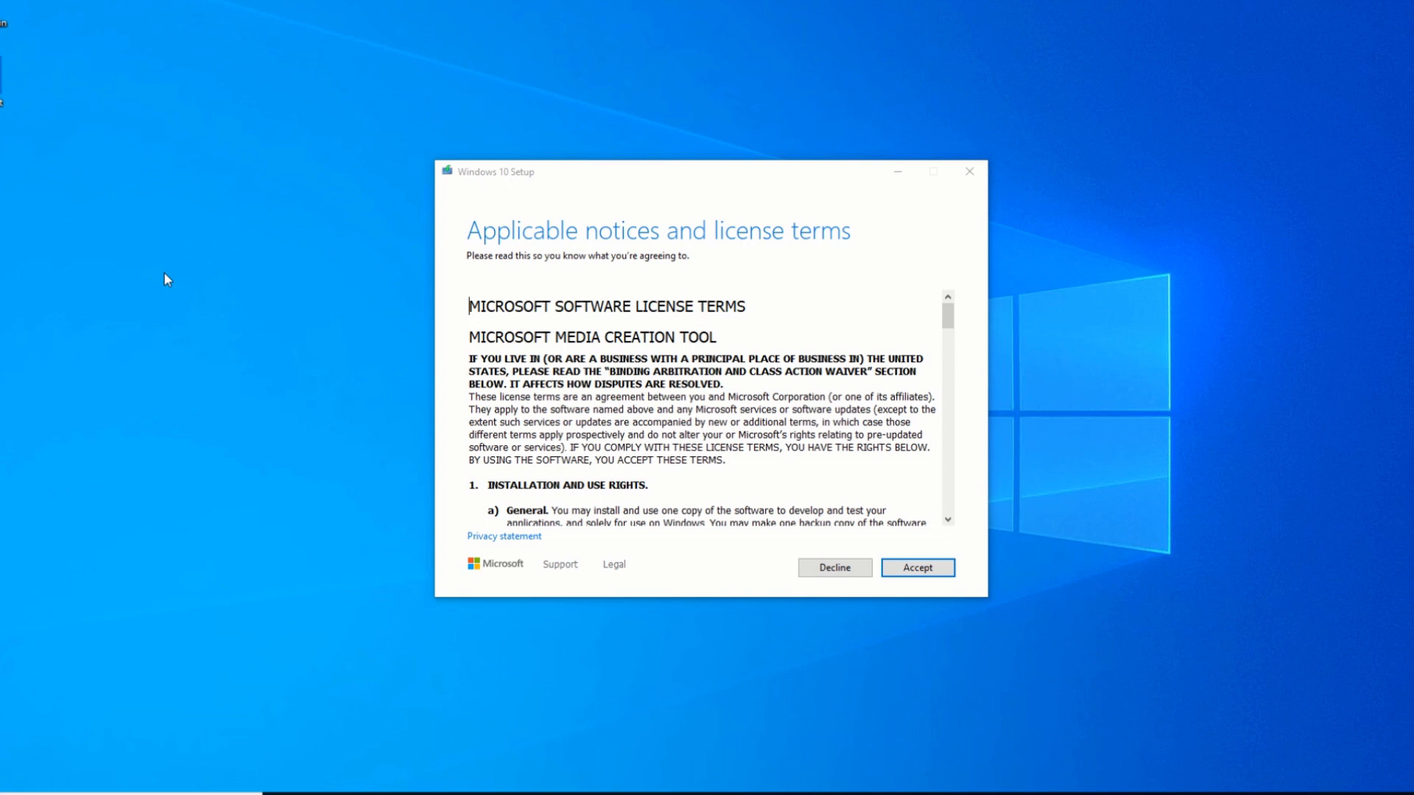
{"action": "left_click", "coordinate": [917, 568]}
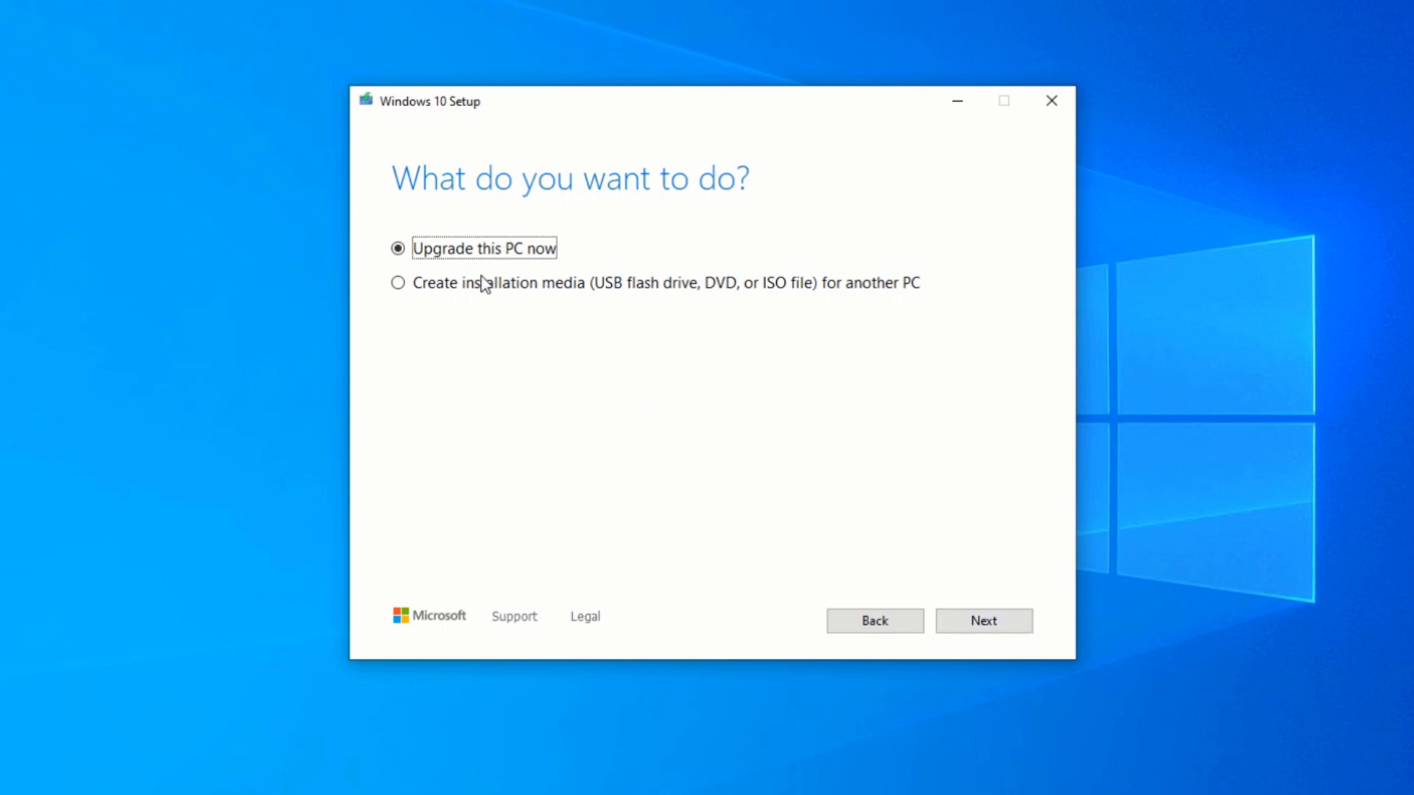
{"action": "left_click", "coordinate": [398, 282]}
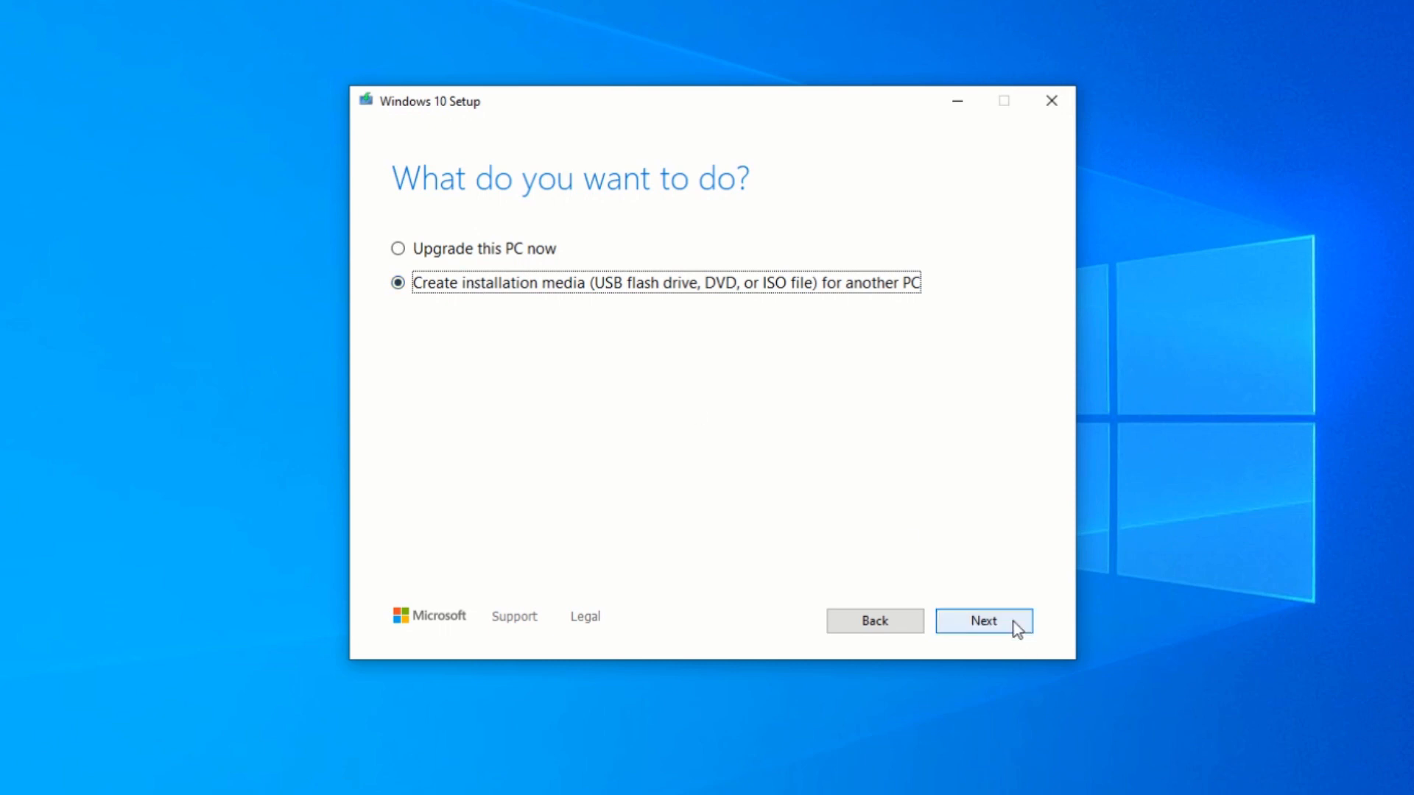
Keep the recommended language options and choose USB flash drive as the media.
{"action": "left_click", "coordinate": [982, 620]}
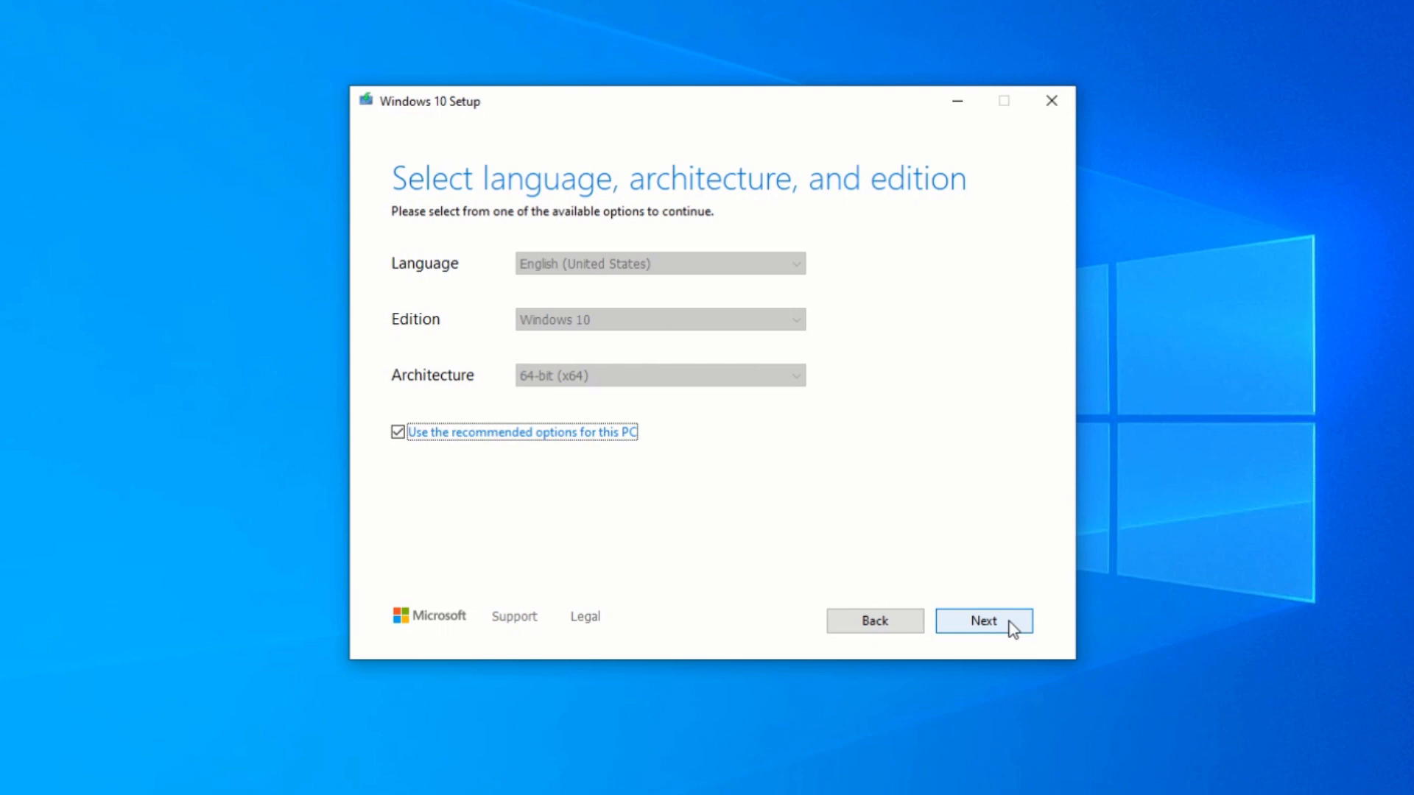
{"action": "left_click", "coordinate": [982, 622]}
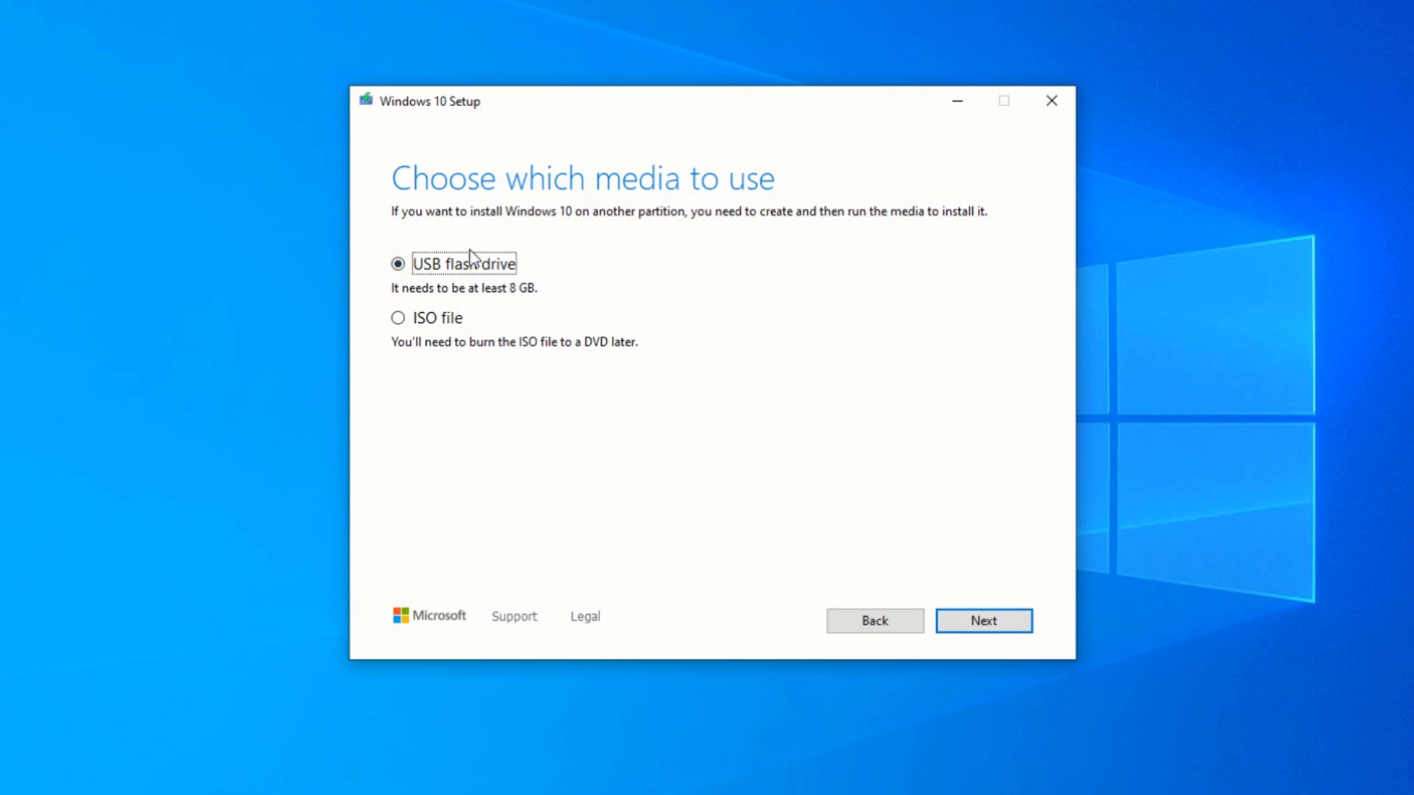
{"action": "mouse_move", "coordinate": [448, 290]}
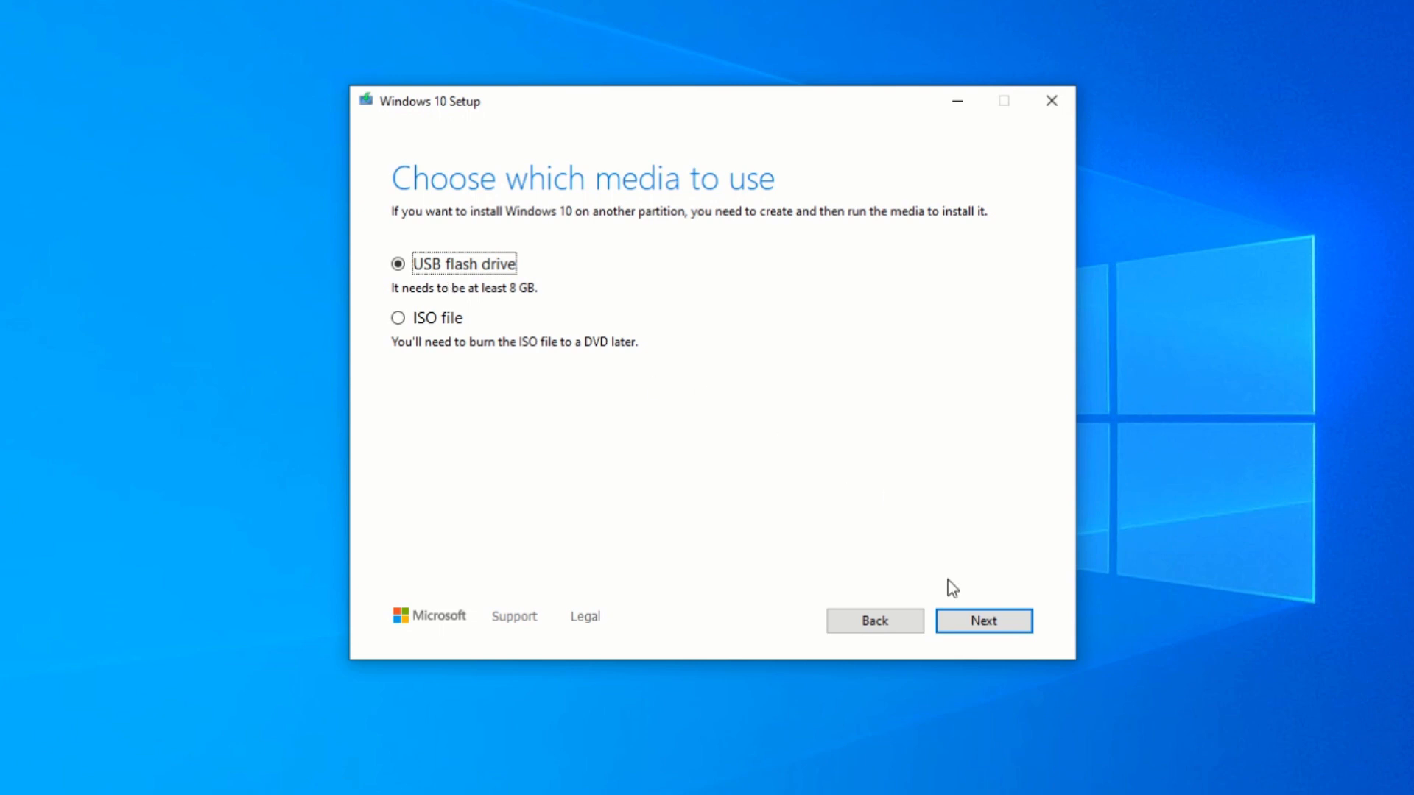
{"action": "left_click", "coordinate": [983, 620]}
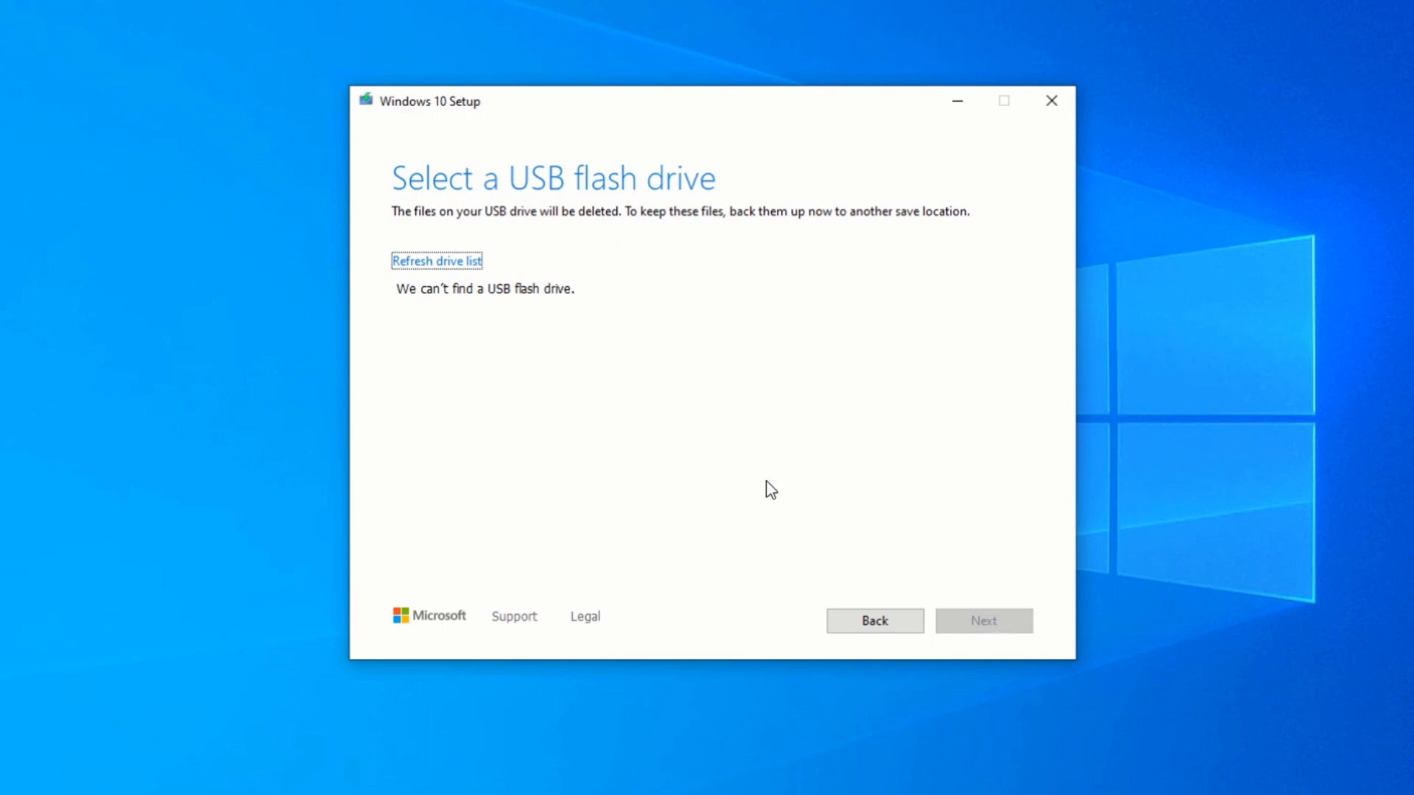
{"action": "mouse_move", "coordinate": [442, 300]}
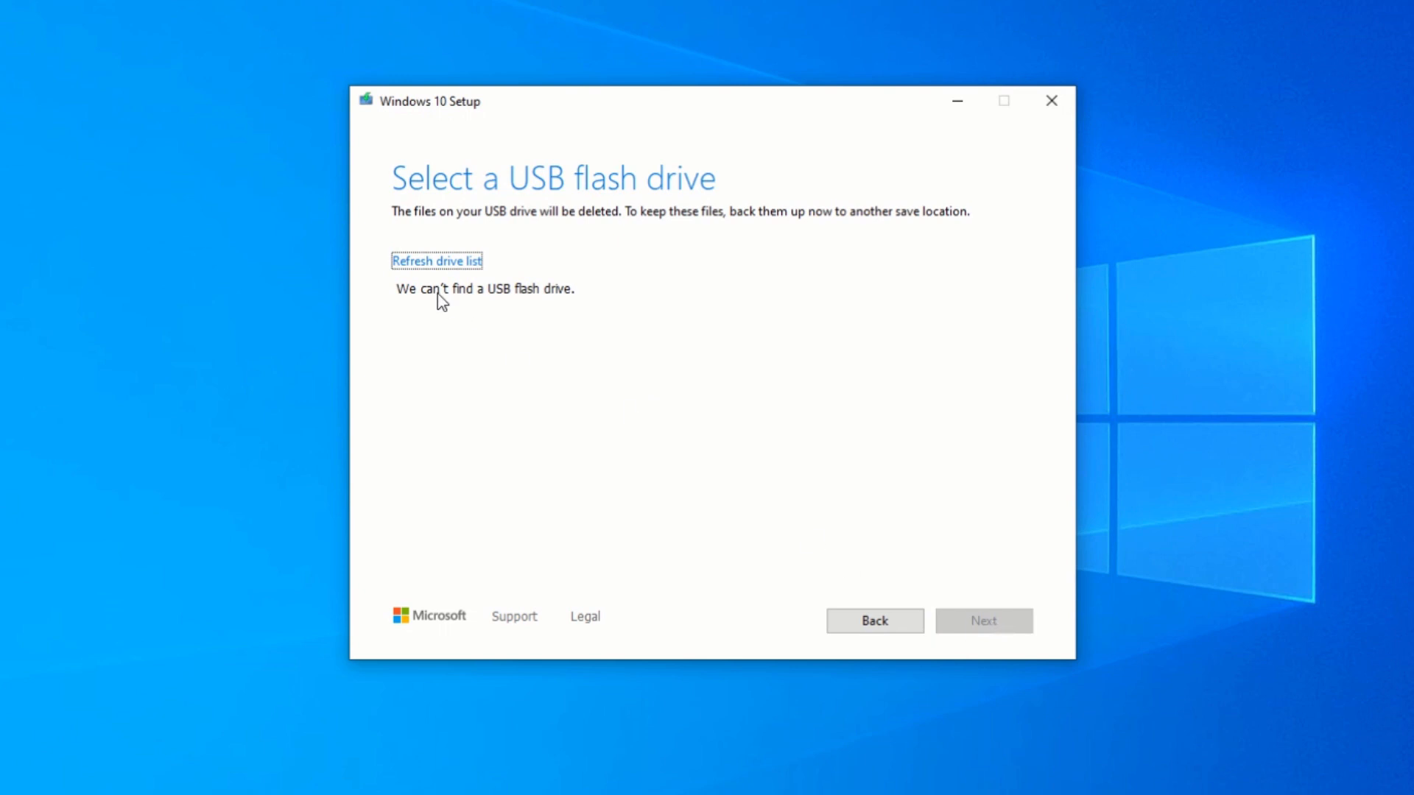
{"action": "mouse_move", "coordinate": [436, 274]}
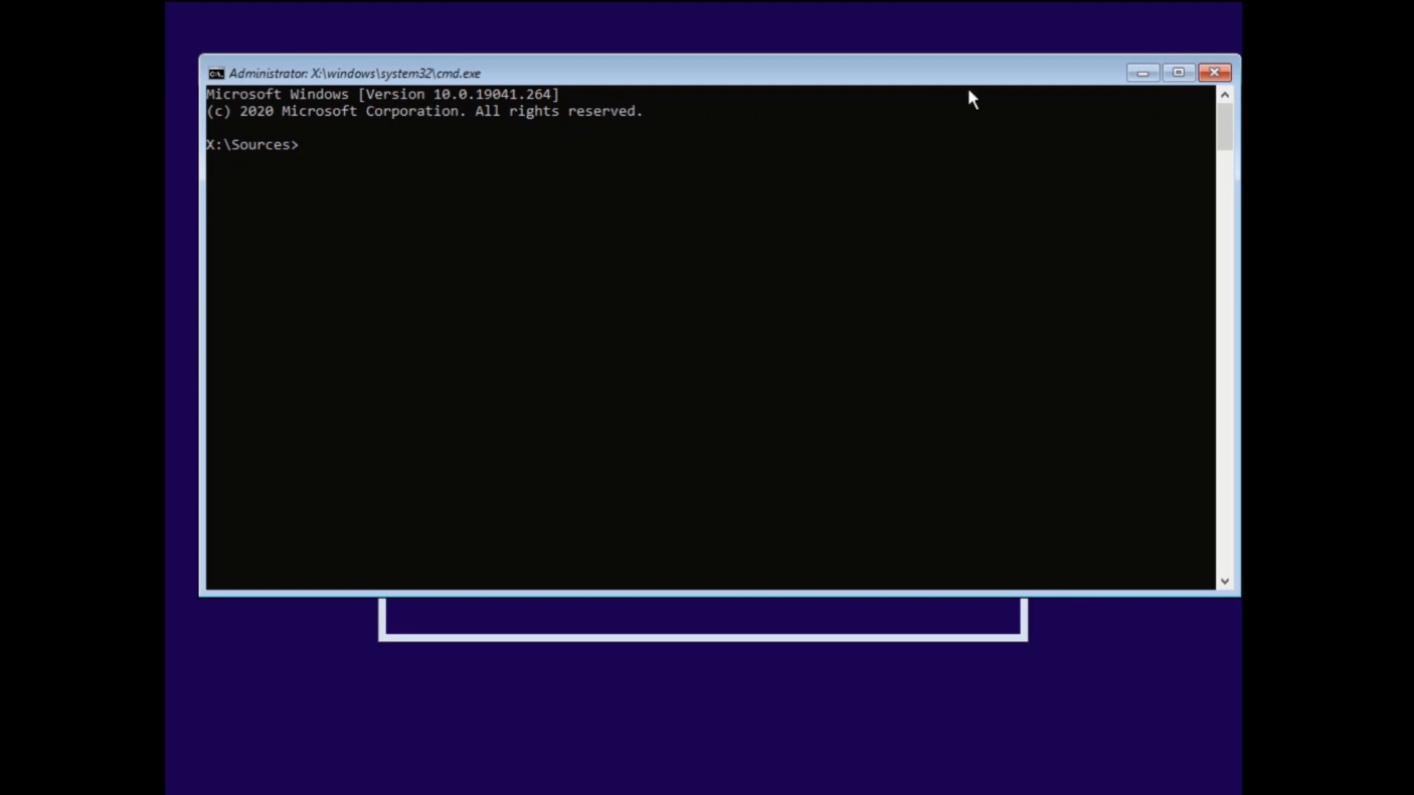
{"action": "mouse_move", "coordinate": [1215, 74]}
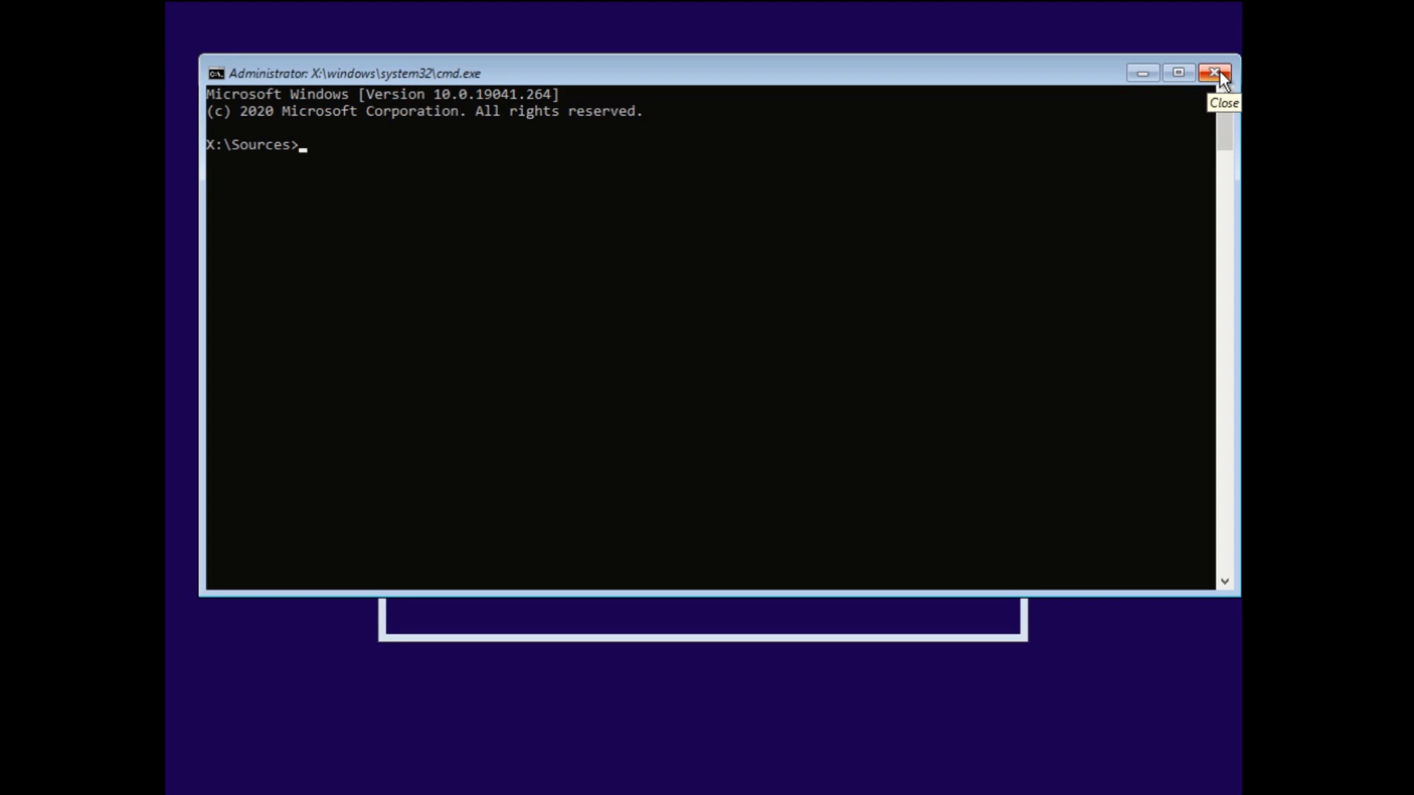
Close the setup command prompt, accept the language screen and go to Repair your computer.
{"action": "left_click", "coordinate": [1215, 74]}
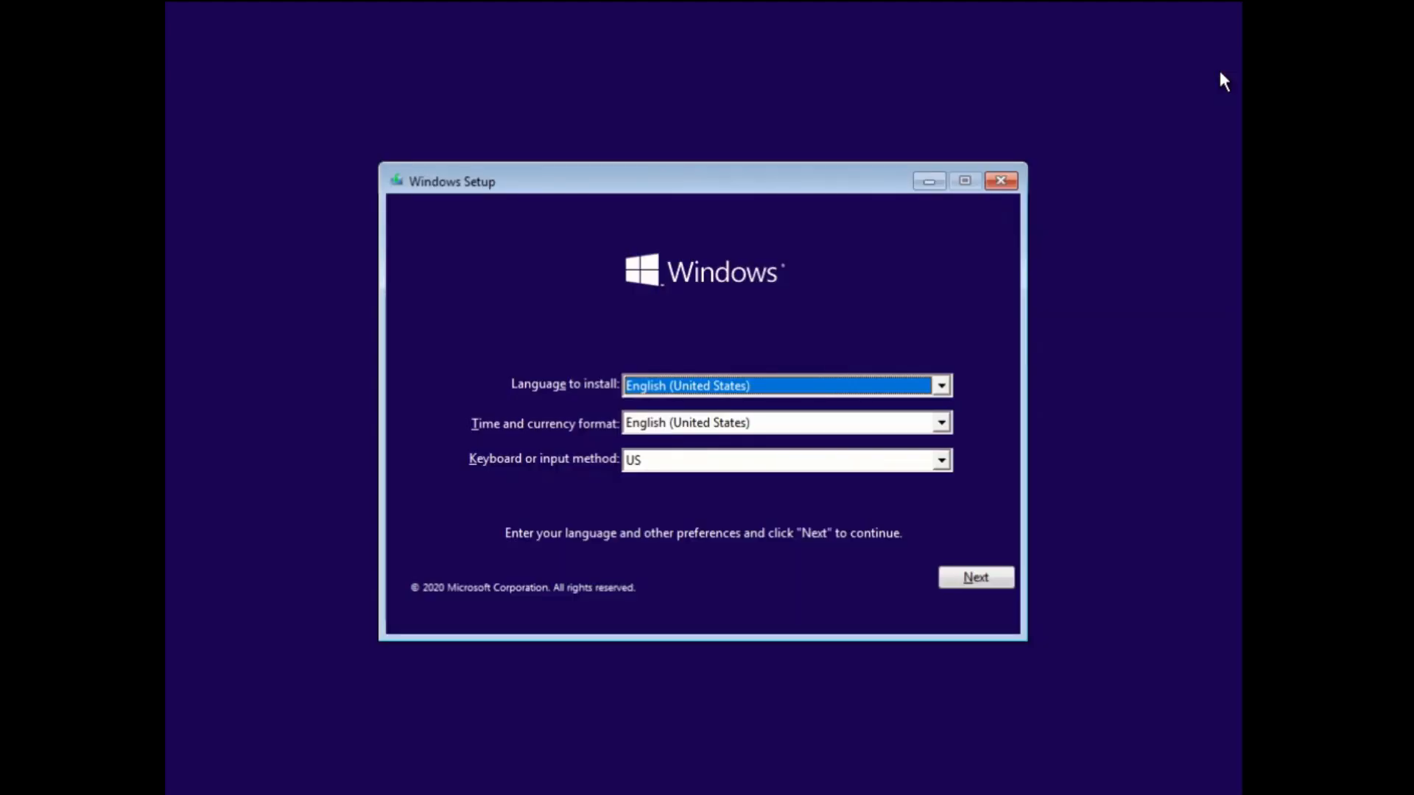
{"action": "mouse_move", "coordinate": [753, 615]}
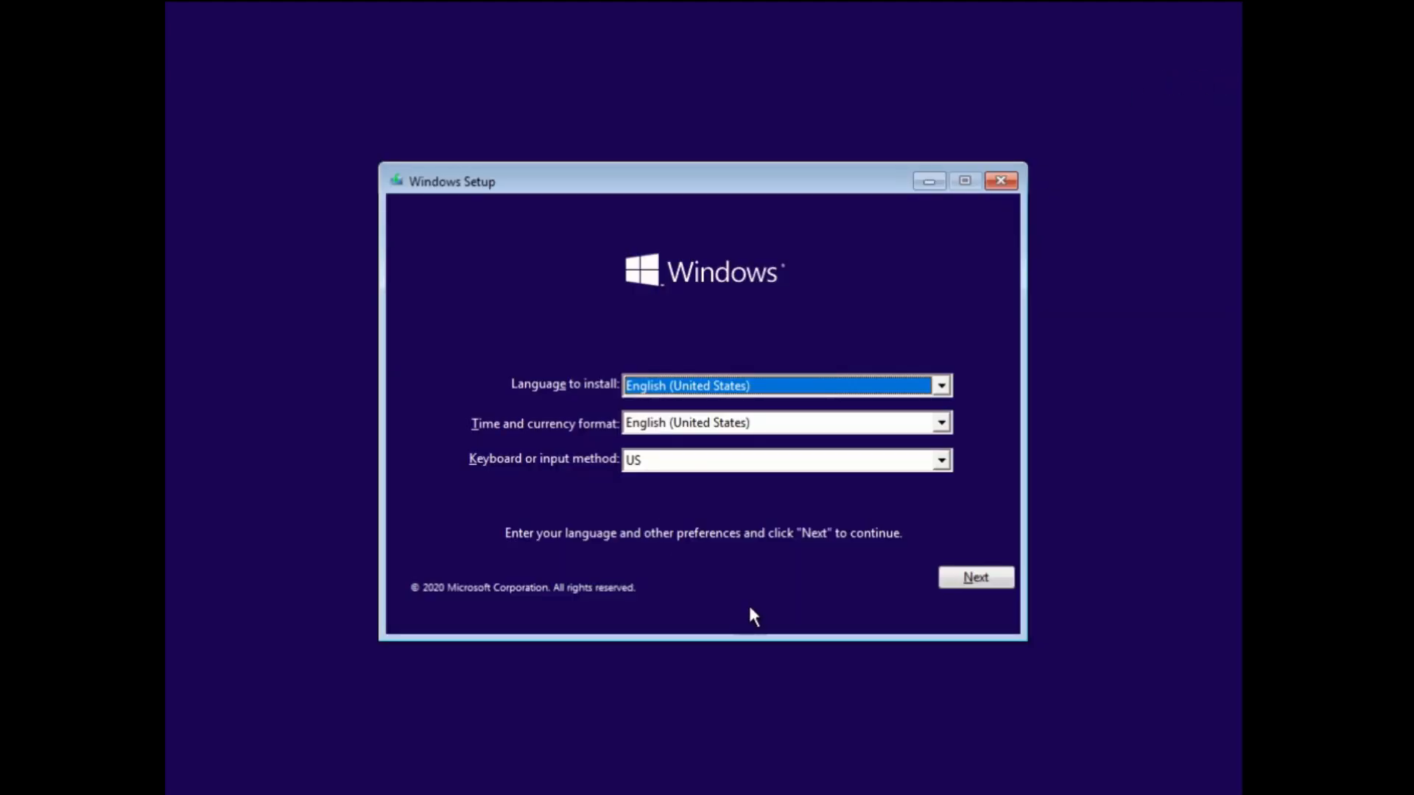
{"action": "left_click", "coordinate": [975, 577]}
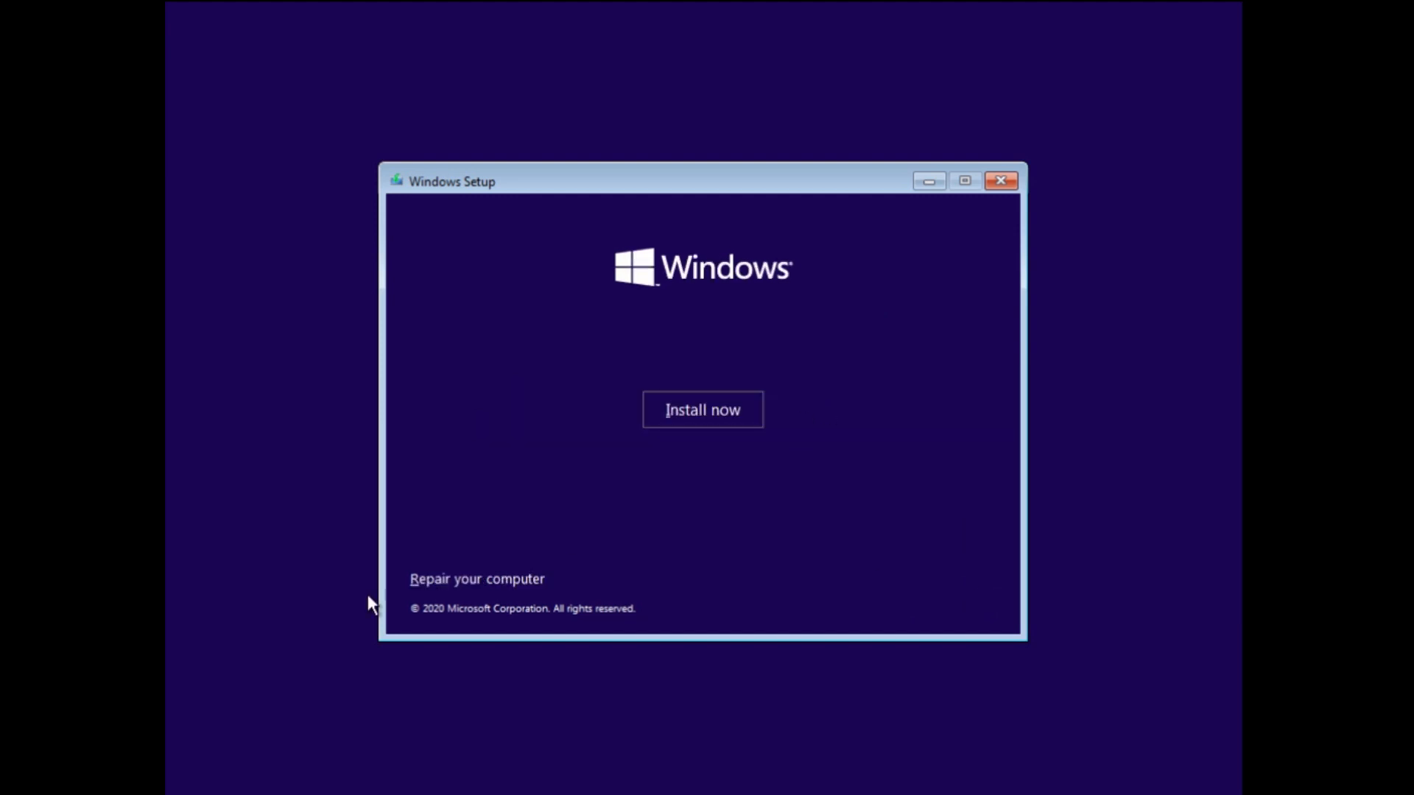
{"action": "left_click", "coordinate": [475, 578]}
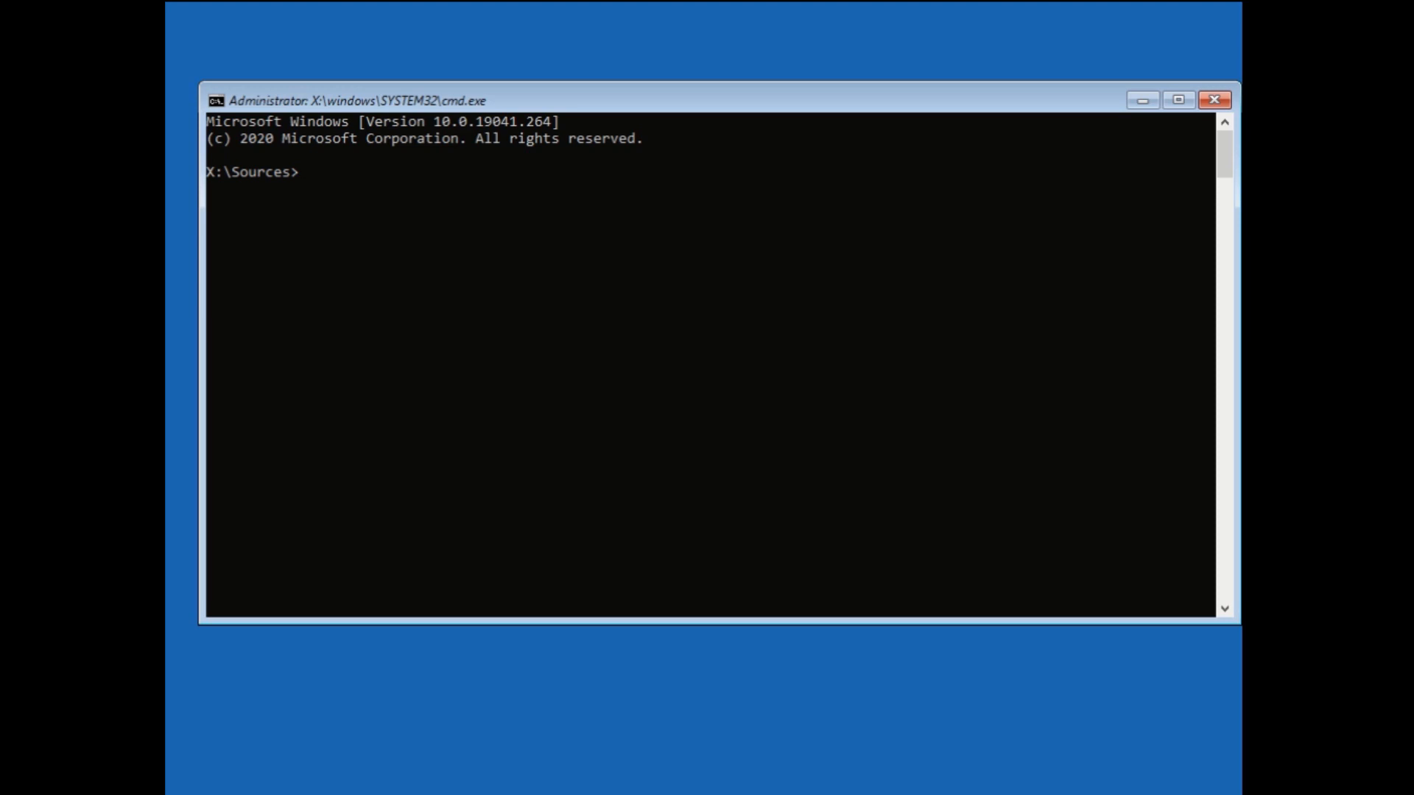
List c:\users, switch to c: and change into windows\system32.
{"action": "type", "text": "d"}
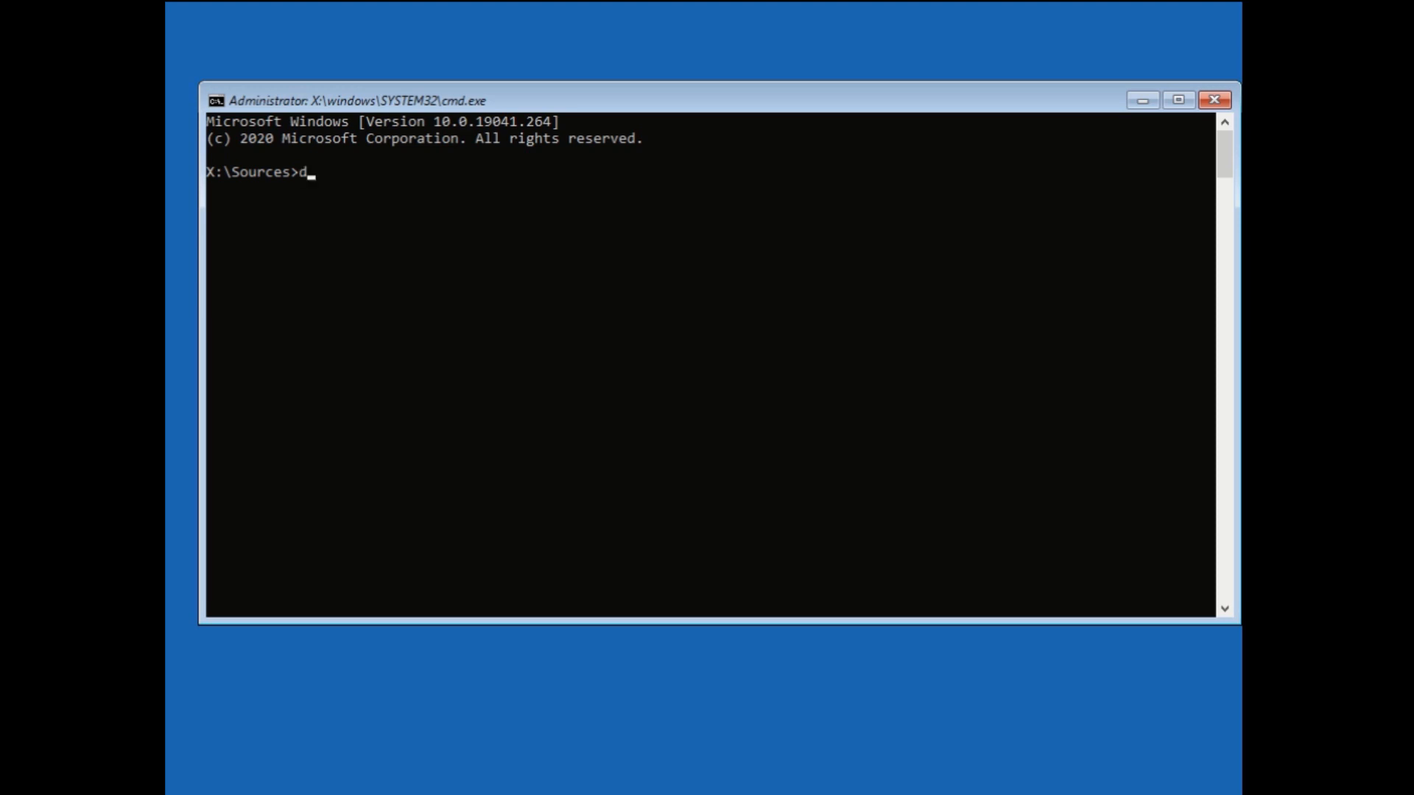
{"action": "type", "text": "ir c:\\users"}
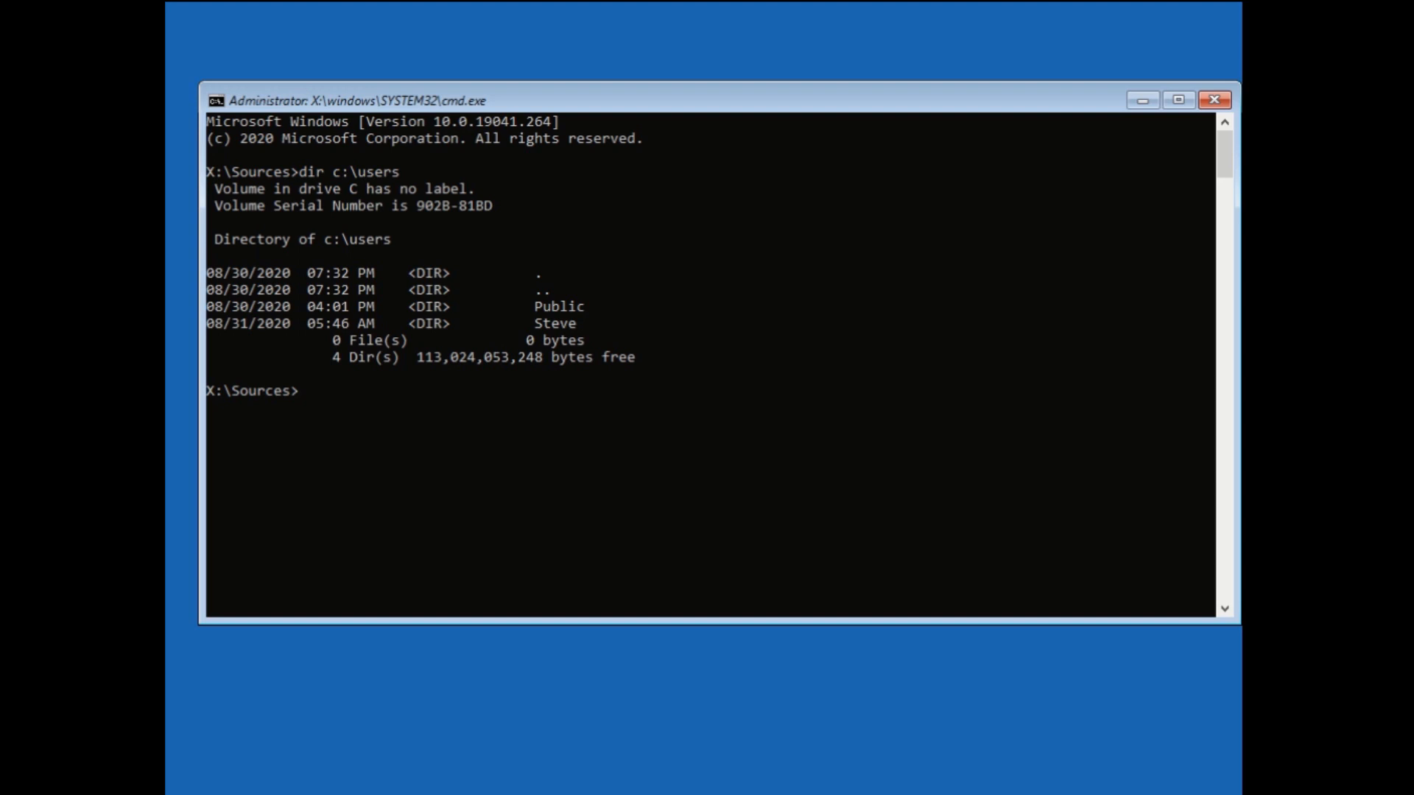
{"action": "type", "text": "c:"}
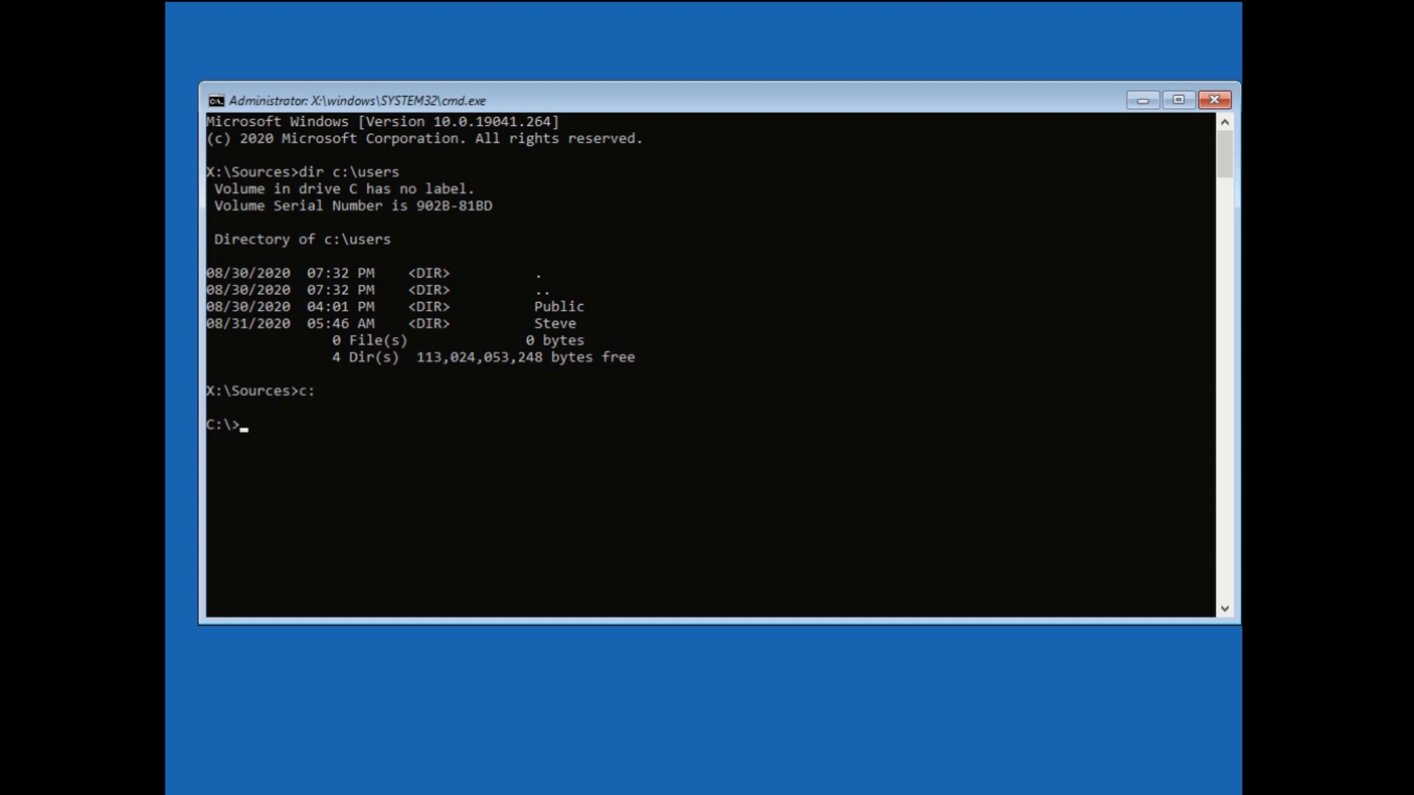
{"action": "type", "text": "cd window"}
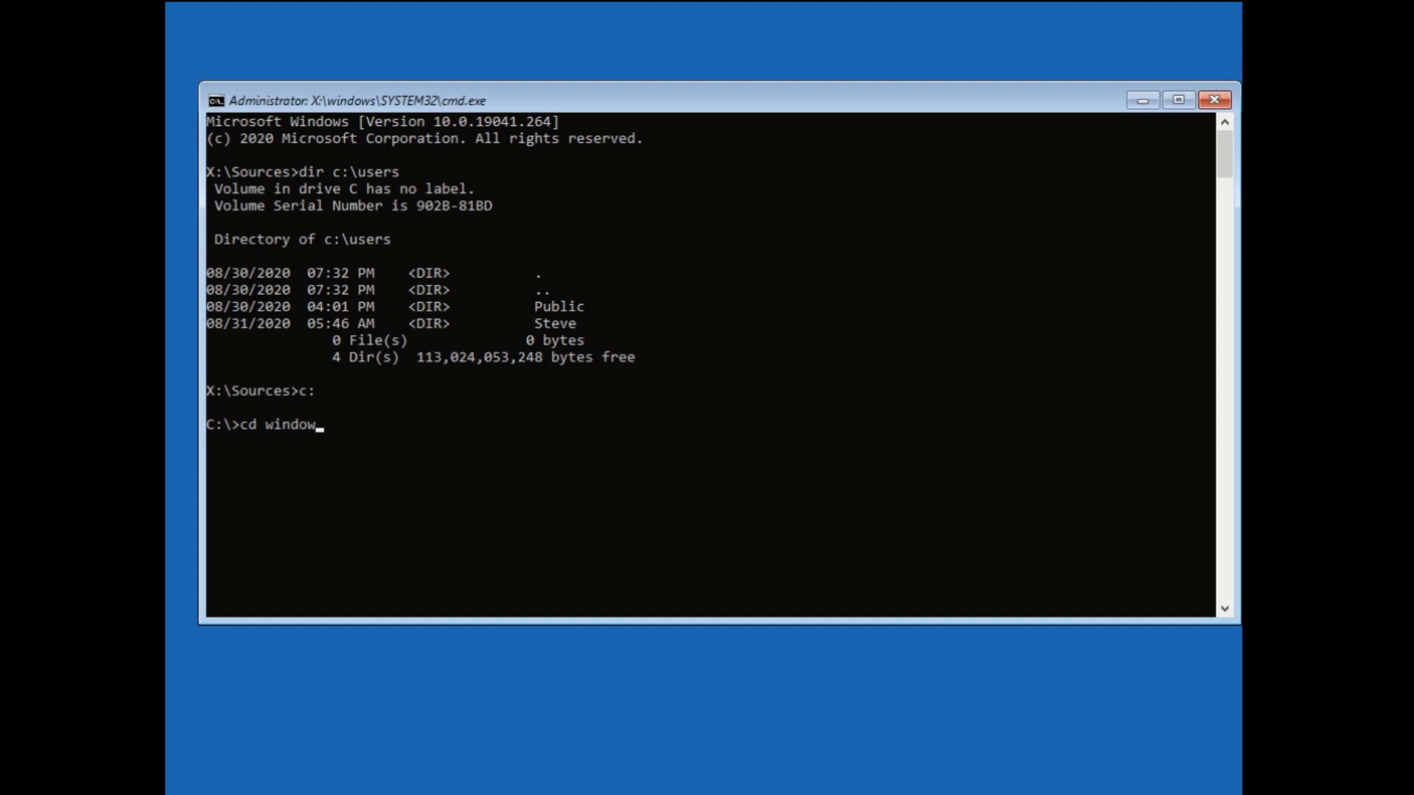
{"action": "type", "text": "s\\s"}
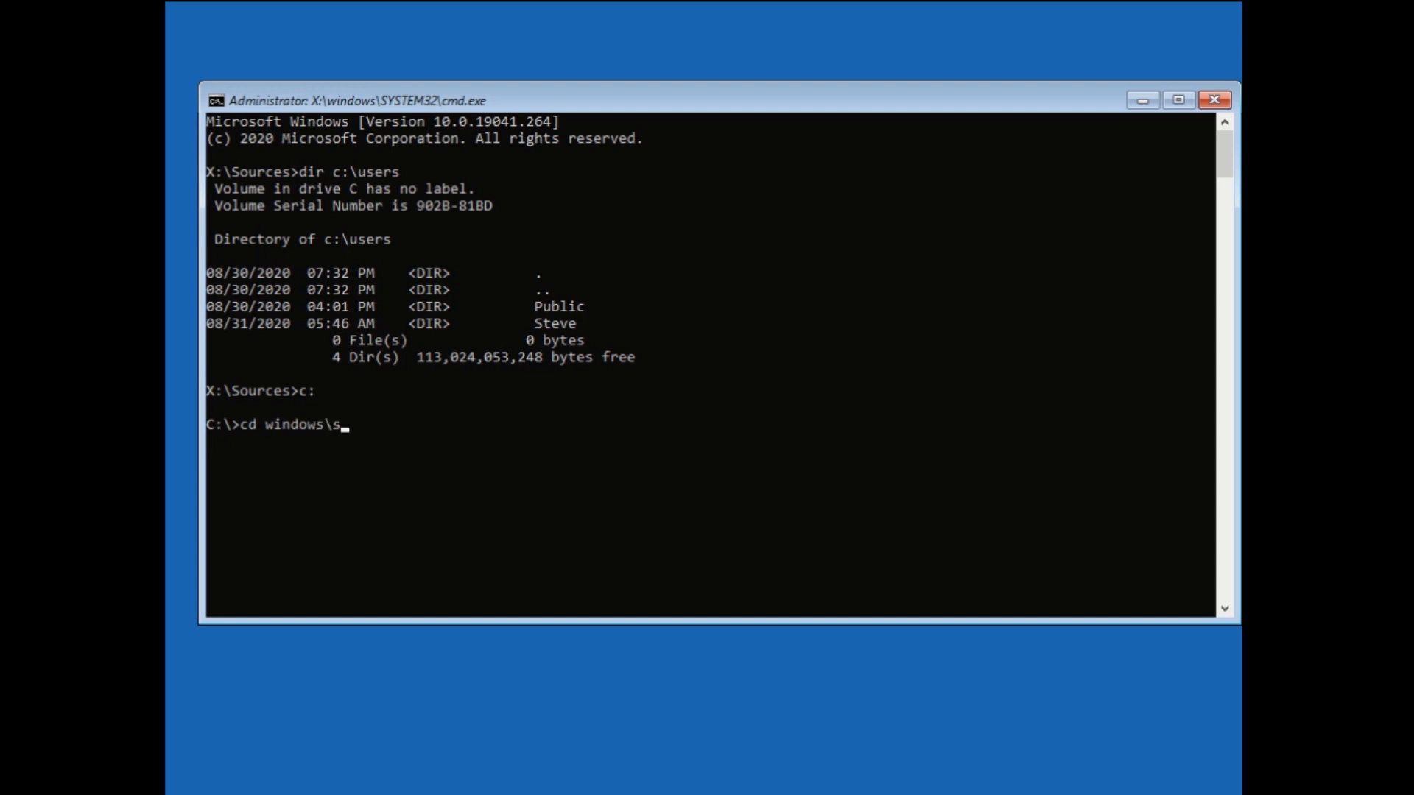
{"action": "type", "text": "ystem32"}
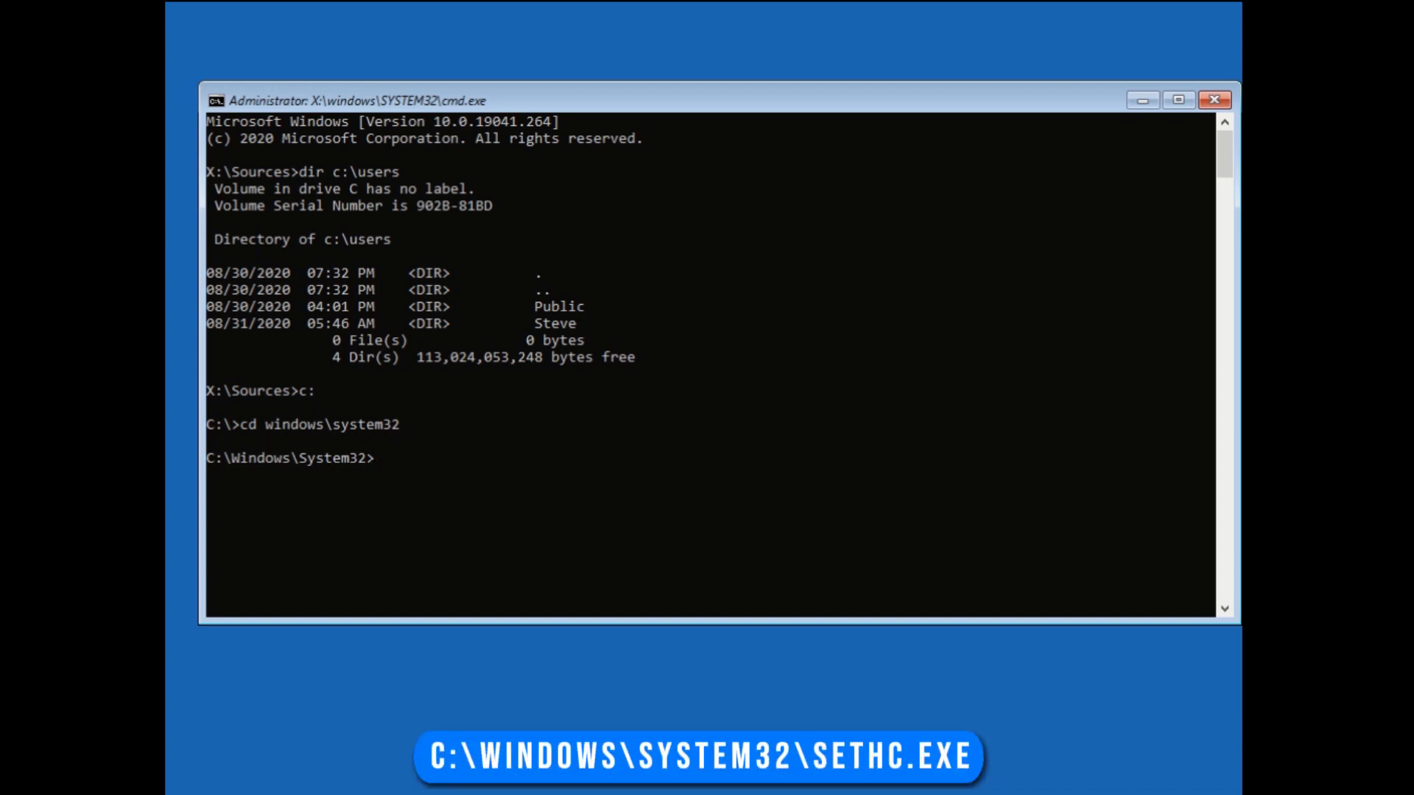
Rename sethc.exe to sethc.old and copy cmd.exe as sethc.exe.
{"action": "type", "text": "ren"}
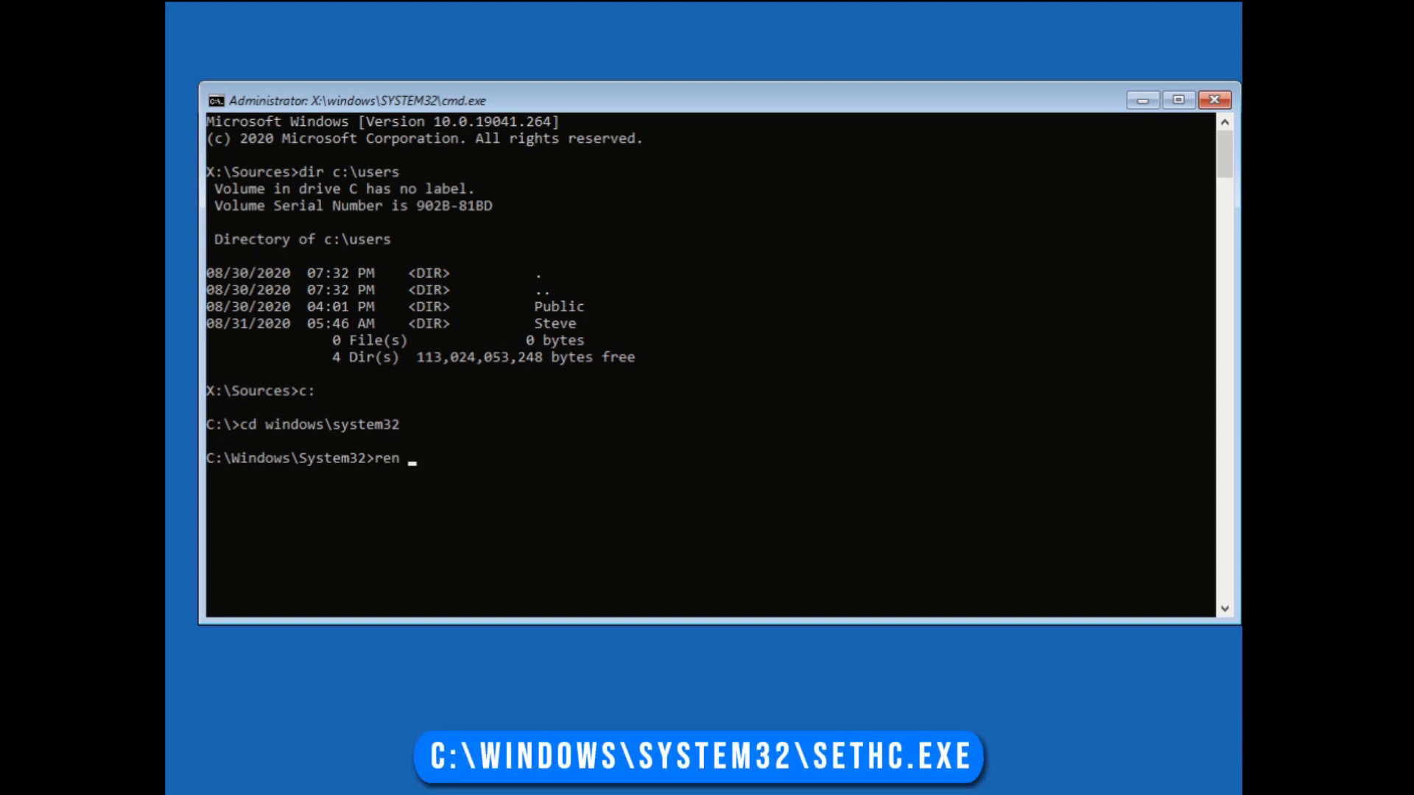
{"action": "type", "text": "sethc.ex"}
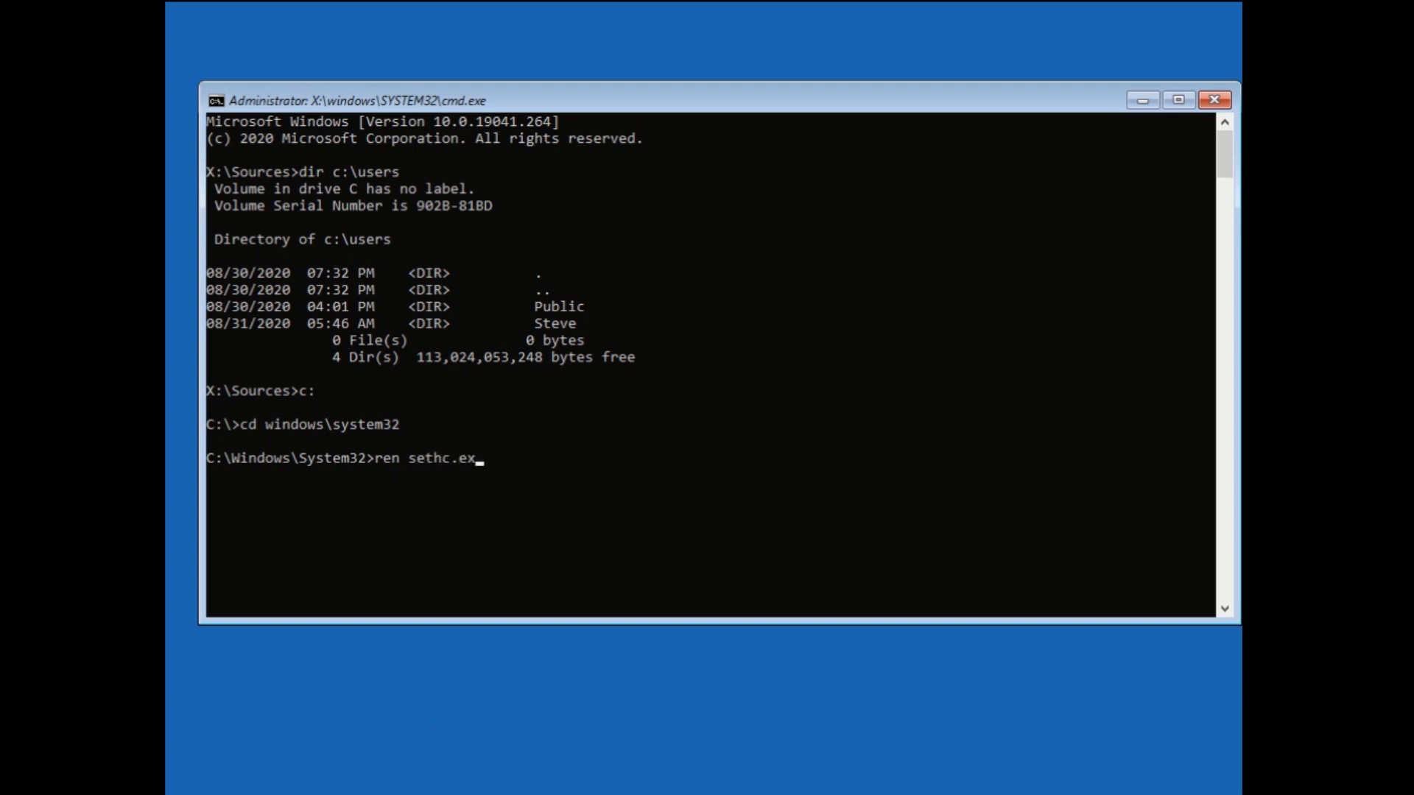
{"action": "type", "text": "set"}
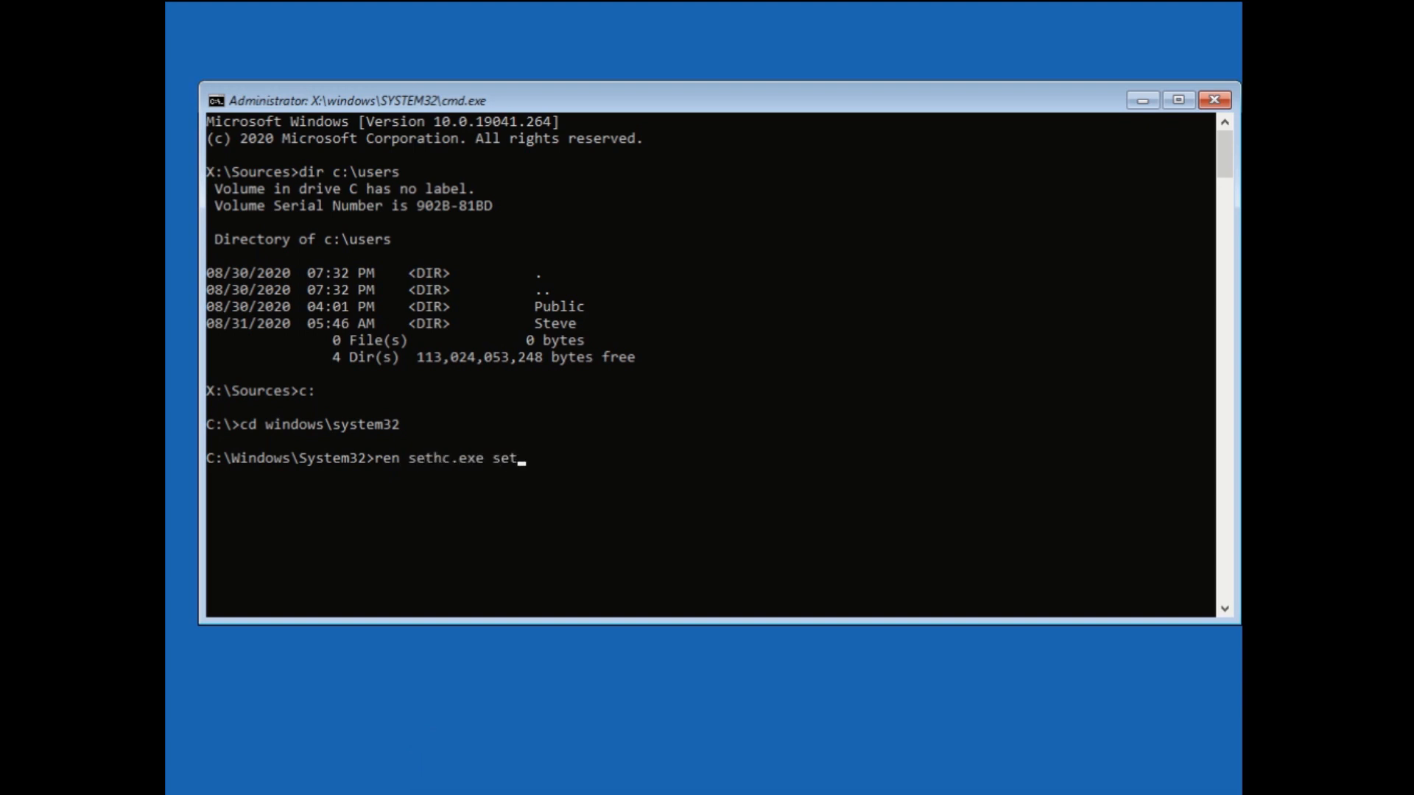
{"action": "type", "text": "hc.old"}
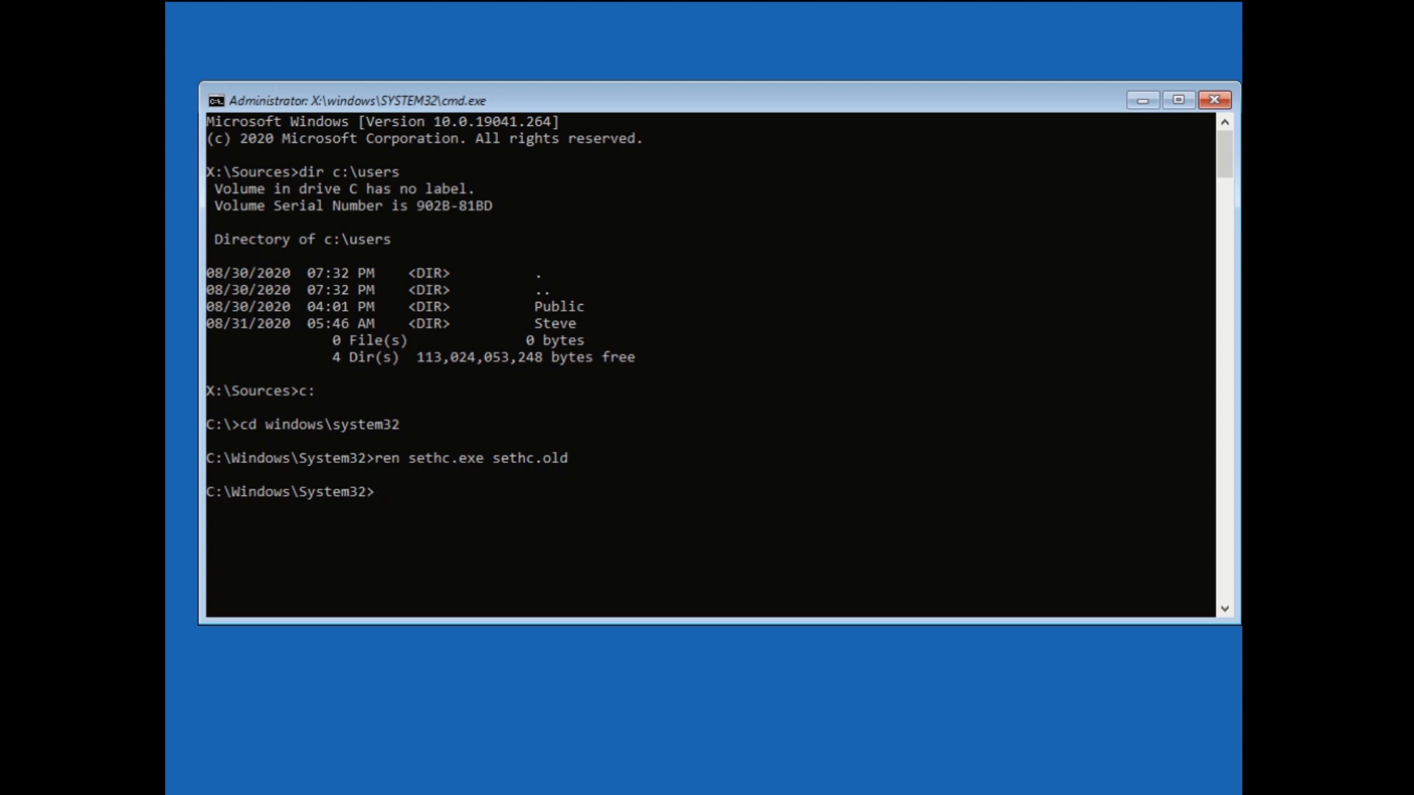
{"action": "type", "text": "copy"}
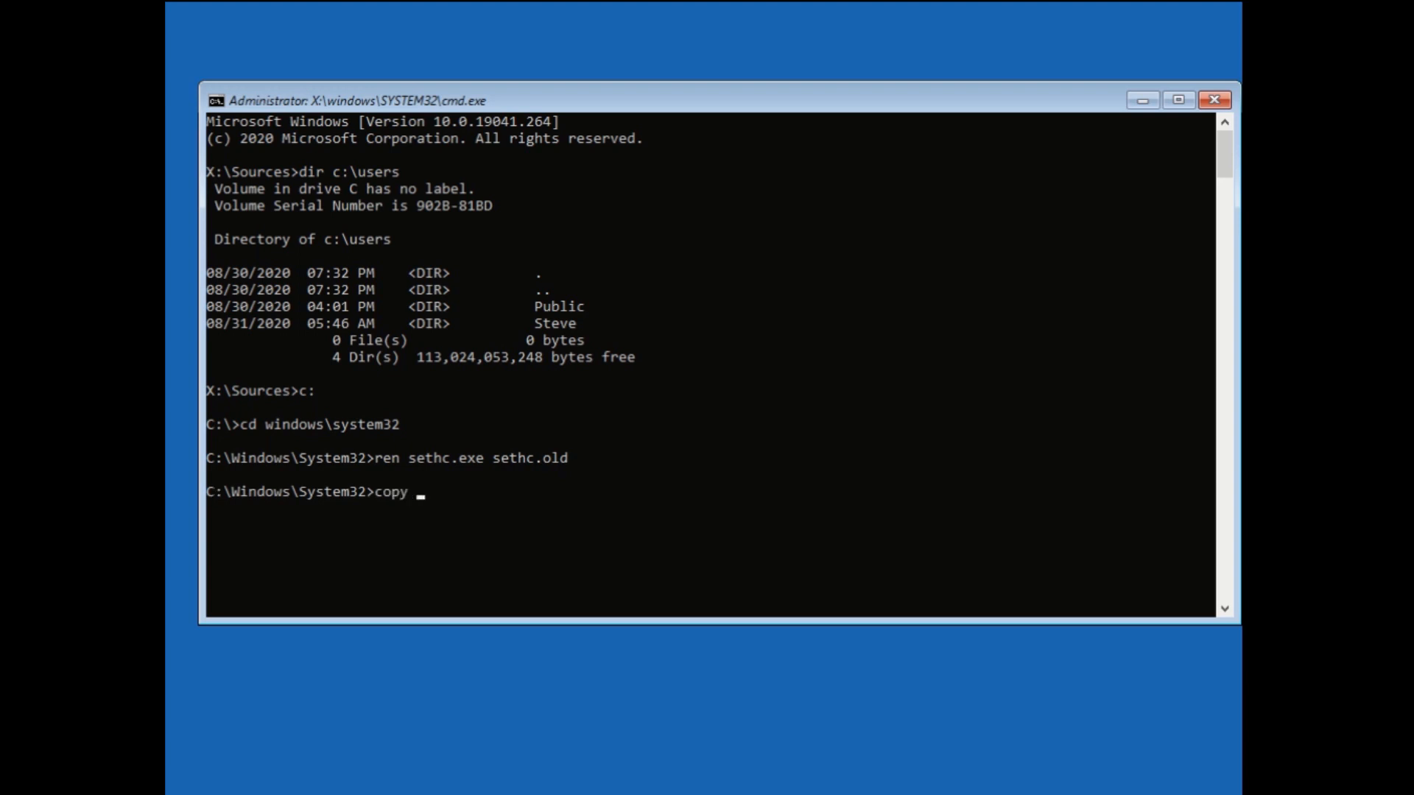
{"action": "type", "text": "cmd.exe"}
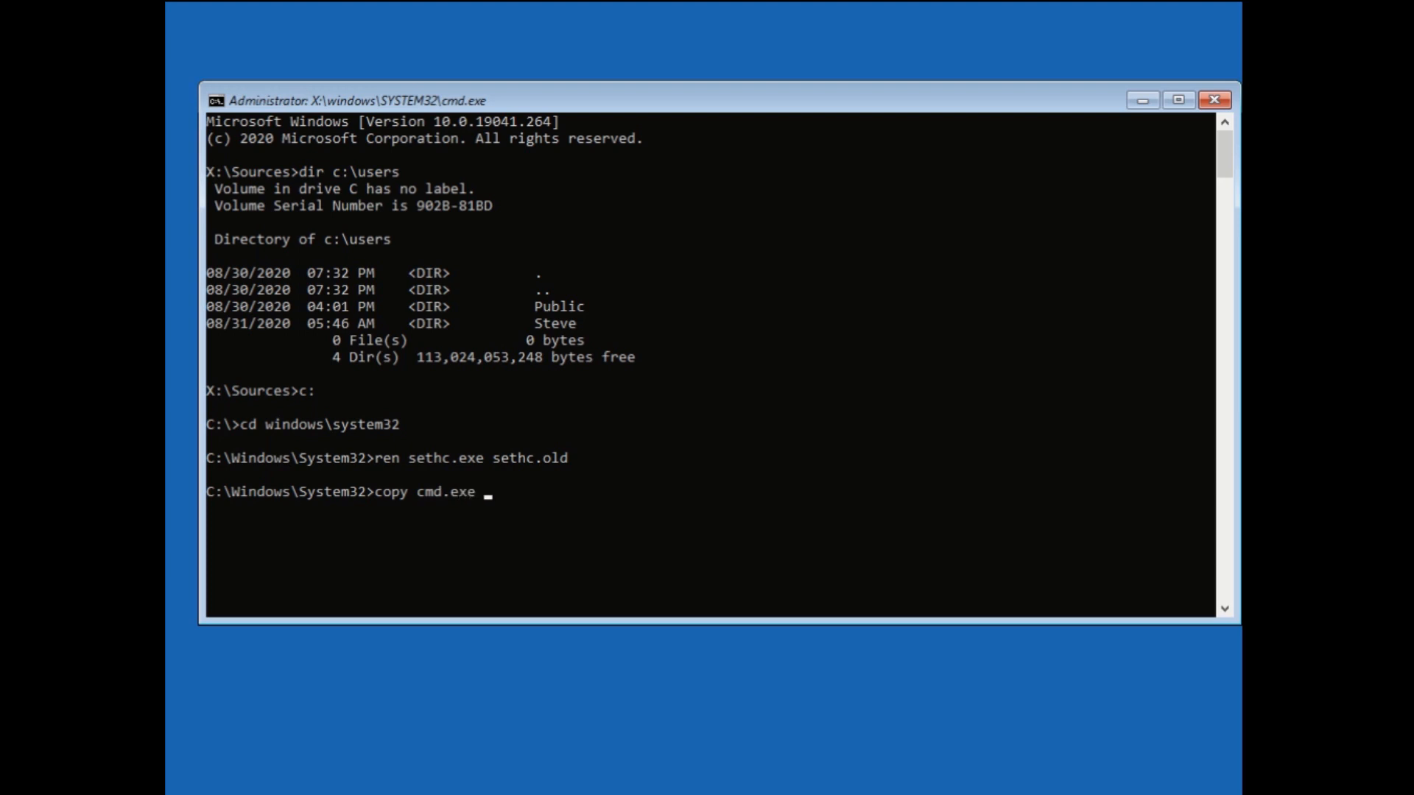
{"action": "type", "text": "seth"}
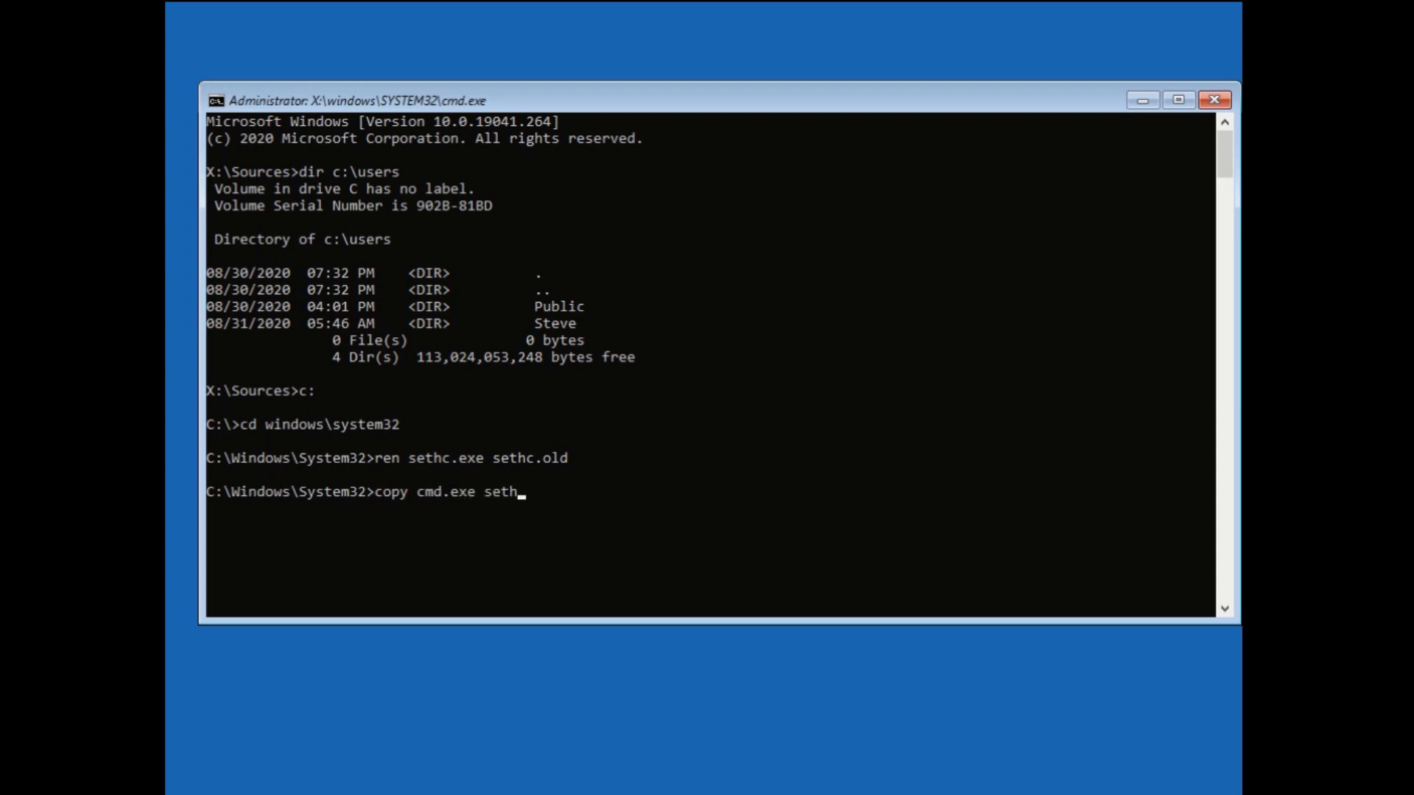
{"action": "type", "text": "c.exe"}
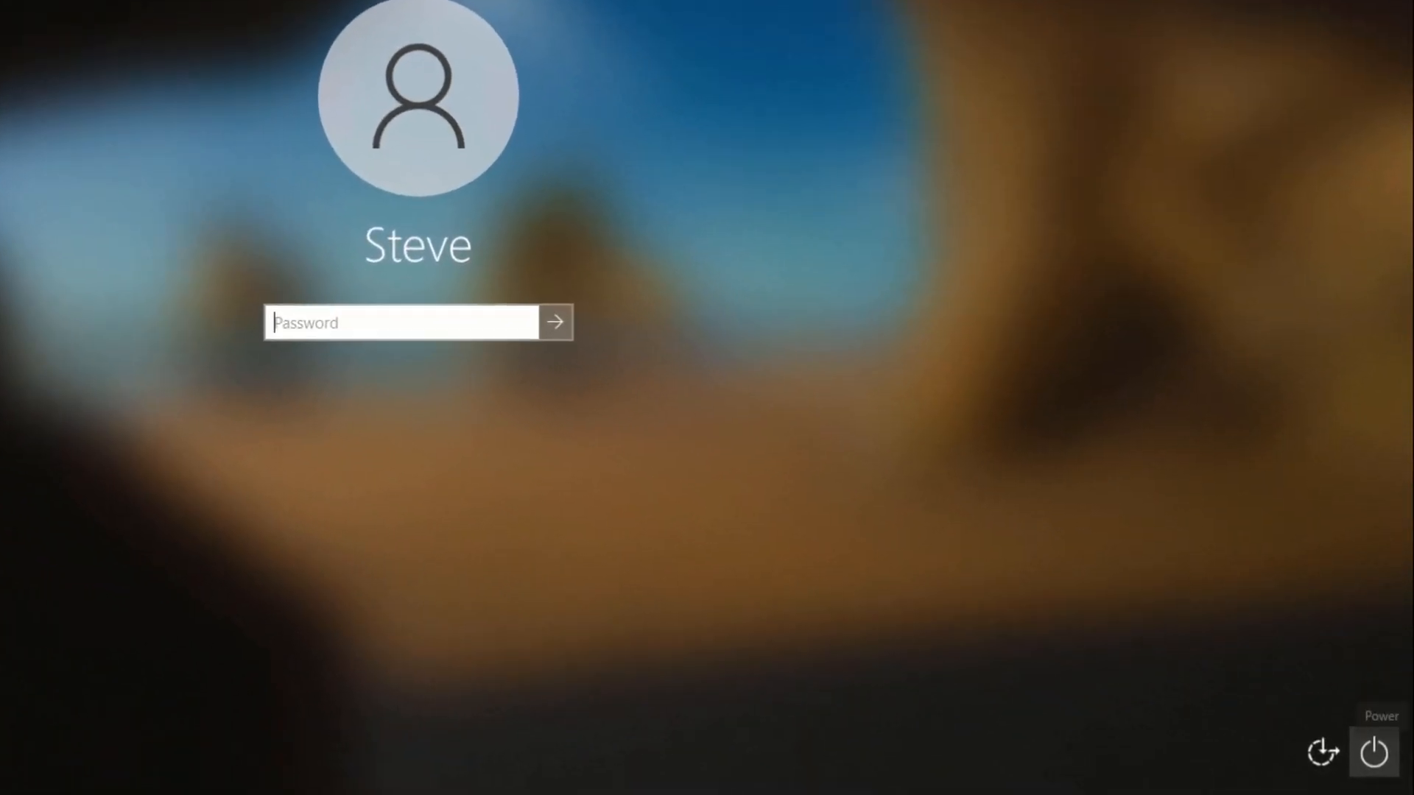
Restart from the sign-in power menu into Startup Settings and boot into Safe Mode.
{"action": "left_click", "coordinate": [1373, 754]}
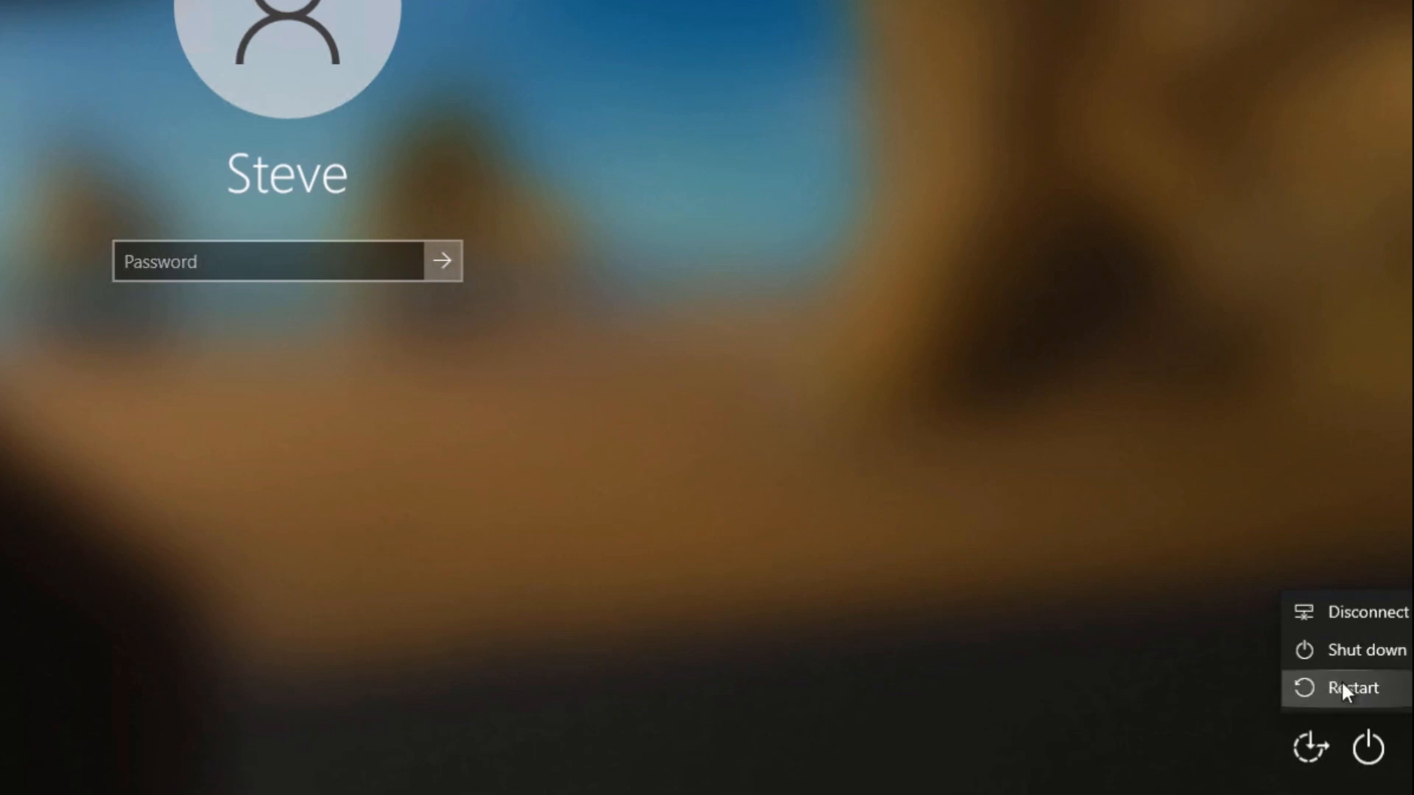
{"action": "left_click", "coordinate": [1351, 688]}
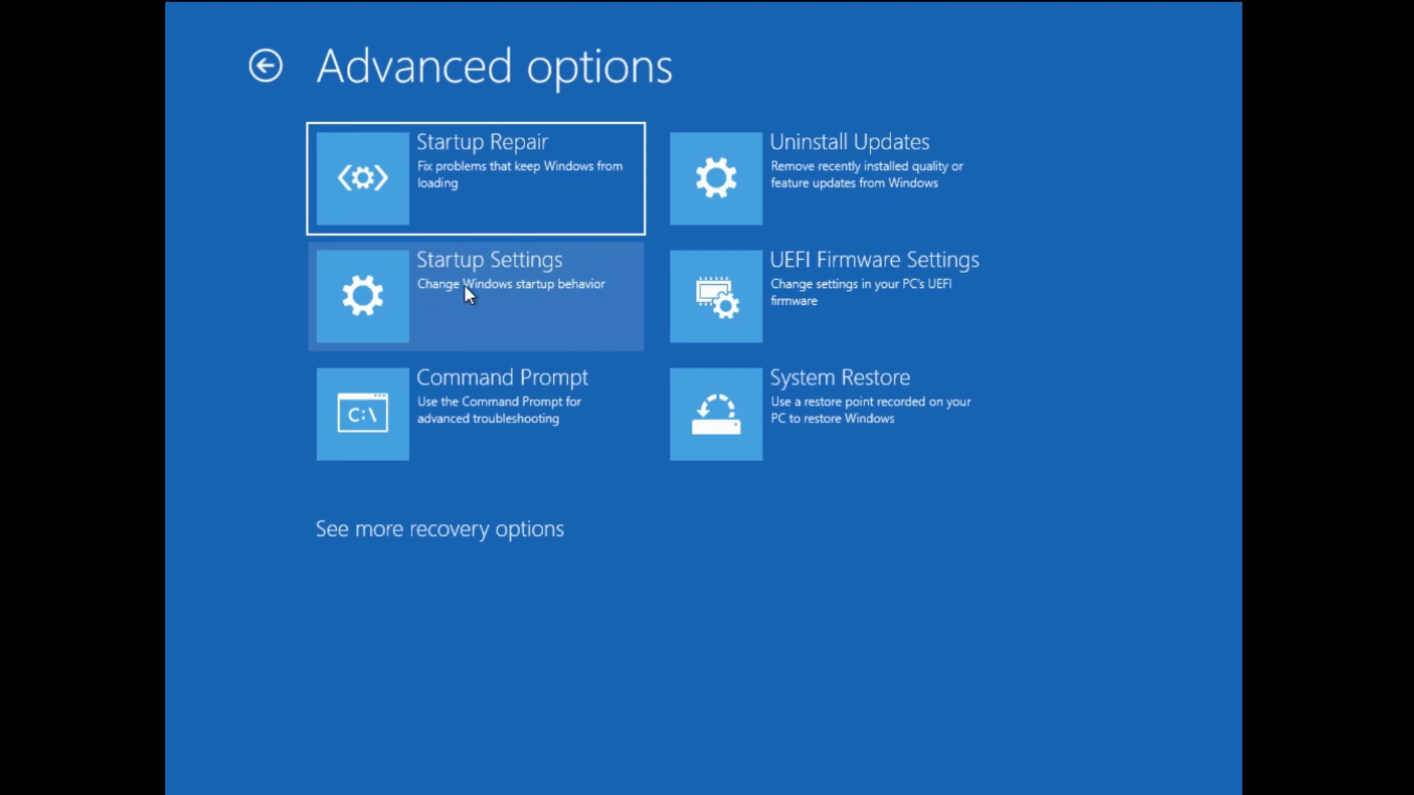
{"action": "left_click", "coordinate": [476, 294]}
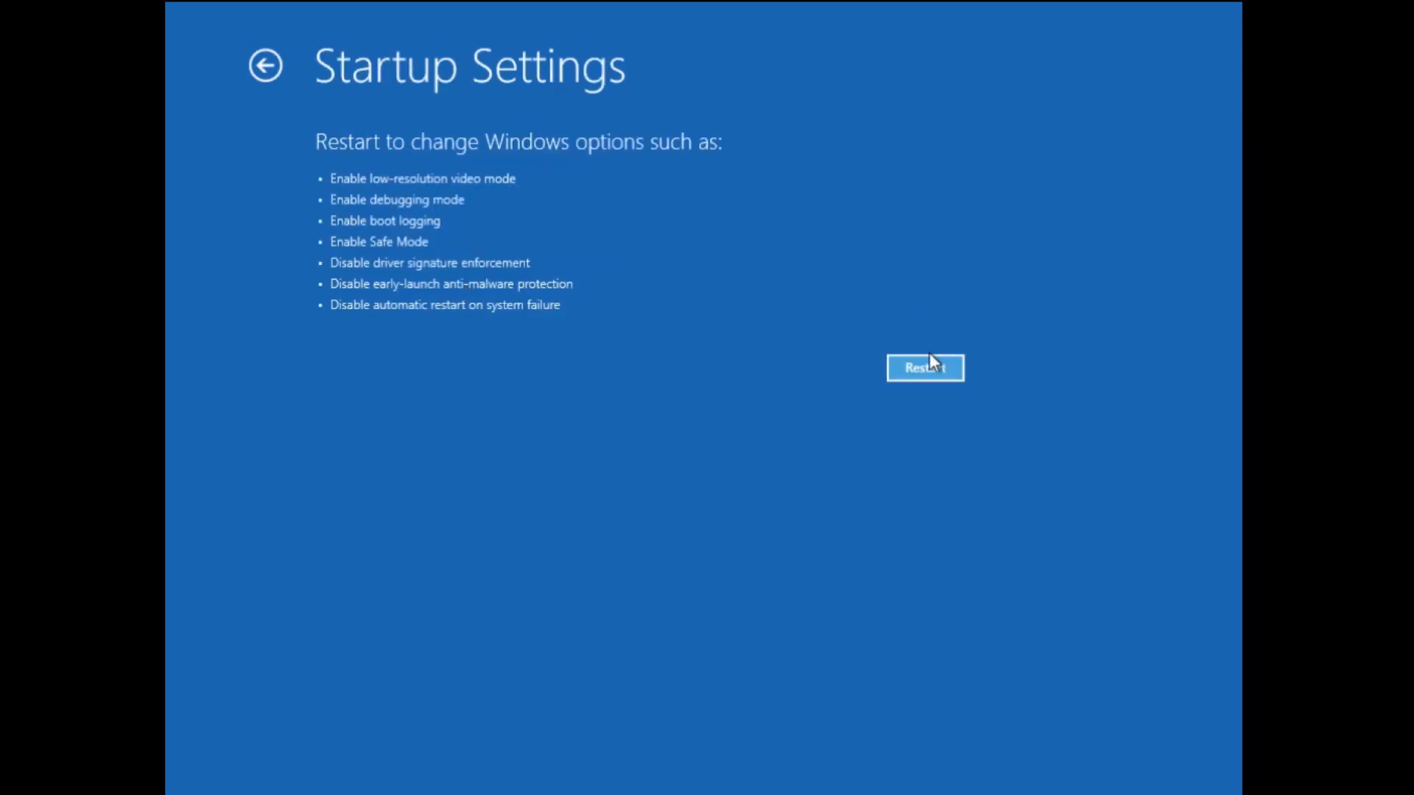
{"action": "left_click", "coordinate": [925, 369]}
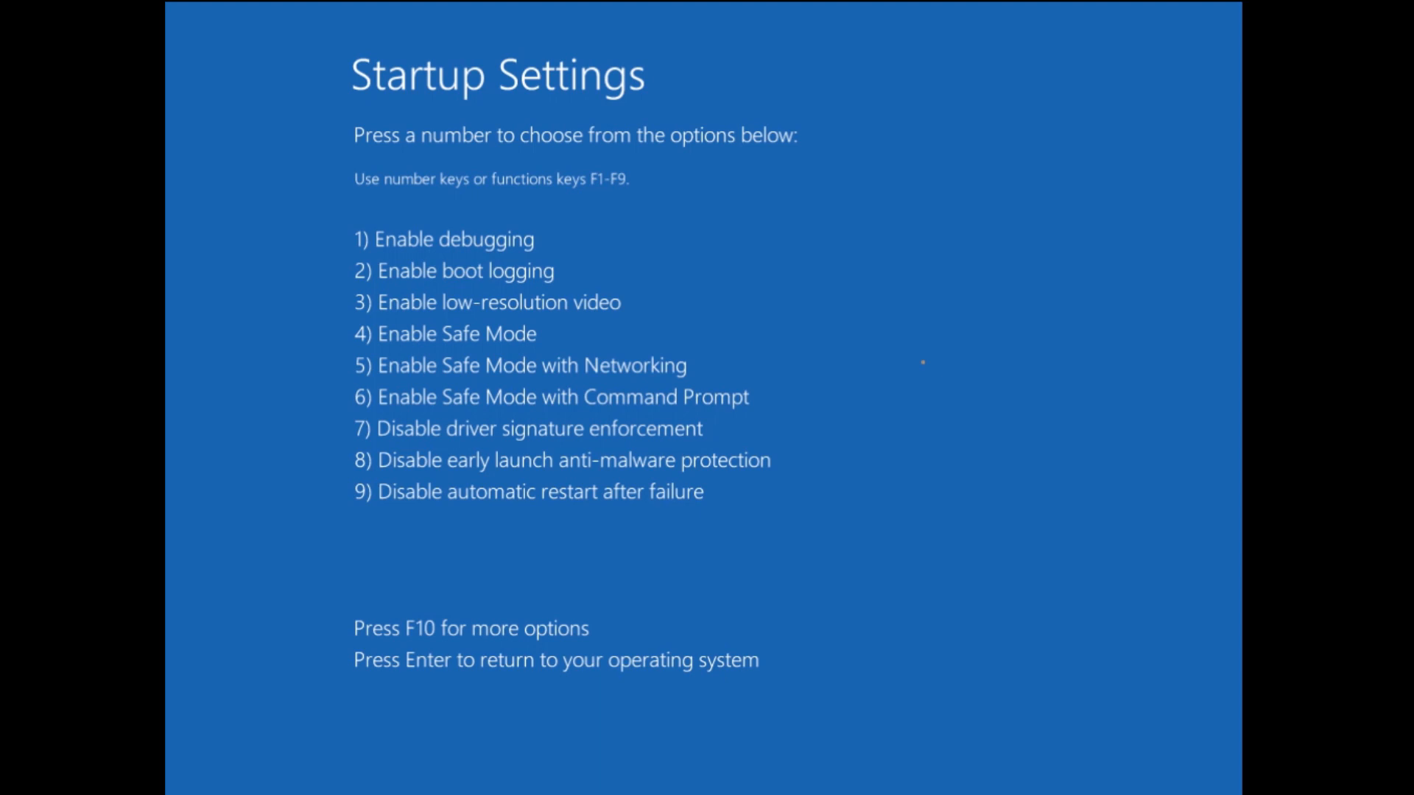
{"action": "key", "text": "Enter"}
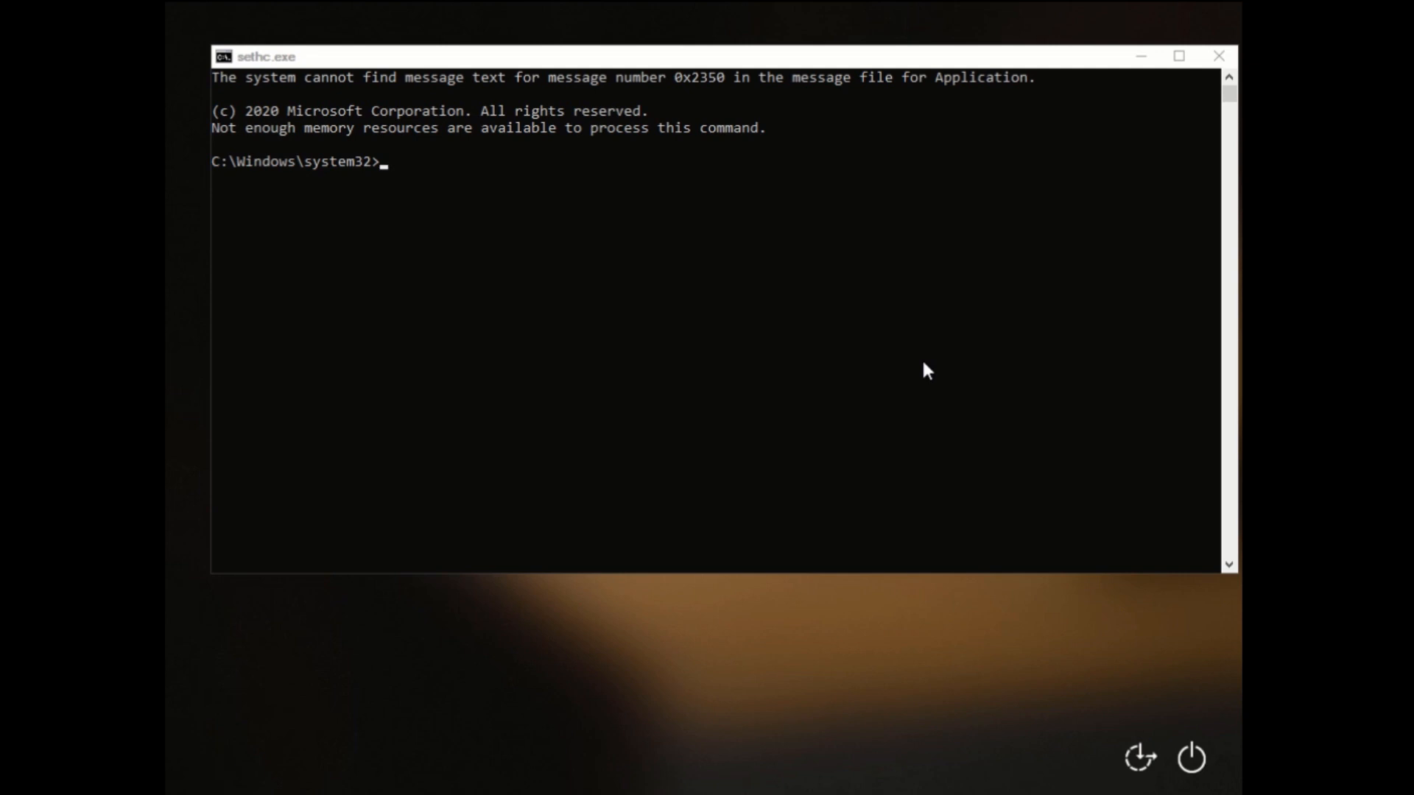
{"action": "mouse_move", "coordinate": [515, 212]}
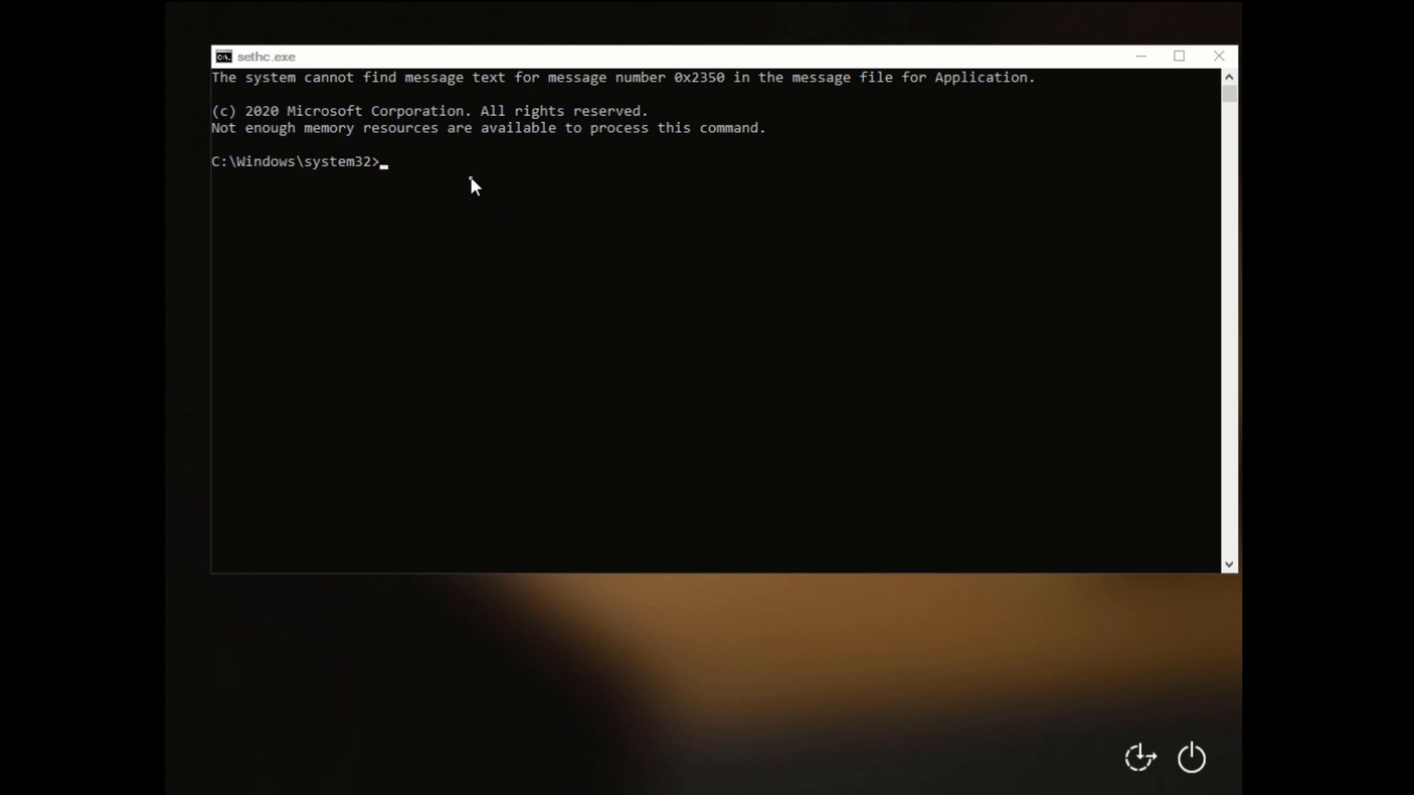
{"action": "mouse_move", "coordinate": [1149, 185]}
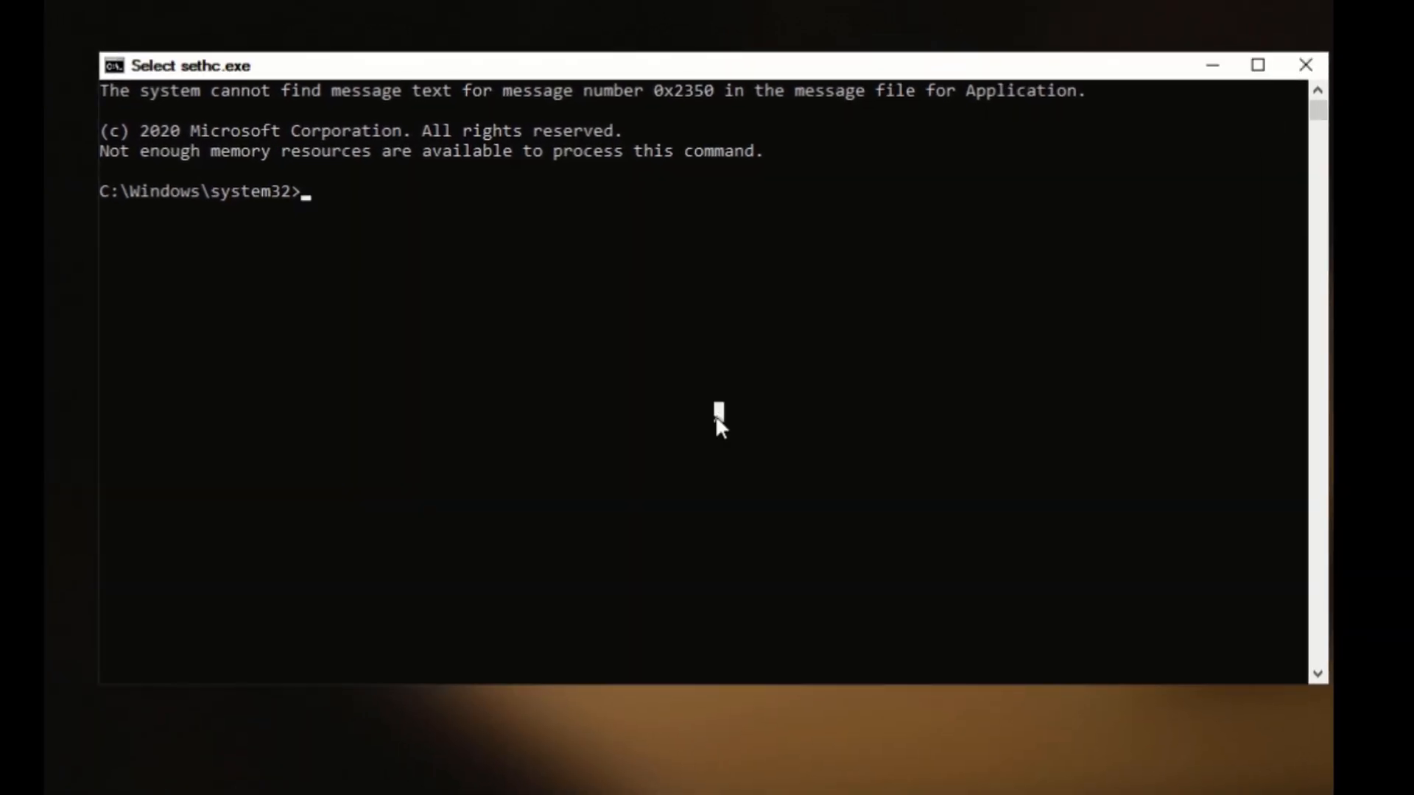
{"action": "type", "text": "net user"}
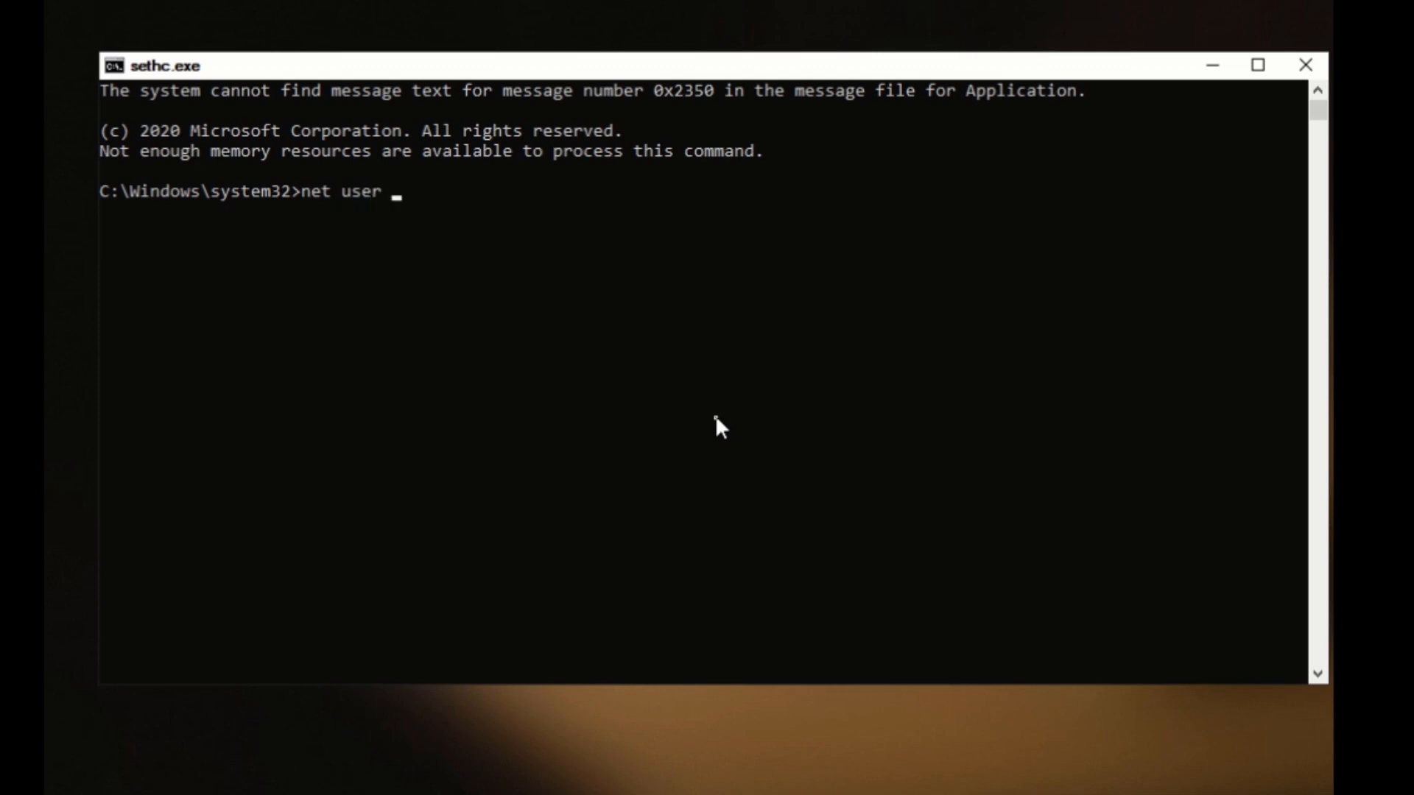
{"action": "type", "text": "me"}
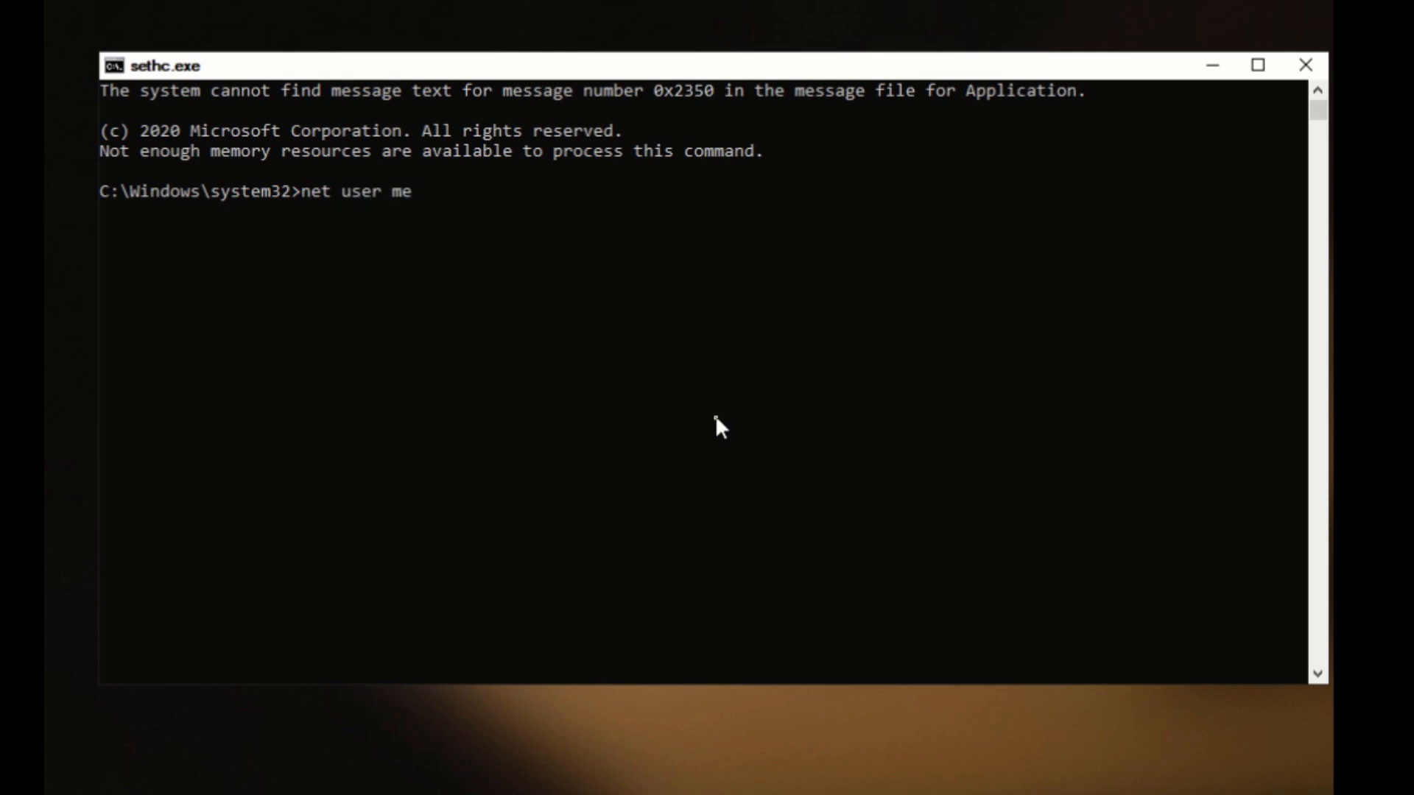
{"action": "type", "text": "/add"}
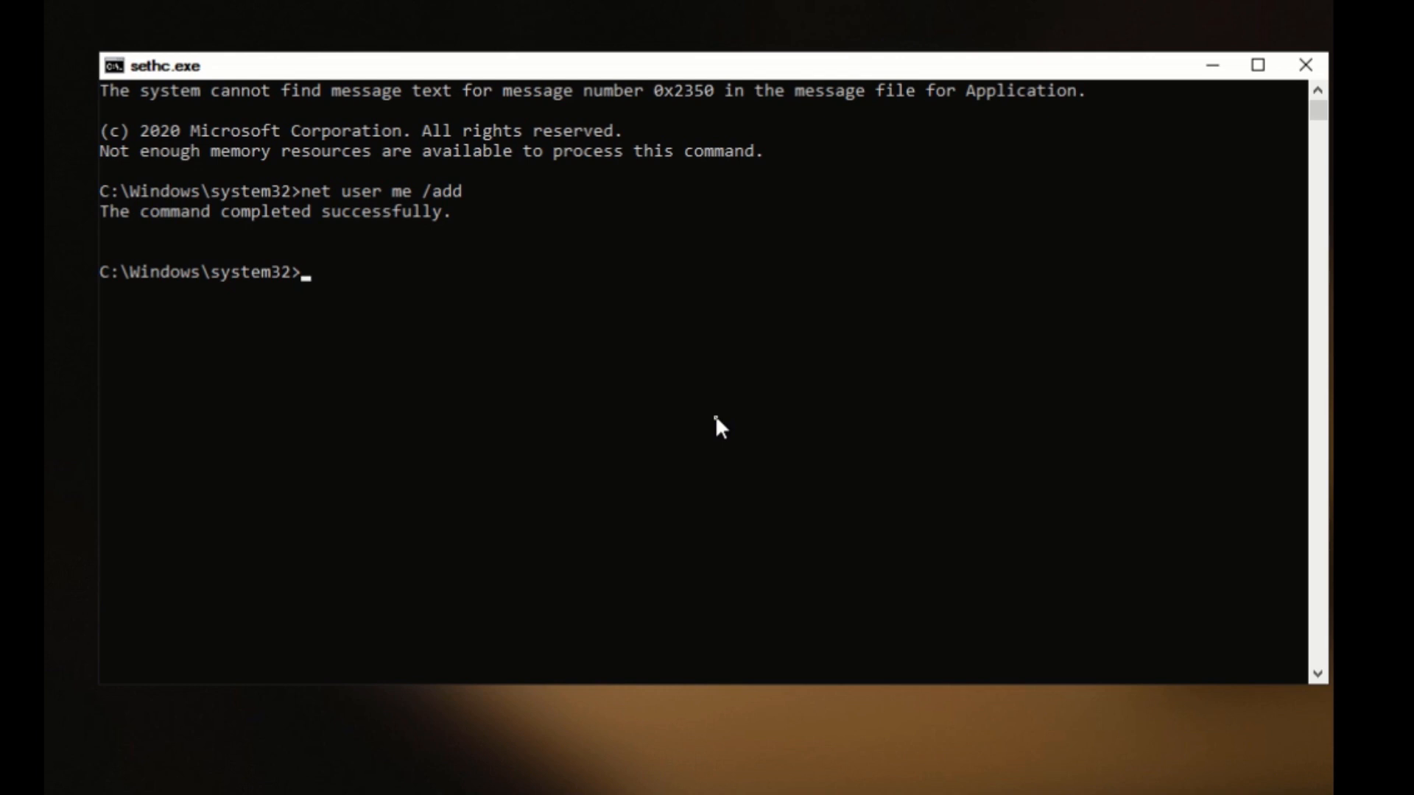
{"action": "type", "text": "net user"}
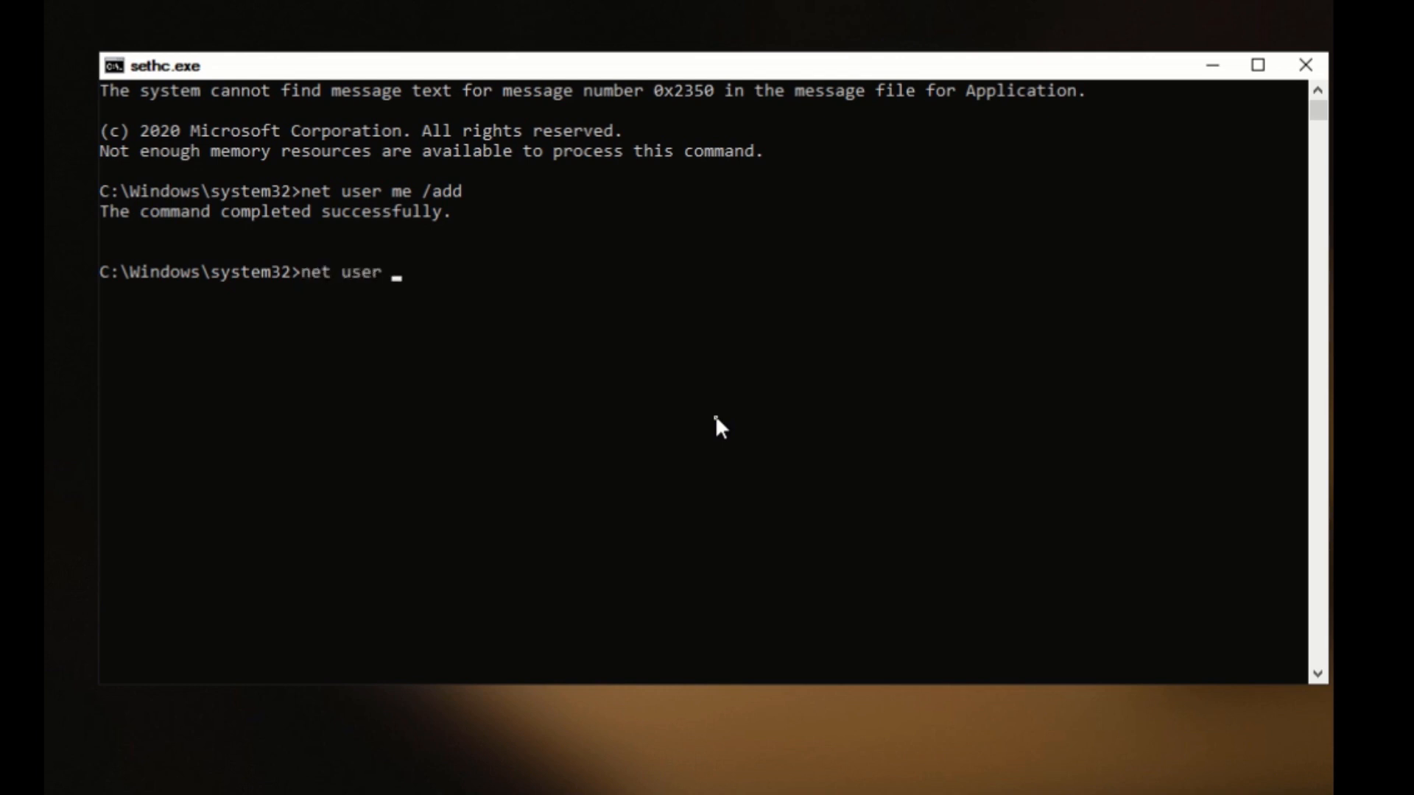
{"action": "type", "text": "st"}
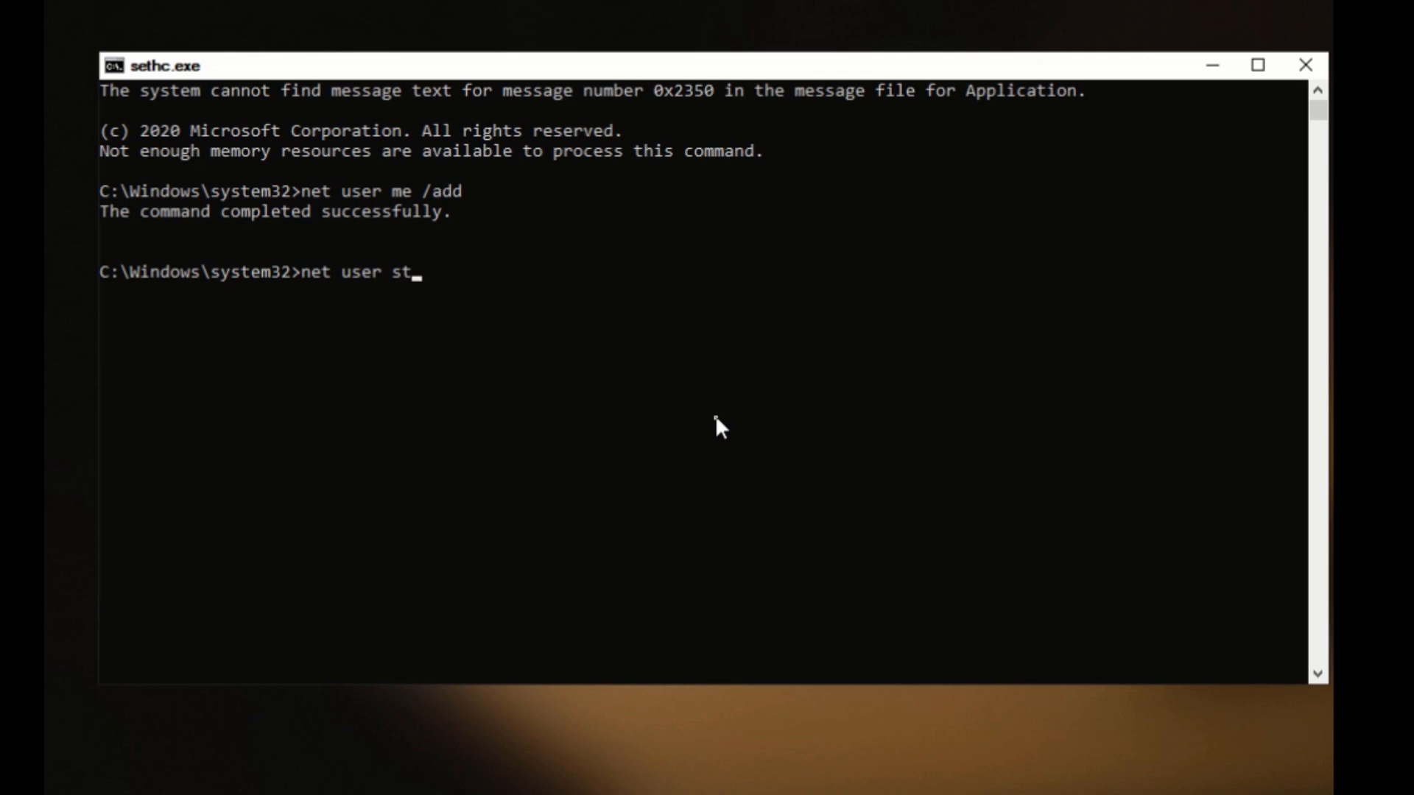
{"action": "type", "text": "eve"}
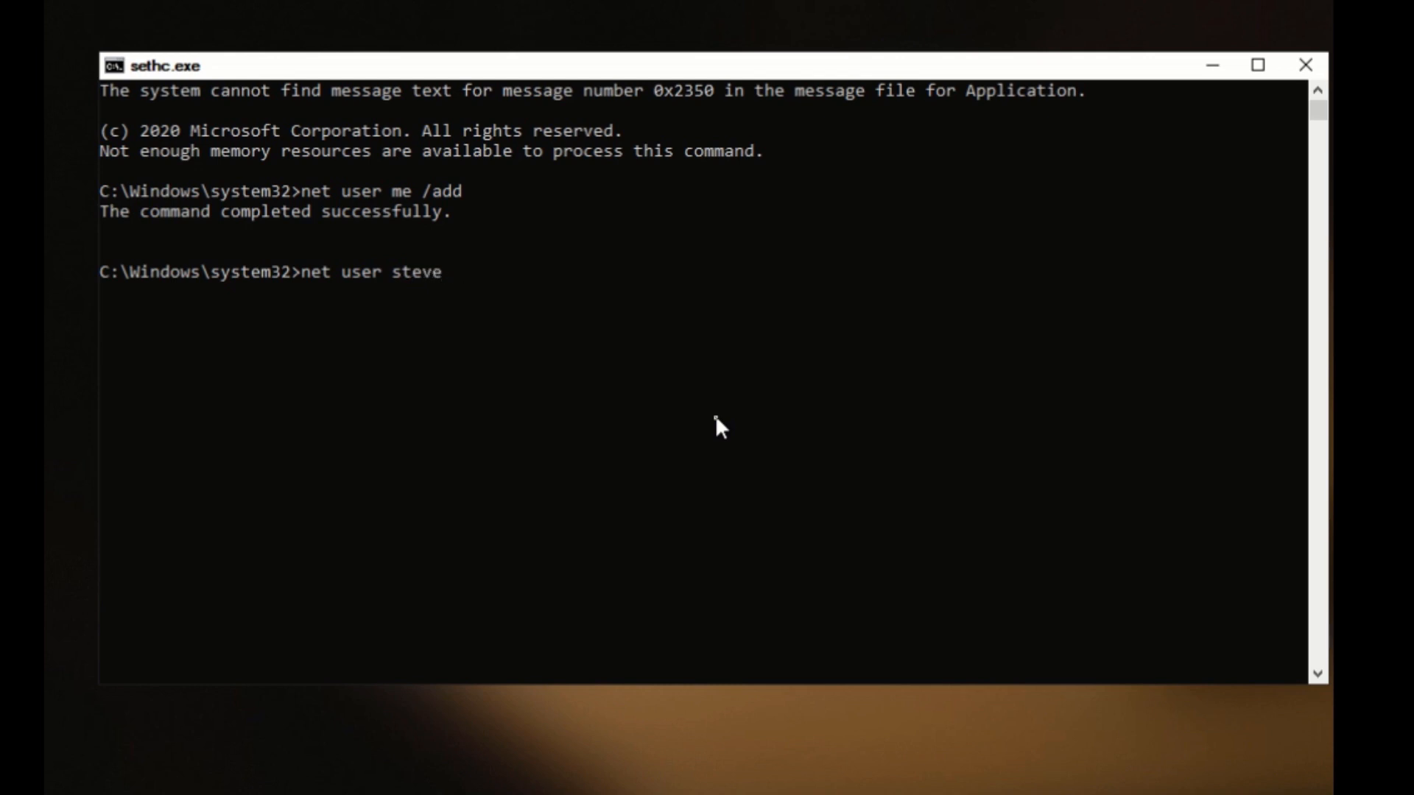
{"action": "type", "text": "passw"}
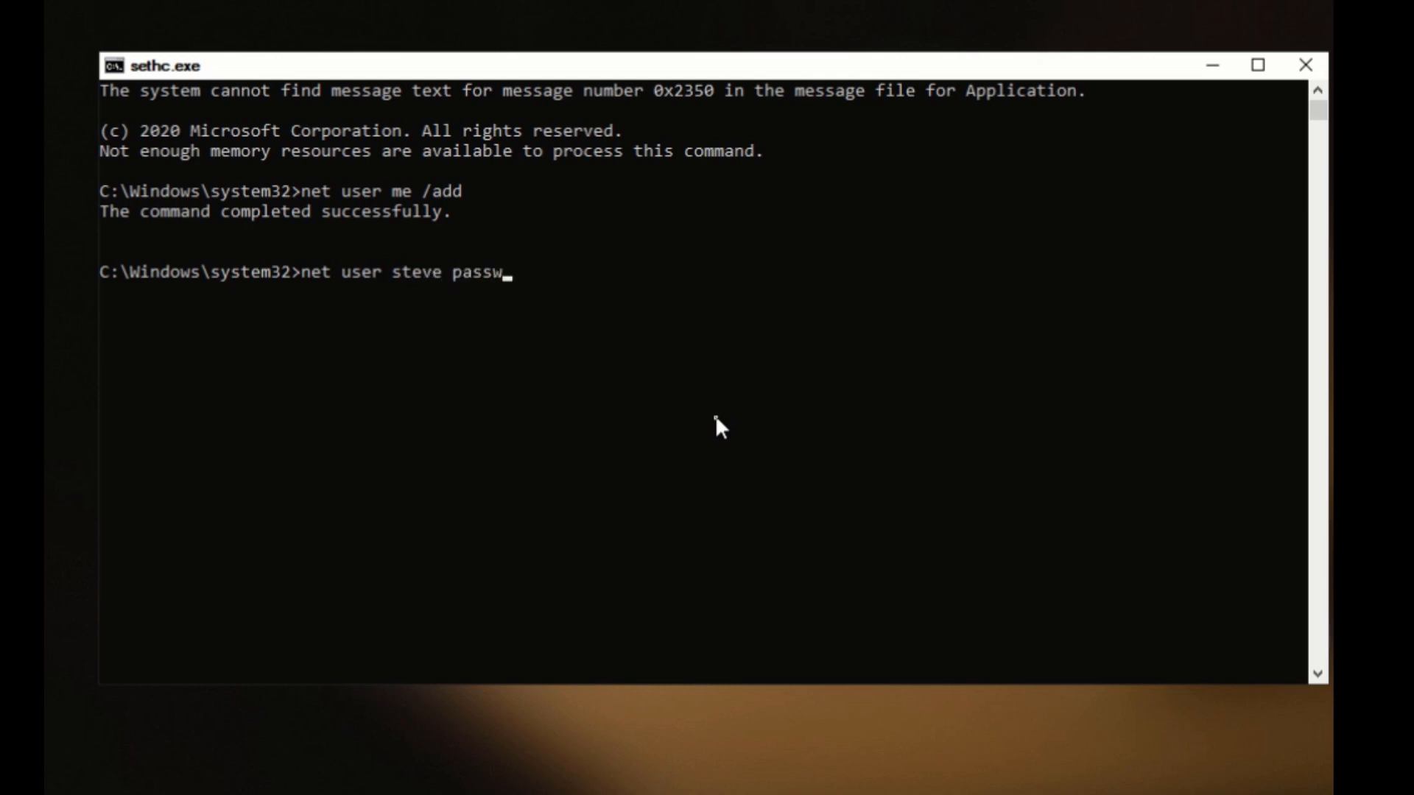
{"action": "type", "text": "ord"}
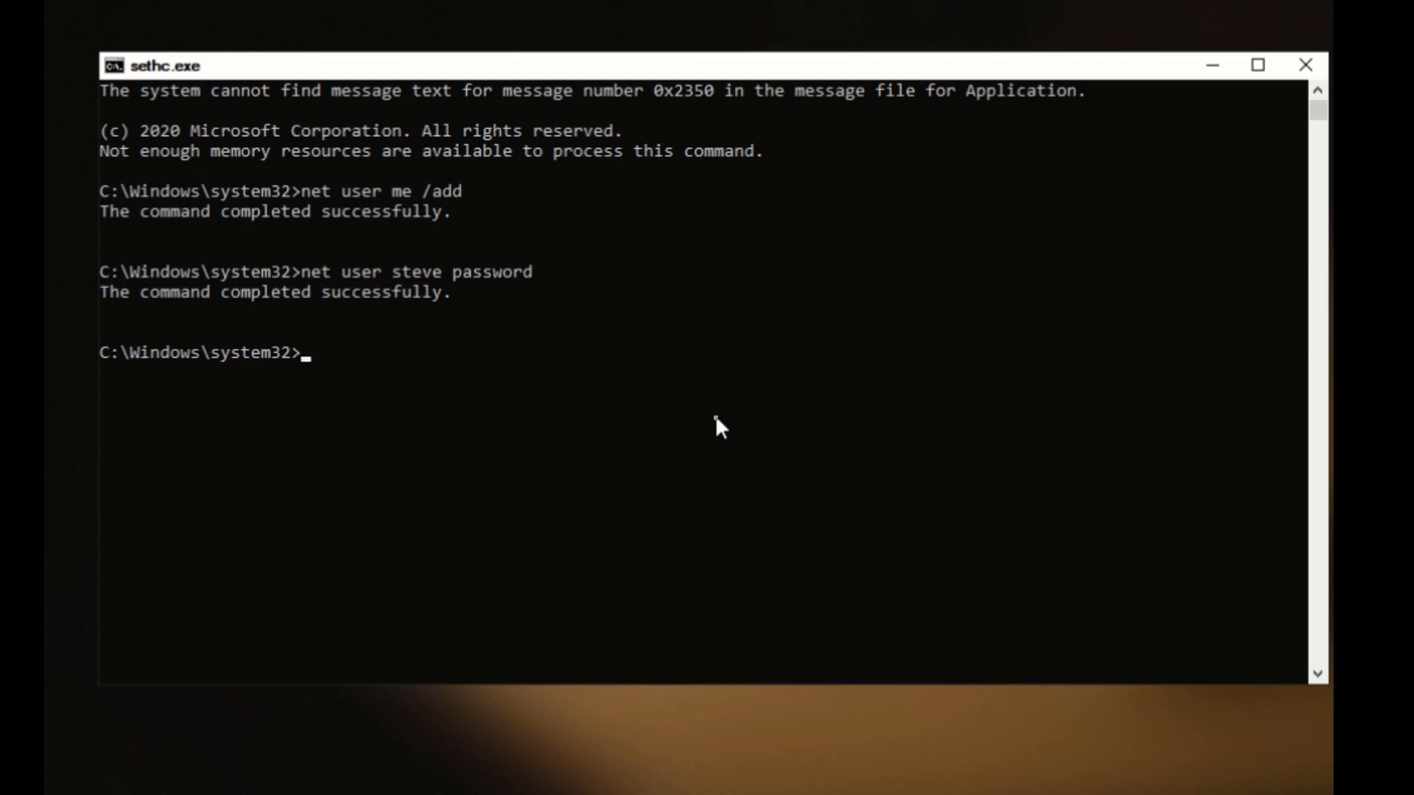
Launch control userpasswords2 to show the User Accounts list.
{"action": "type", "text": "control user"}
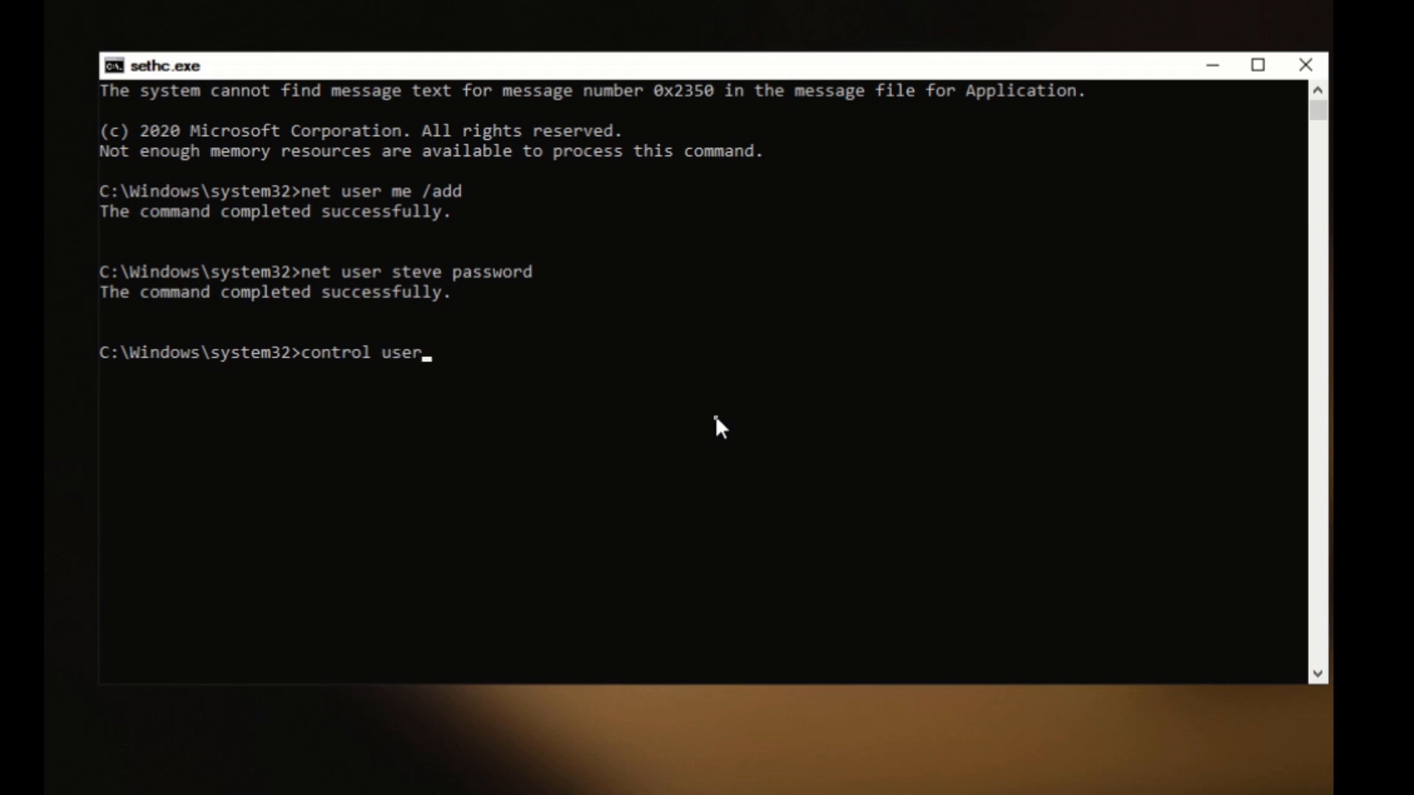
{"action": "type", "text": "password"}
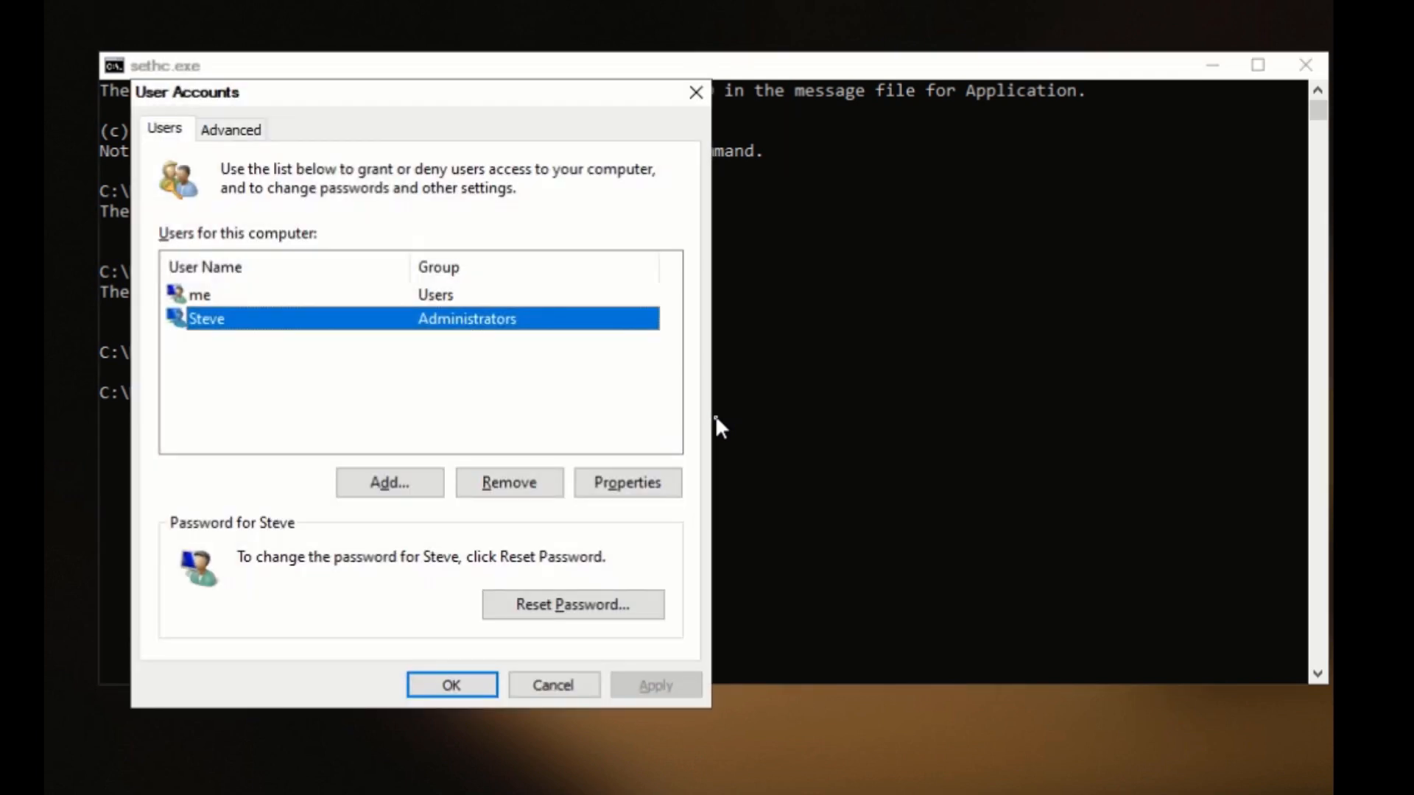
{"action": "mouse_move", "coordinate": [332, 329]}
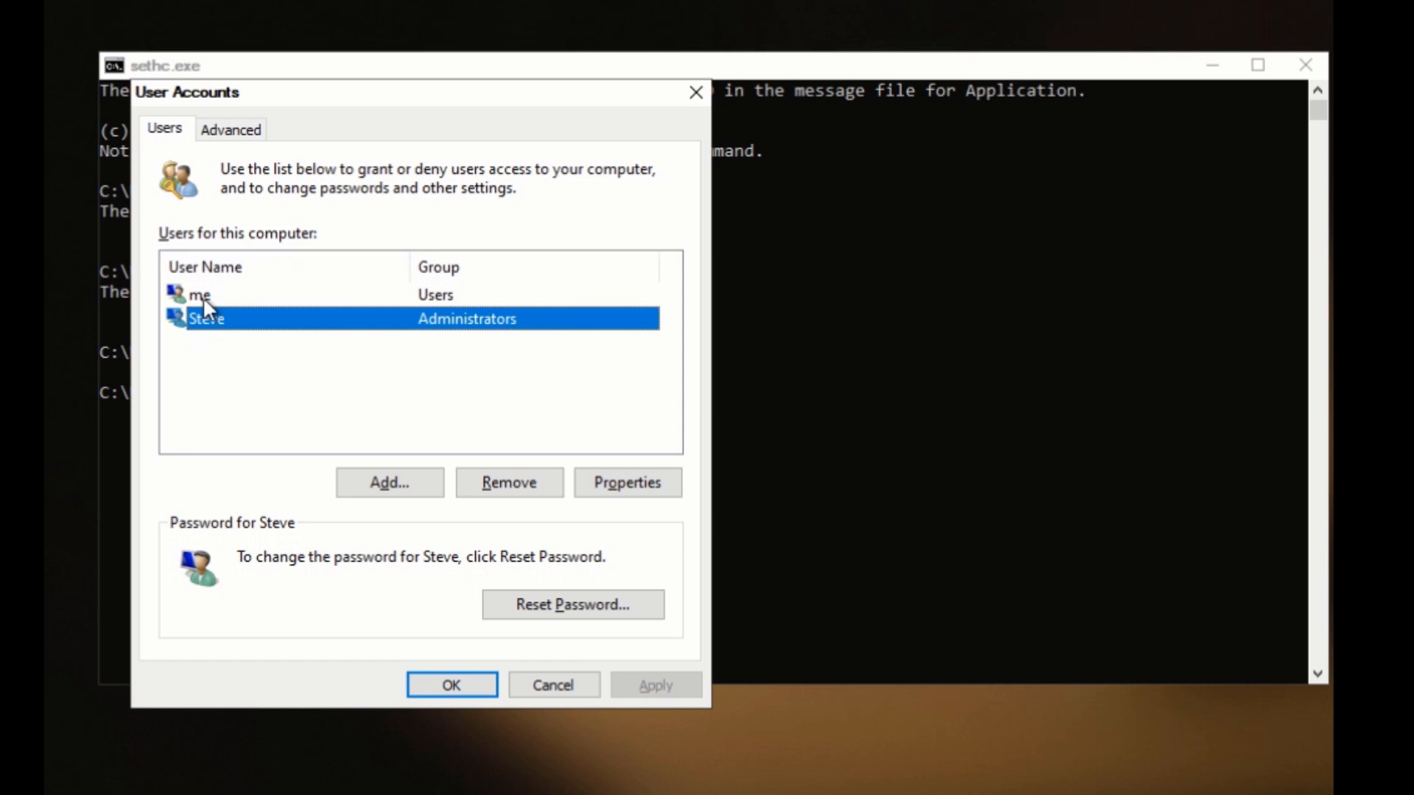
{"action": "mouse_move", "coordinate": [296, 327]}
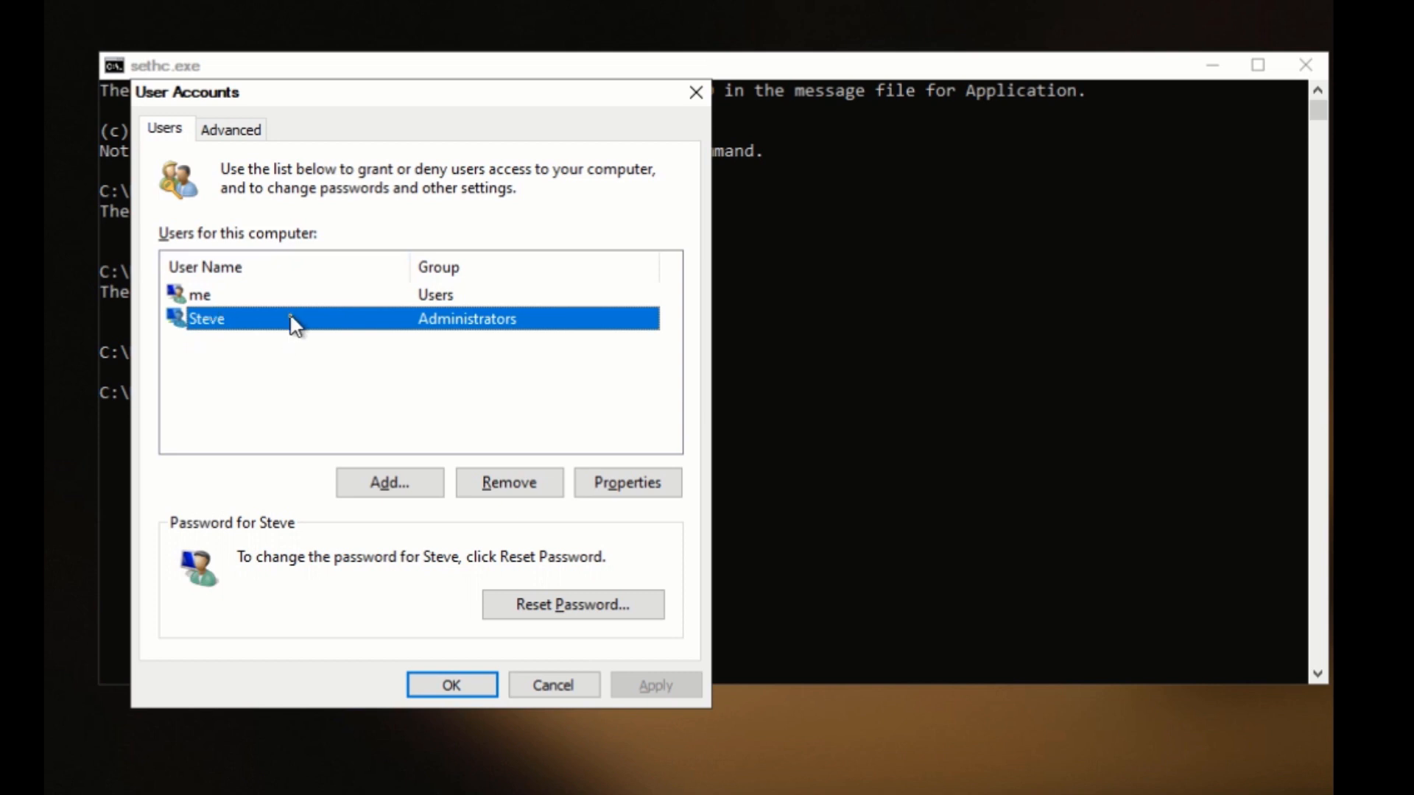
{"action": "mouse_move", "coordinate": [573, 632]}
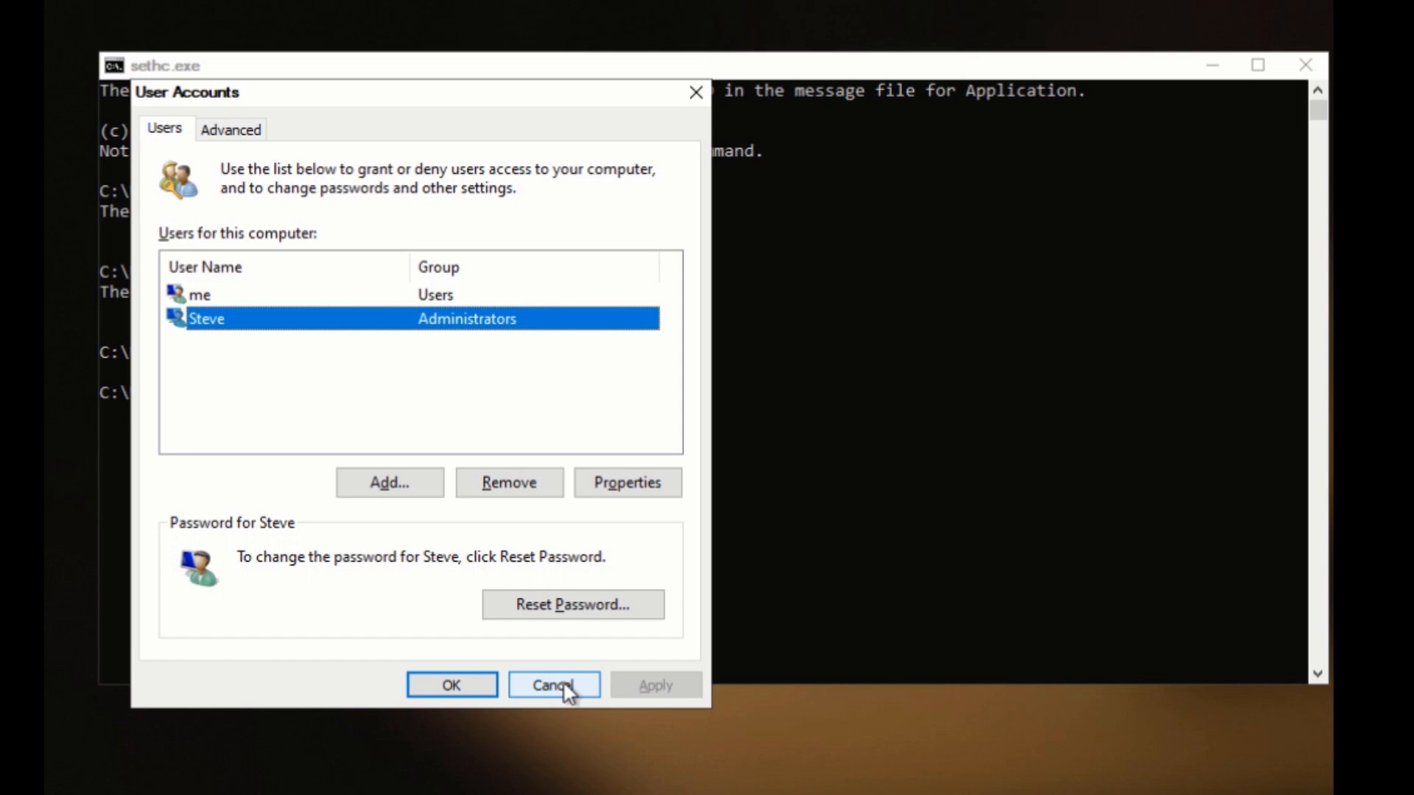
{"action": "left_click", "coordinate": [554, 684]}
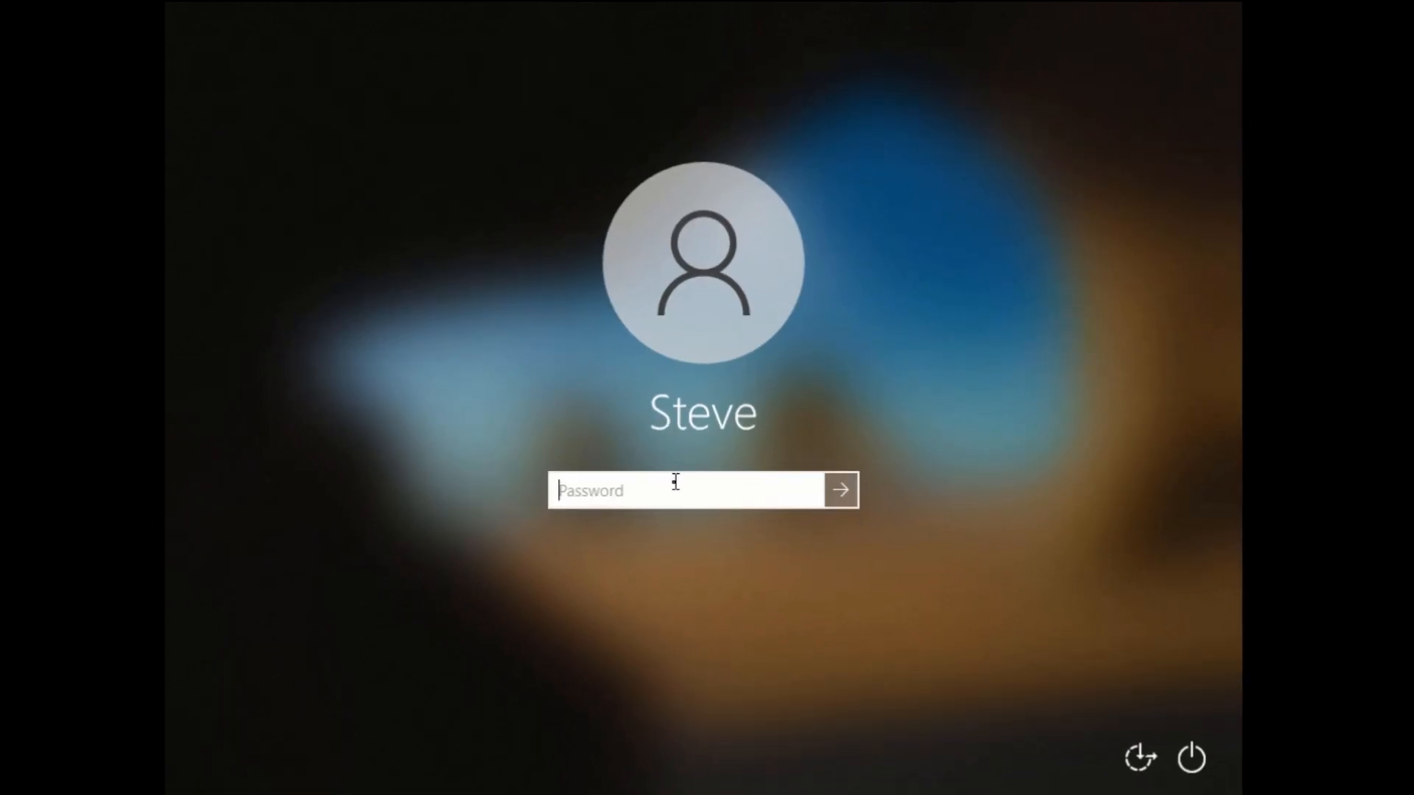
{"action": "type", "text": "password"}
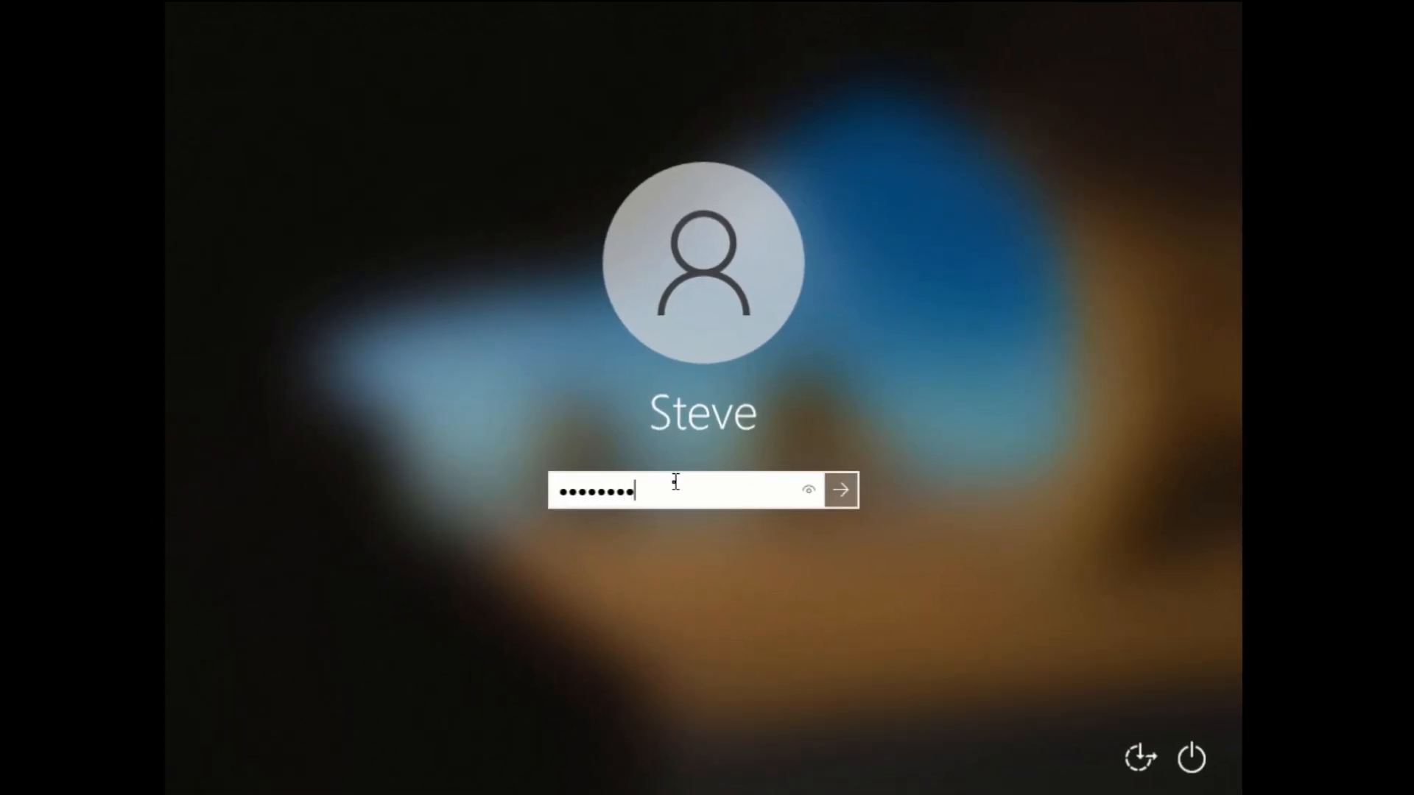
{"action": "left_click", "coordinate": [840, 489]}
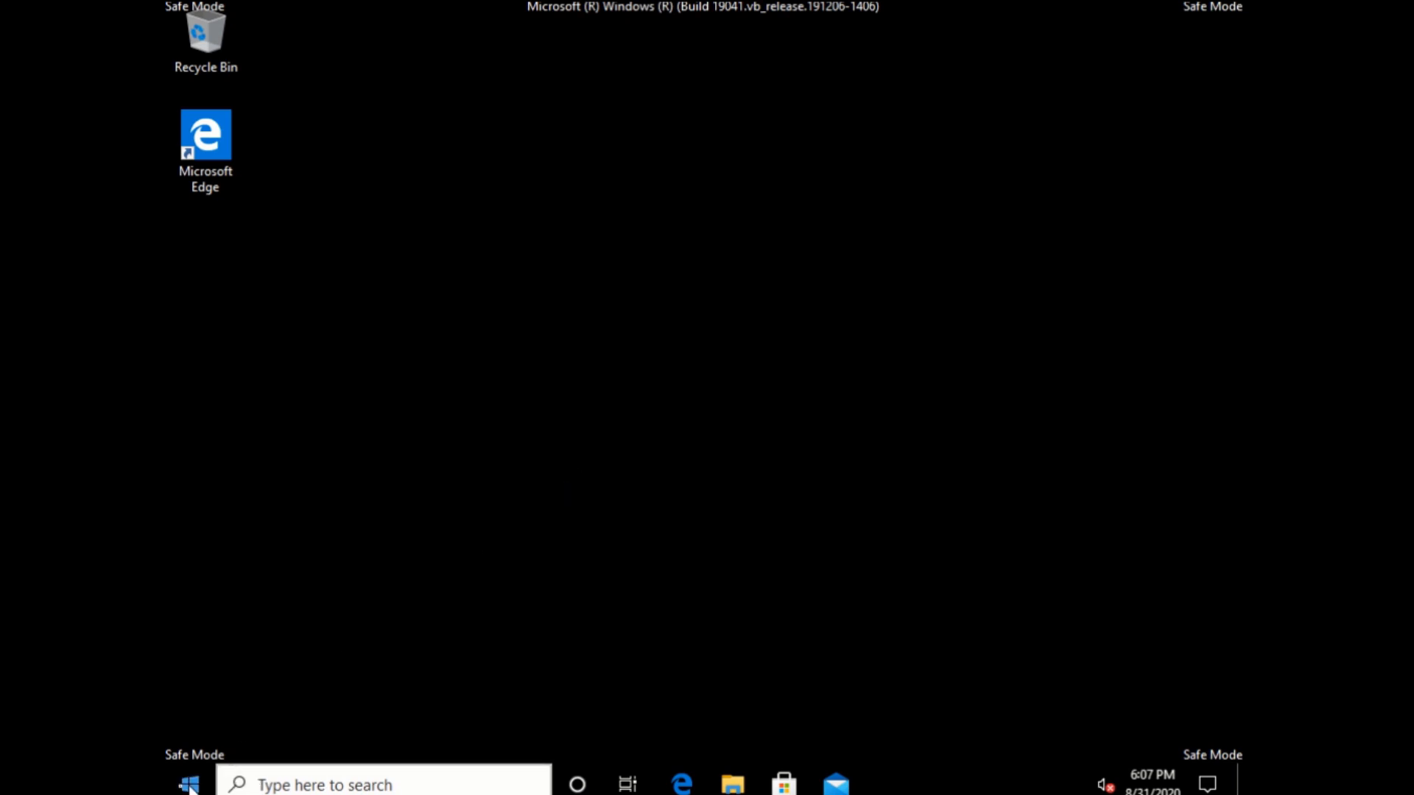
Launch an administrator Command Prompt from the taskbar search for cmd.
{"action": "type", "text": "cmd"}
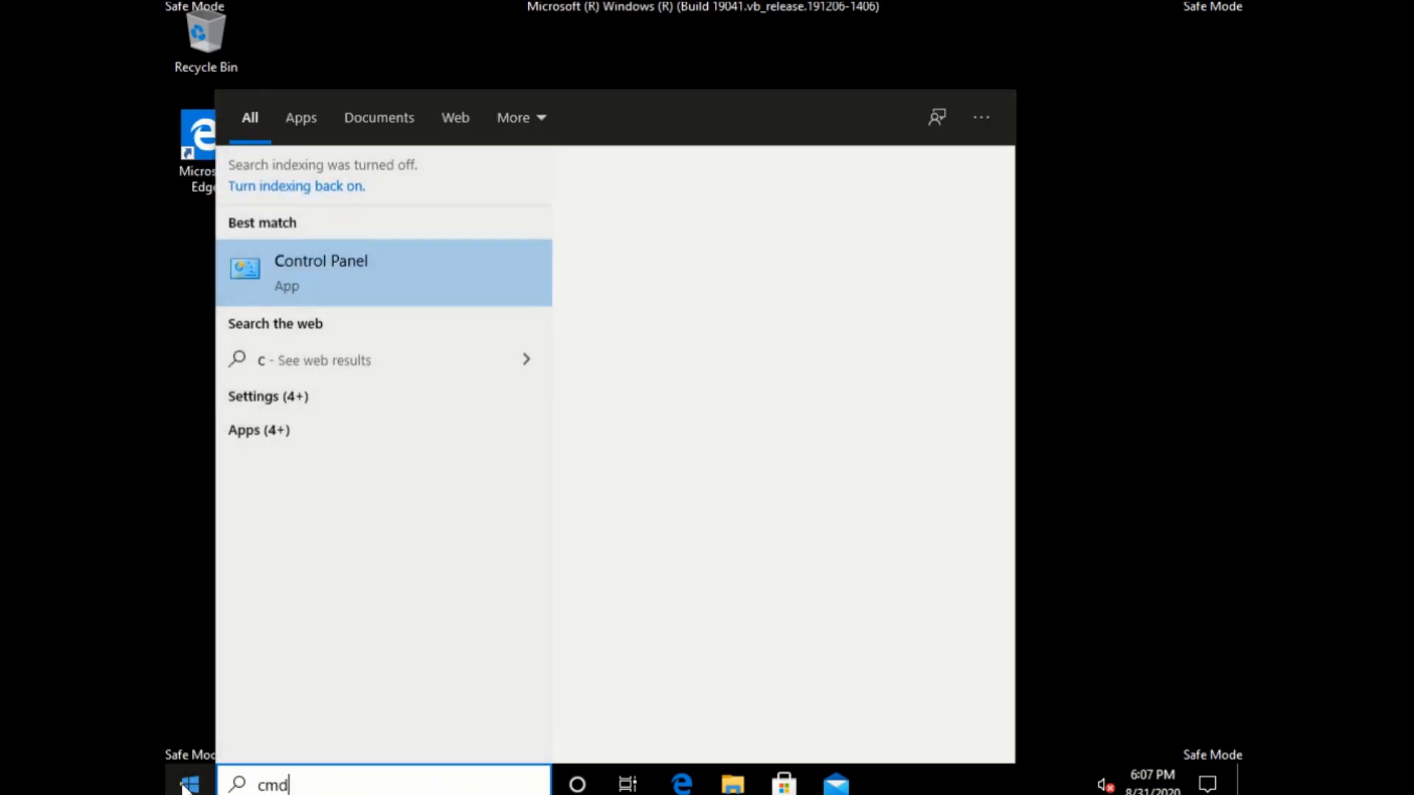
{"action": "type", "text": "cmd"}
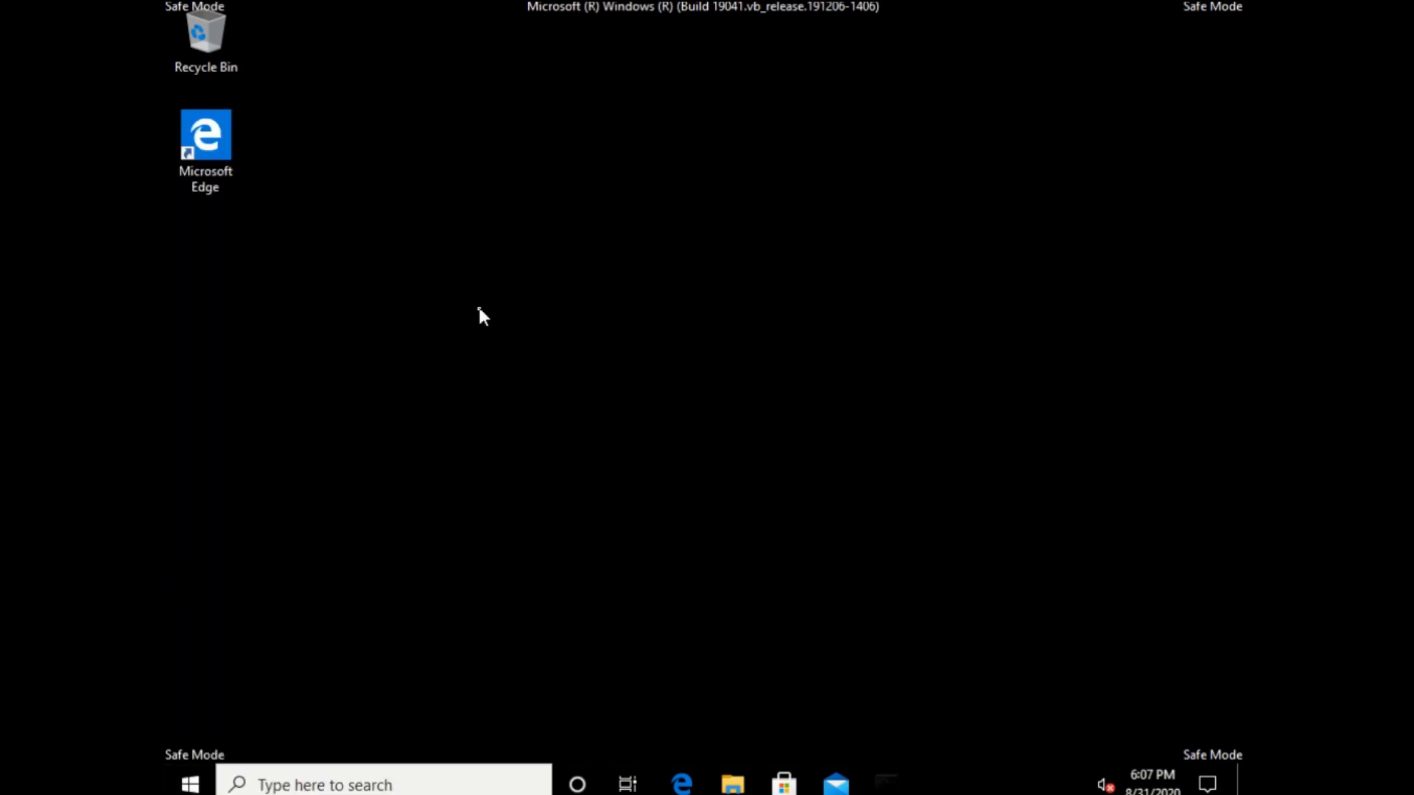
{"action": "left_click", "coordinate": [887, 784]}
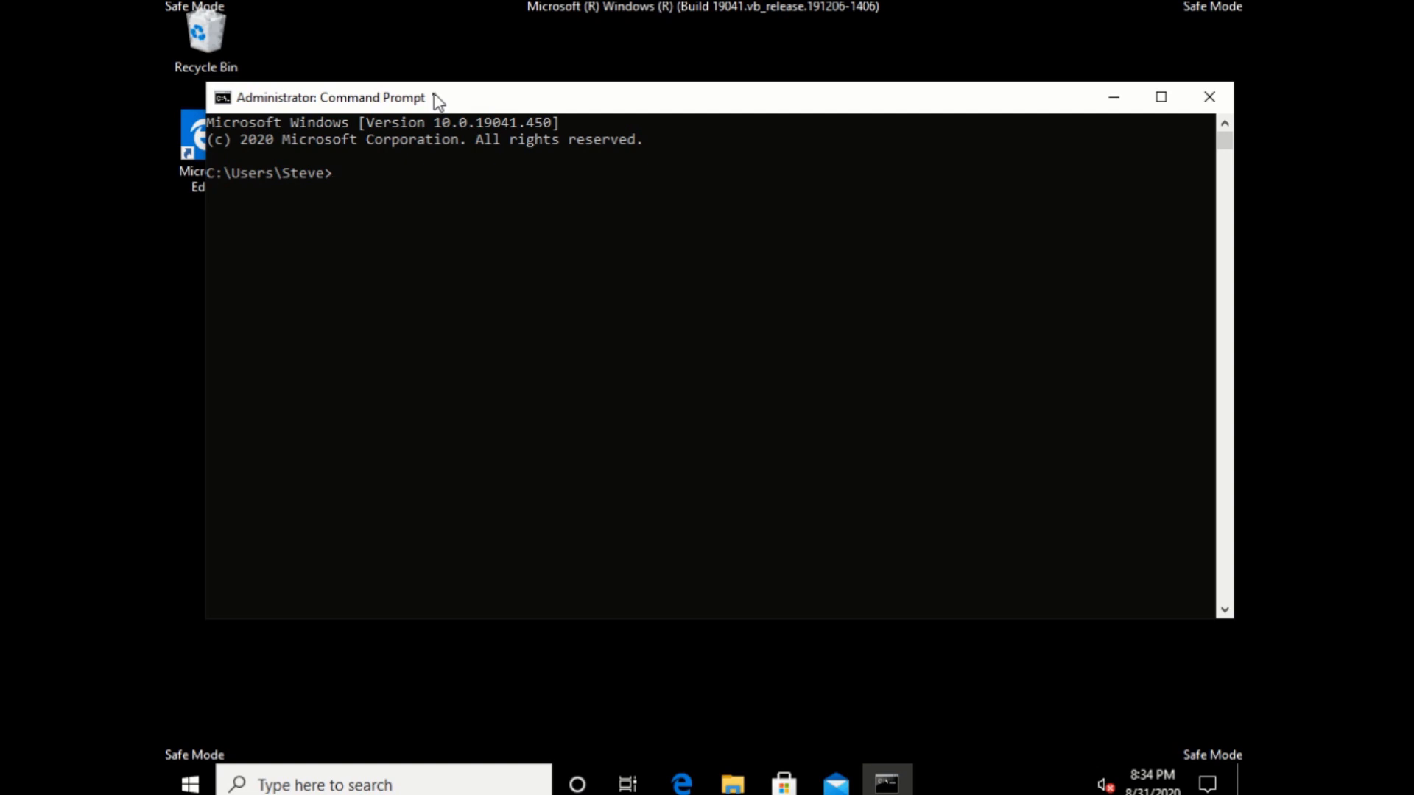
Copy c:\windows\system32\sethc.old to c:\sethc.exe, then cd\ to the drive root.
{"action": "type", "text": "copy"}
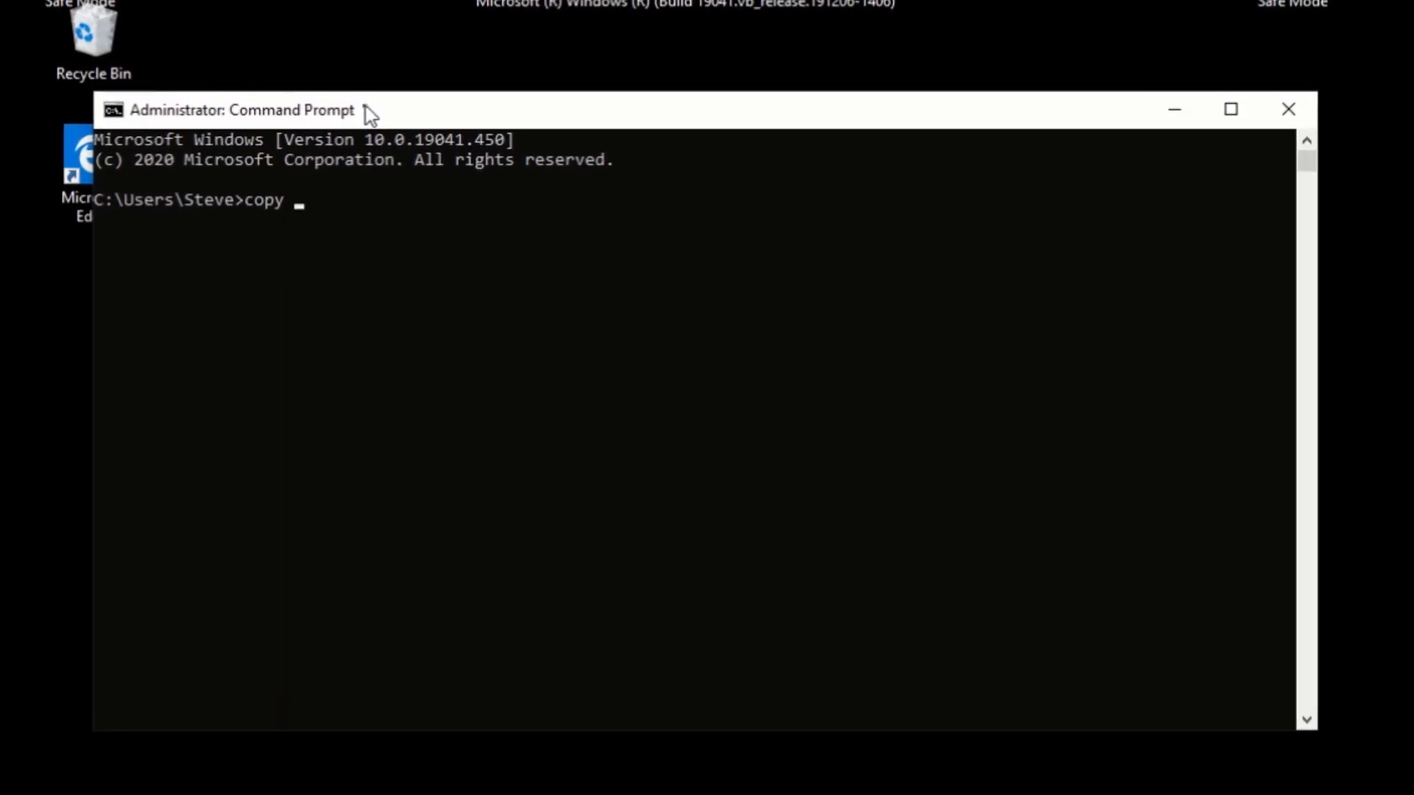
{"action": "type", "text": "c:\\w"}
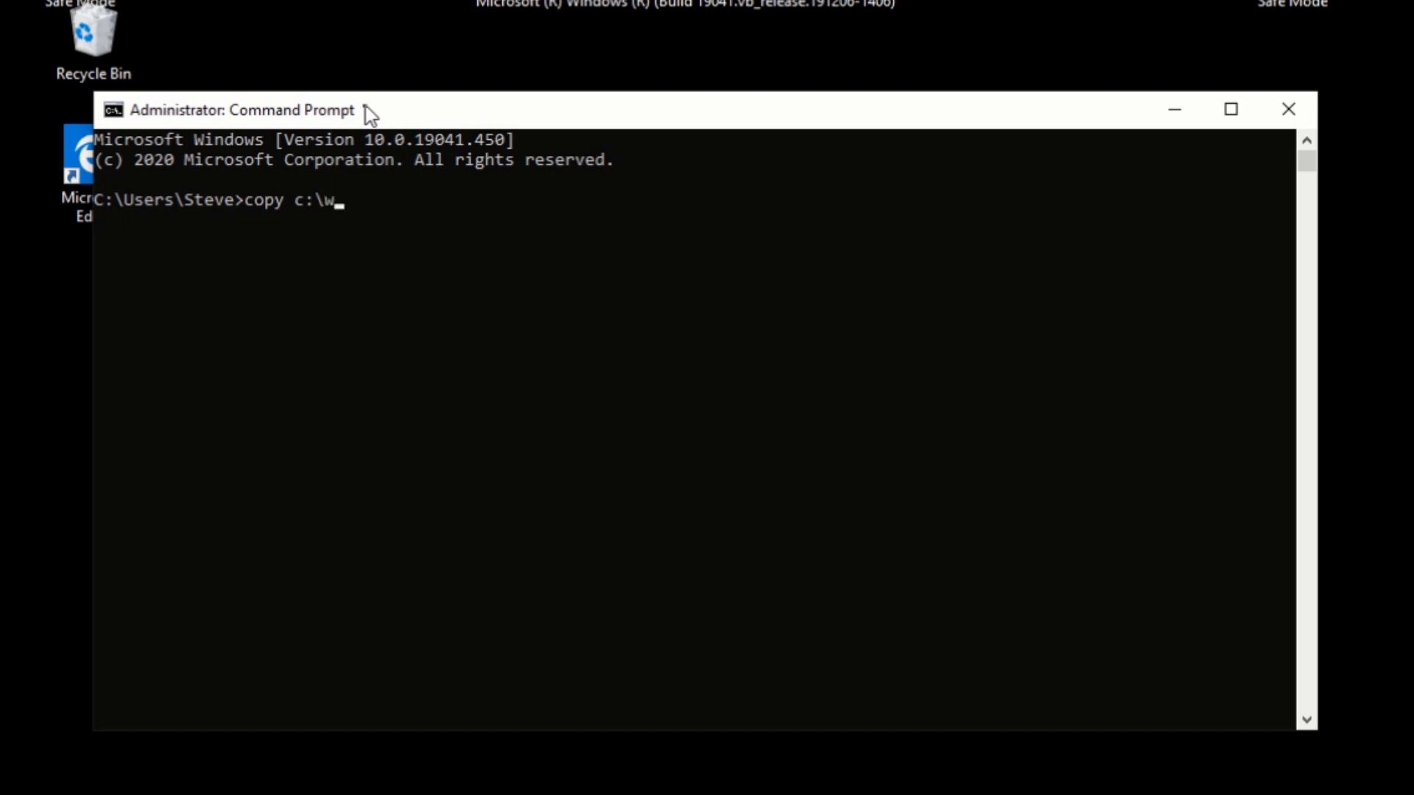
{"action": "type", "text": "indows\\s"}
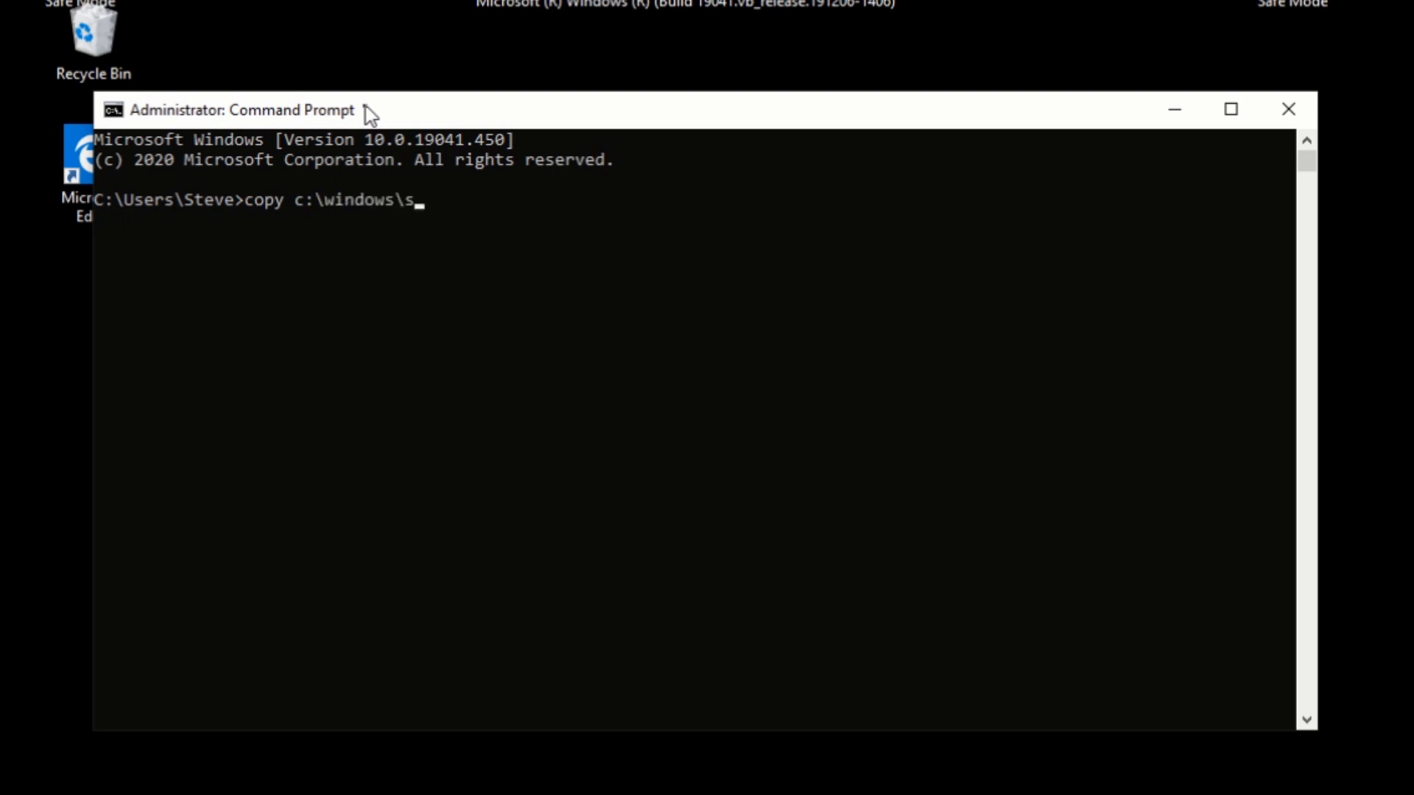
{"action": "type", "text": "ystem32\\se"}
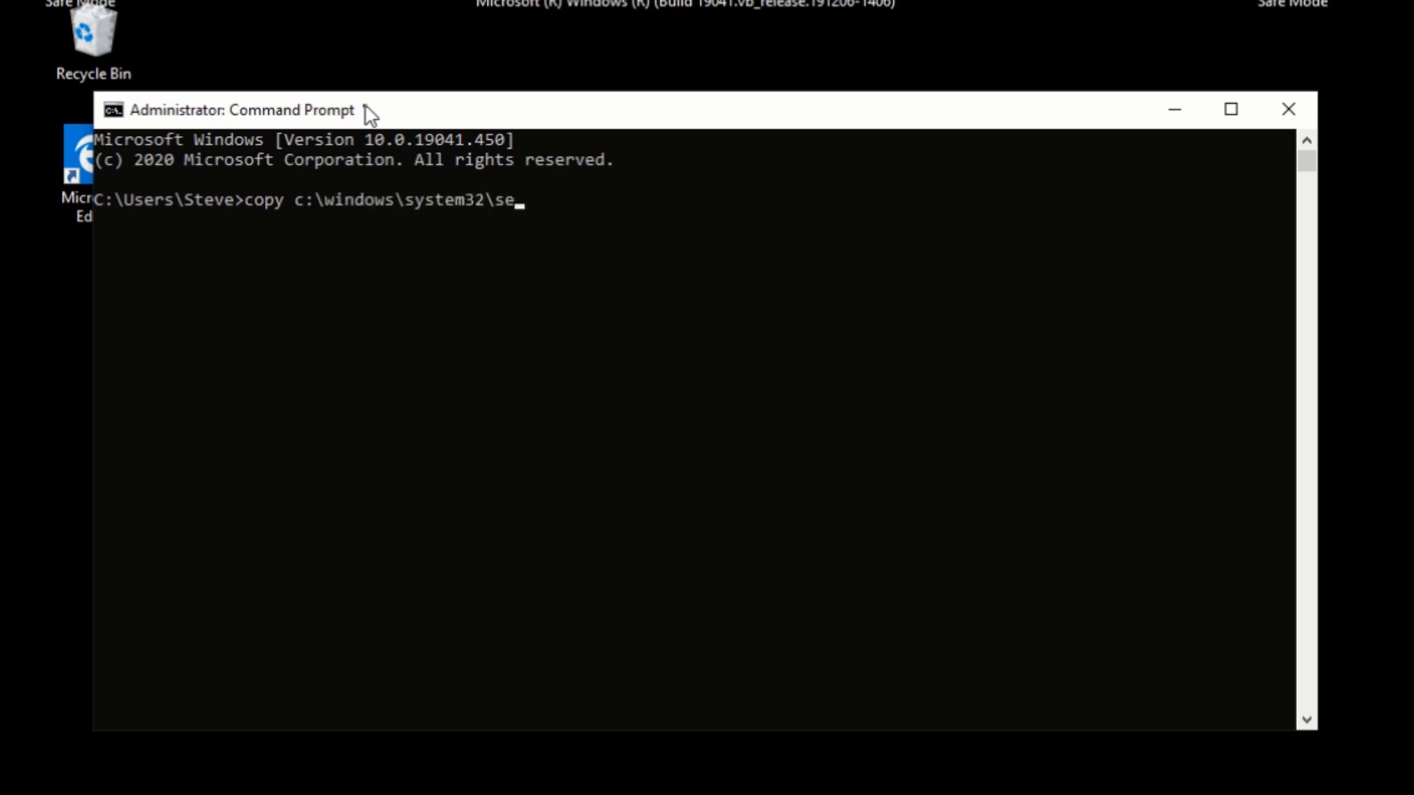
{"action": "type", "text": "thc.old"}
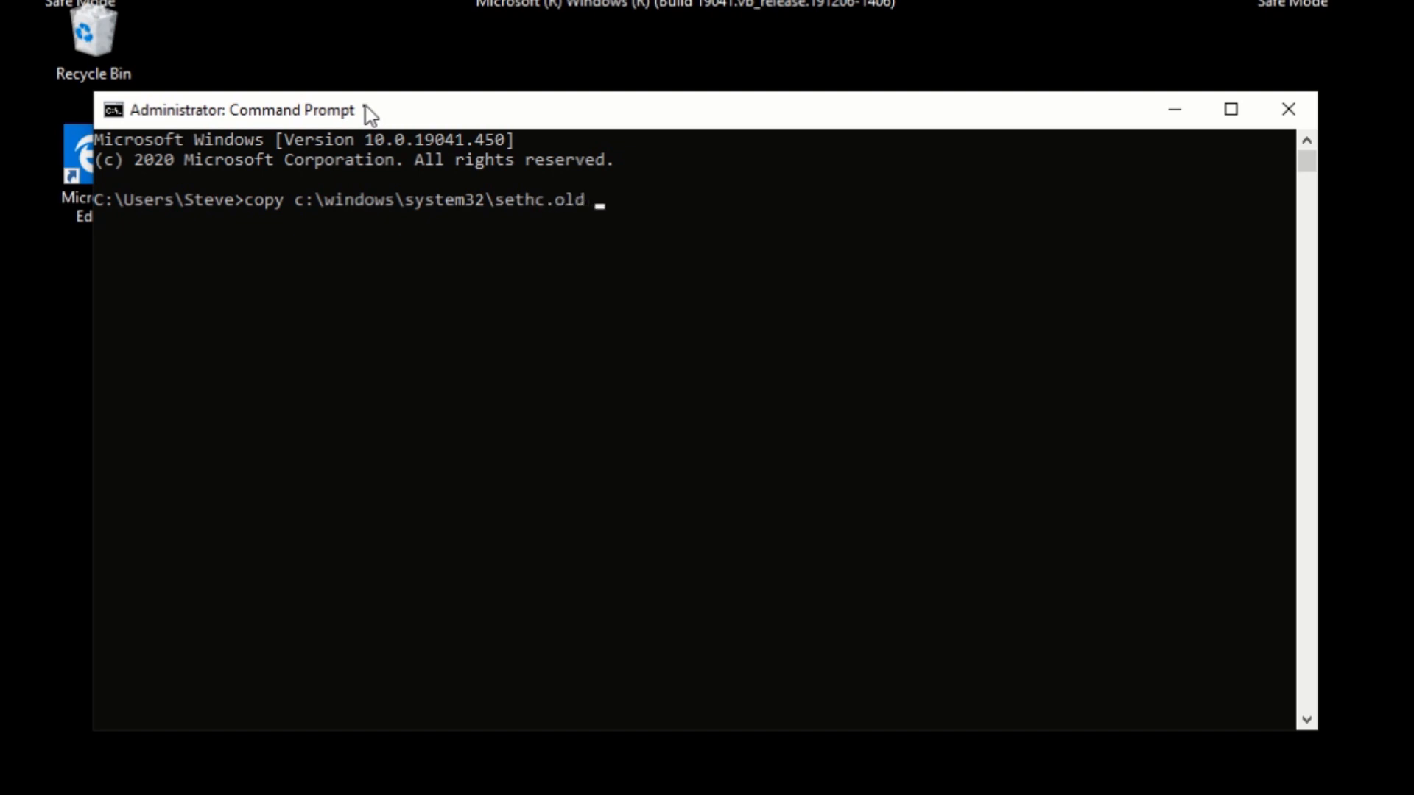
{"action": "type", "text": "c:\\set"}
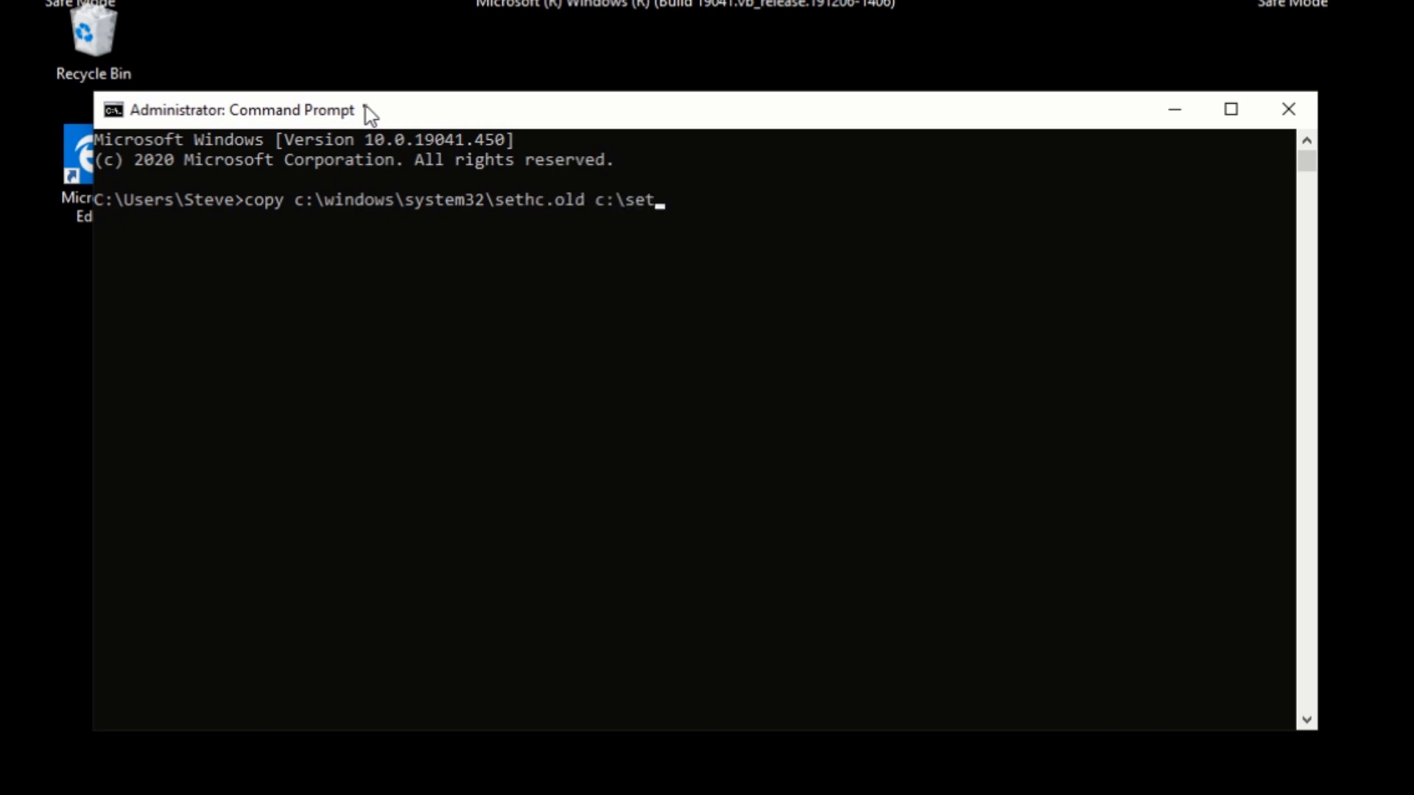
{"action": "type", "text": "hc.ex"}
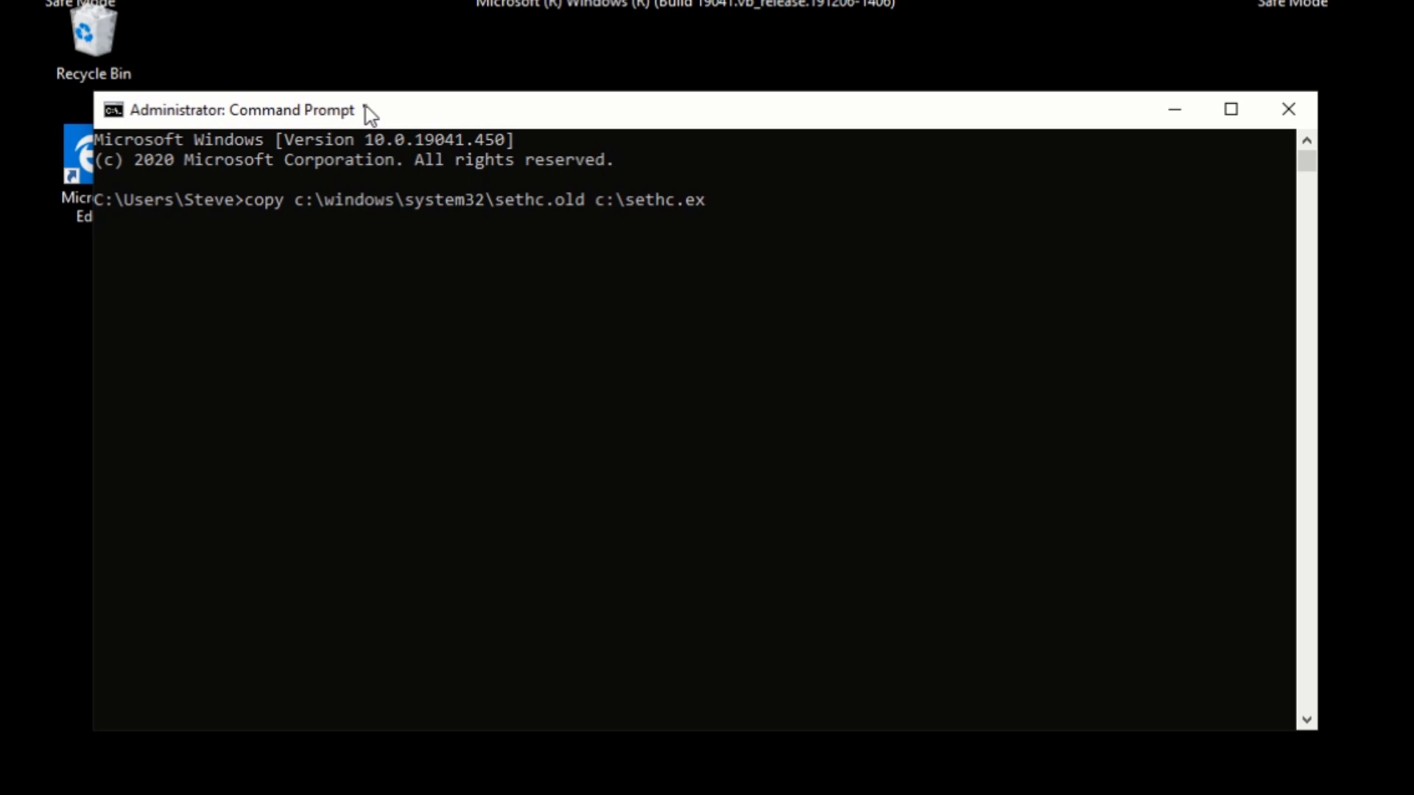
{"action": "key", "text": "Enter"}
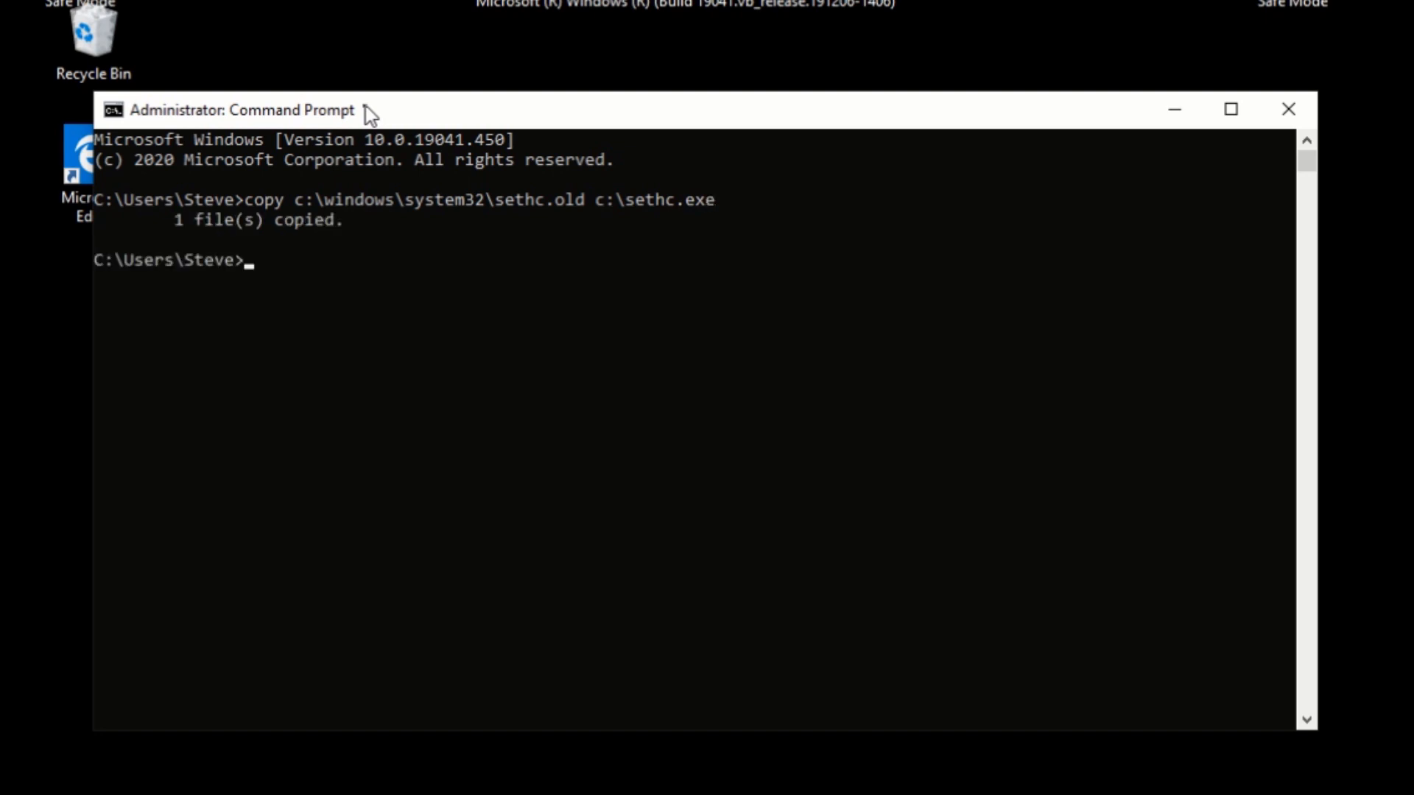
{"action": "type", "text": "cd\\"}
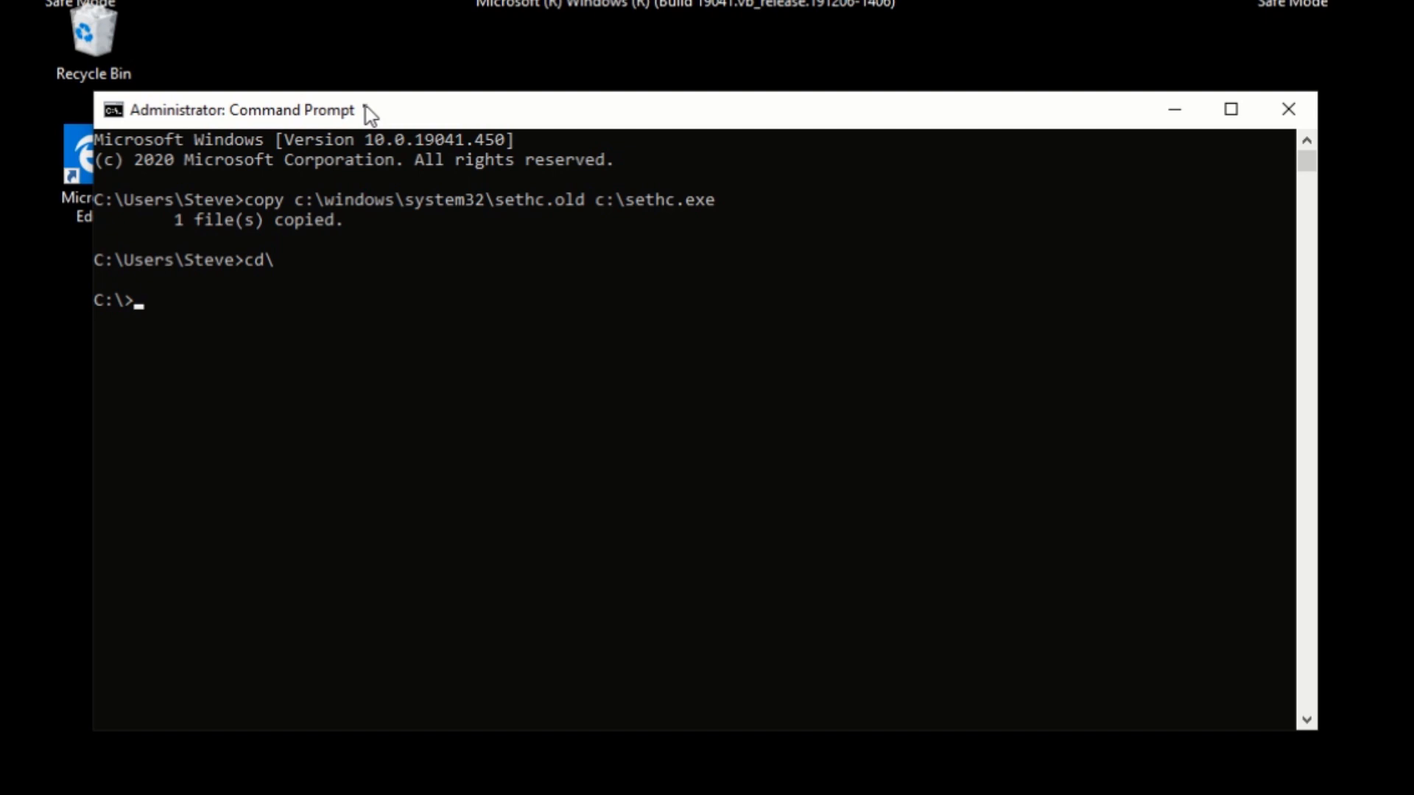
Run robocopy c: c:\windows\system32 sethc.exe /B to restore Sticky Keys in backup mode.
{"action": "type", "text": "robo"}
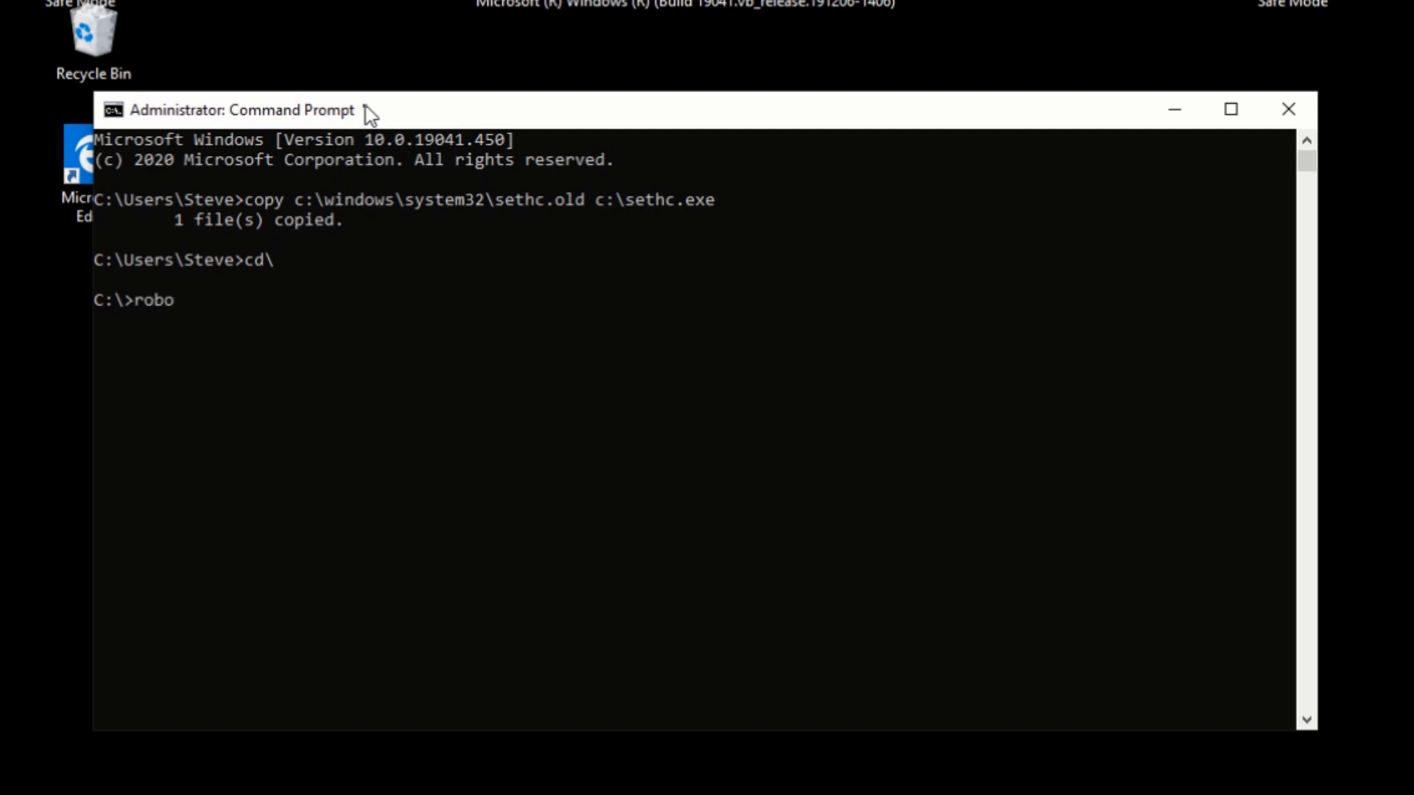
{"action": "type", "text": "cop"}
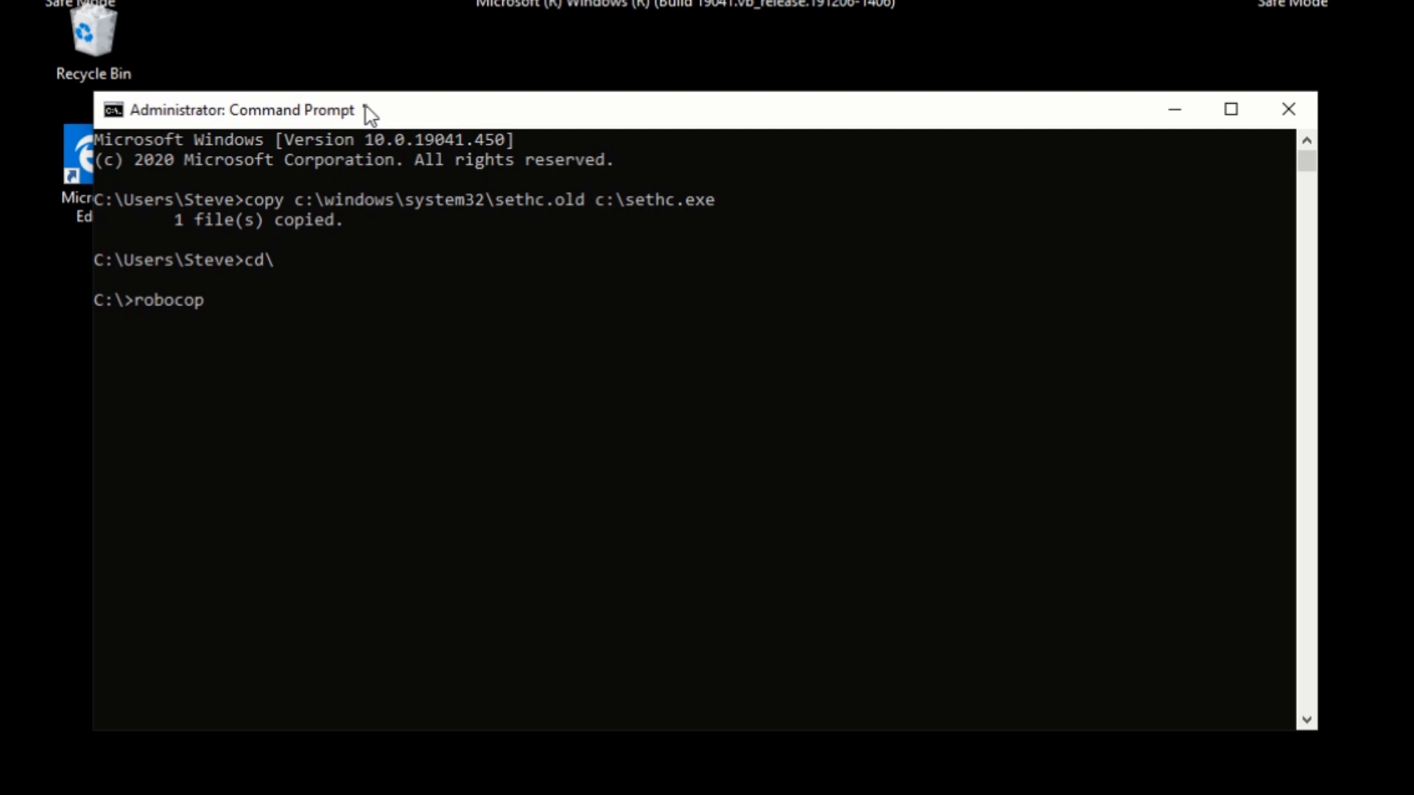
{"action": "type", "text": "y"}
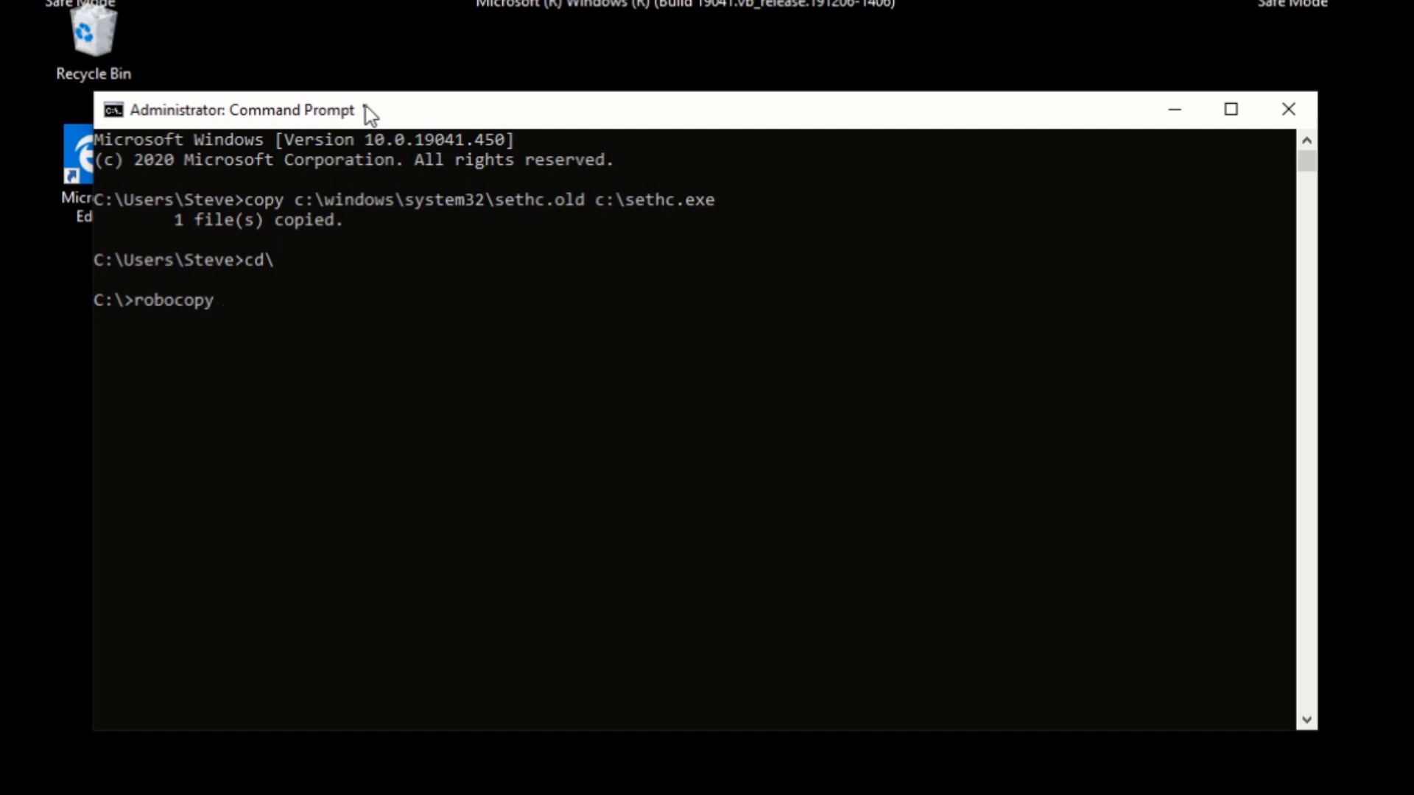
{"action": "type", "text": "c:\\"}
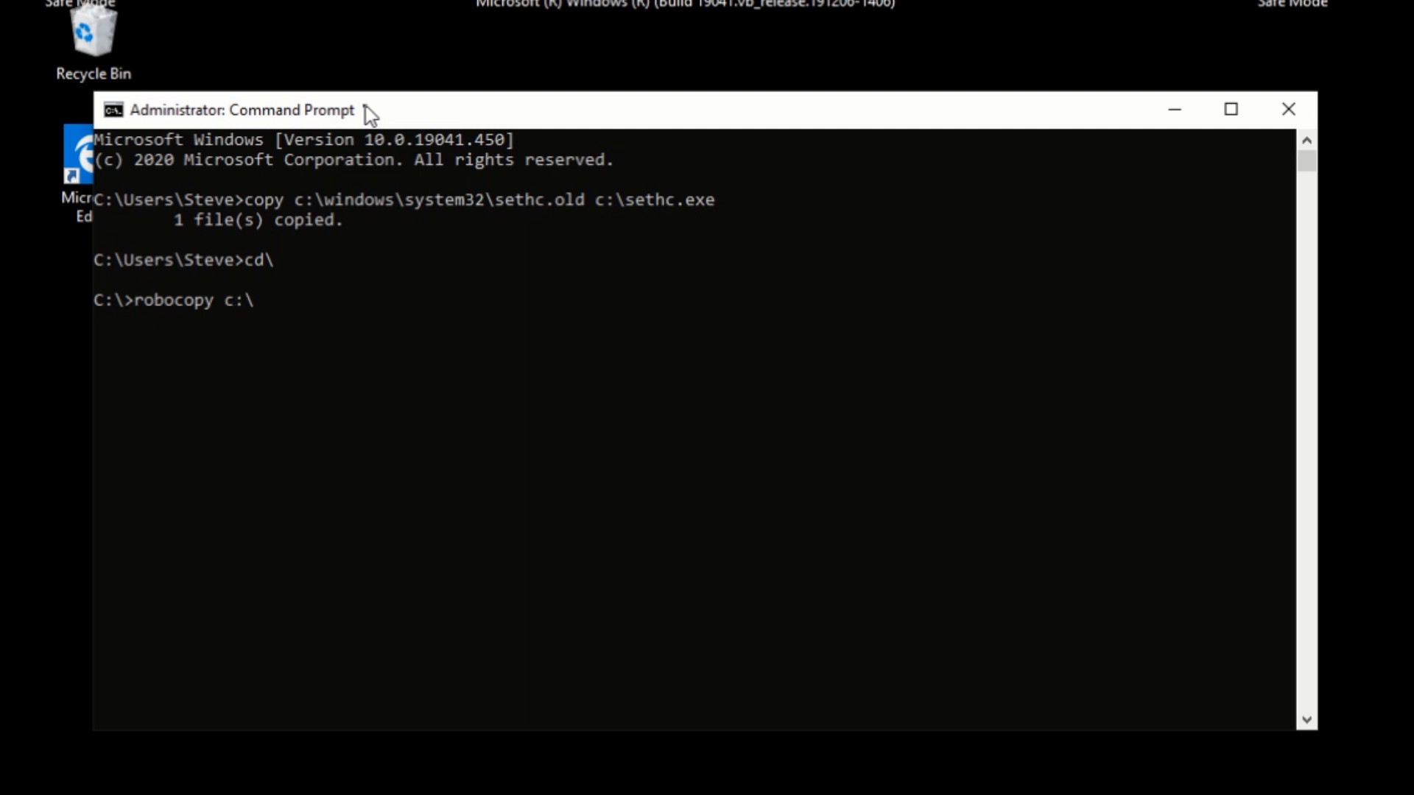
{"action": "key", "text": "Backspace"}
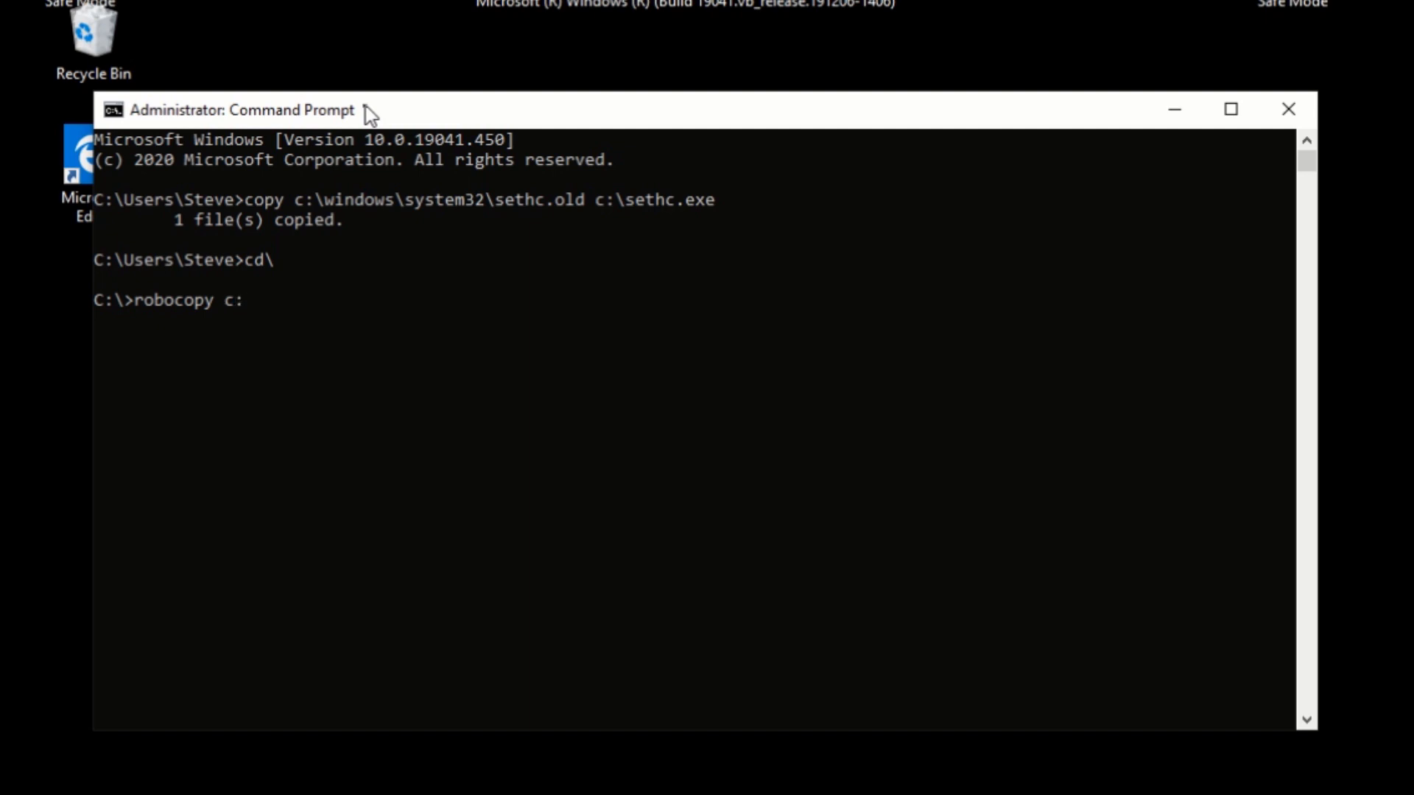
{"action": "type", "text": "c"}
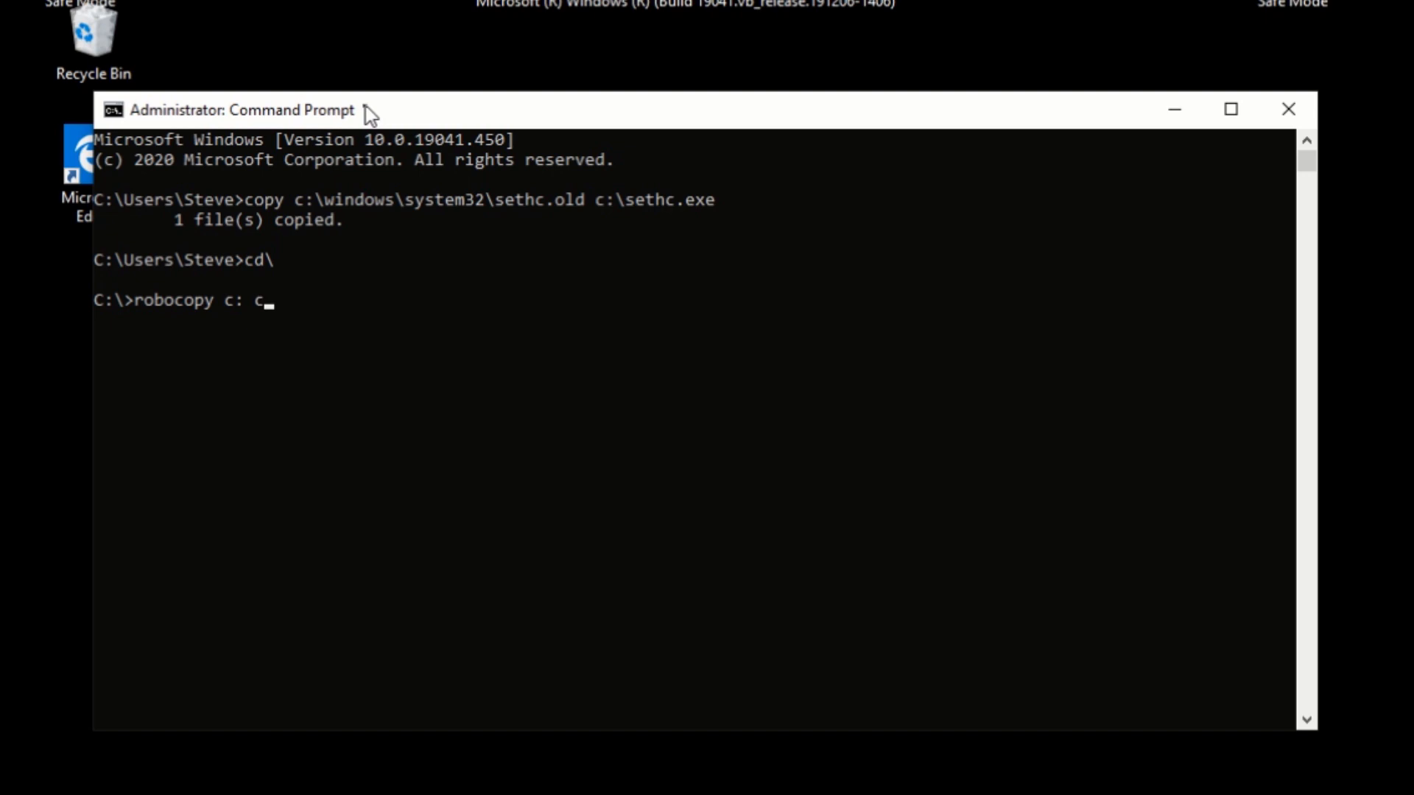
{"action": "type", "text": ":\\windows"}
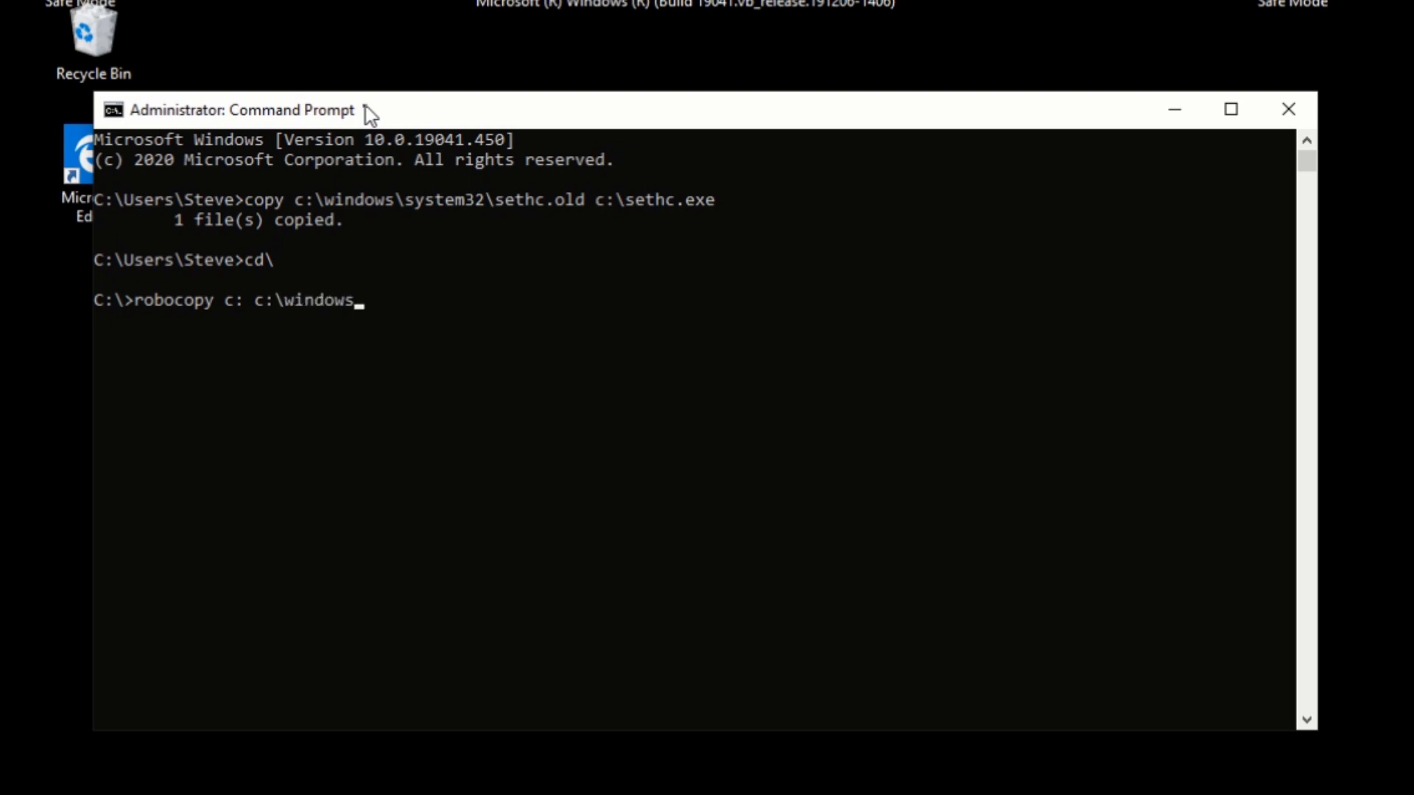
{"action": "type", "text": "\\syste"}
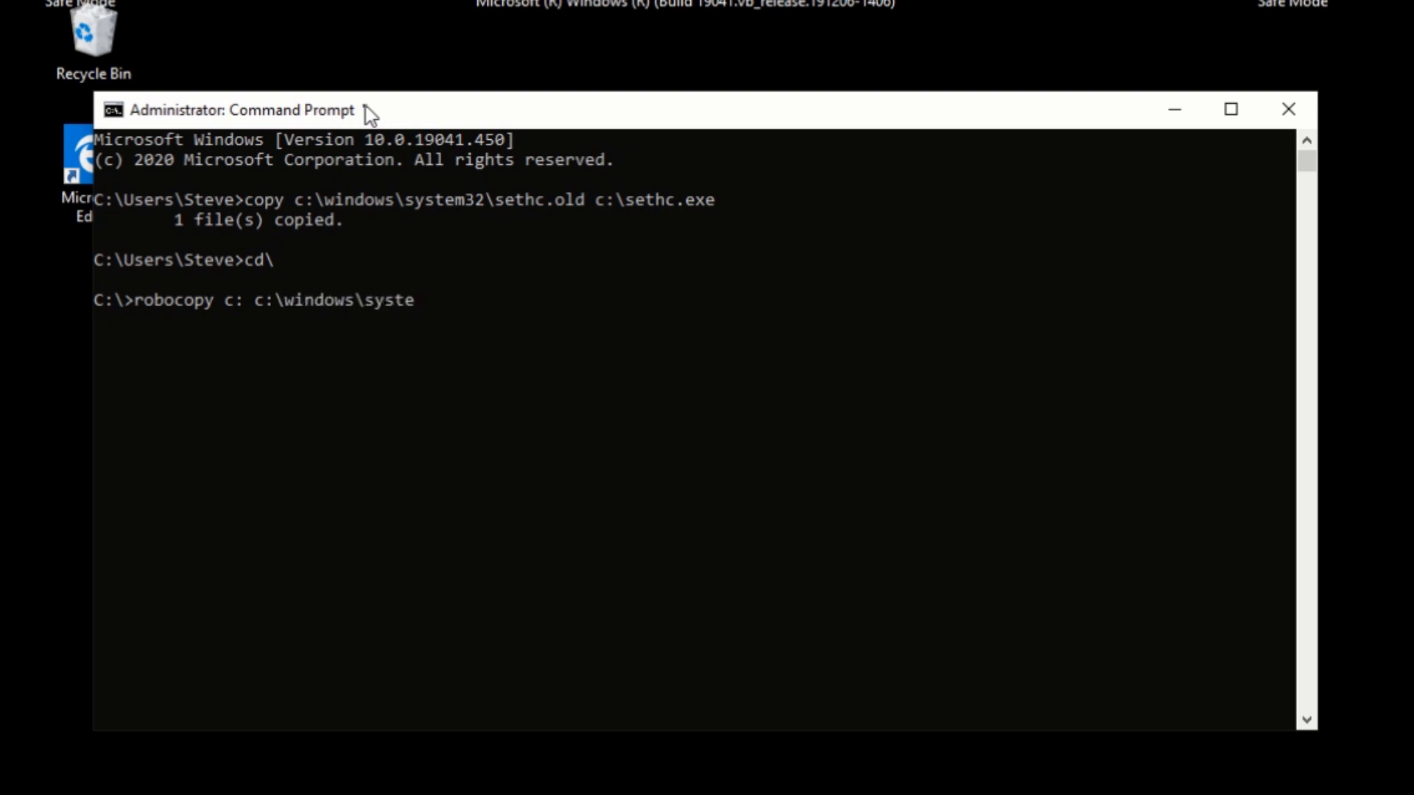
{"action": "type", "text": "m32\\"}
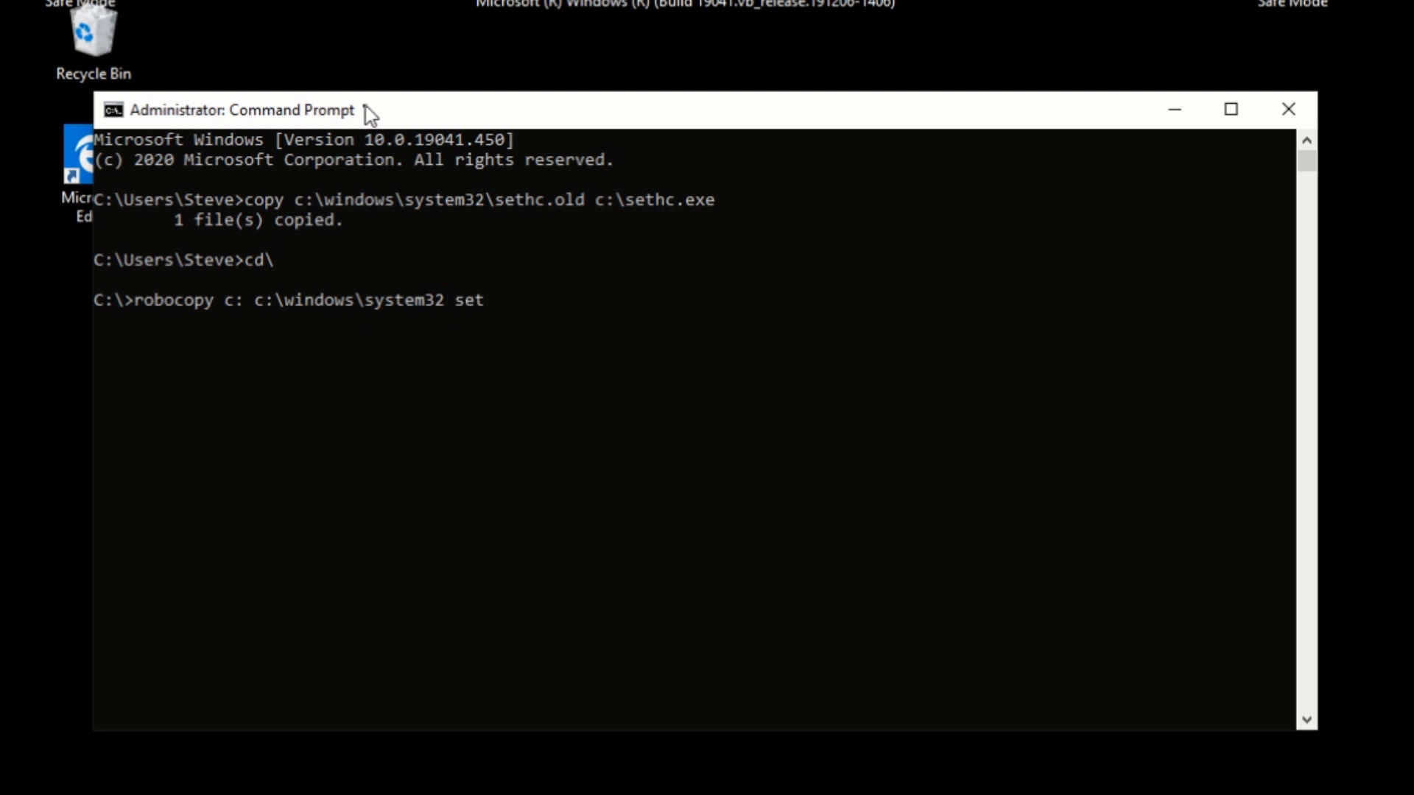
{"action": "type", "text": "hc.exe"}
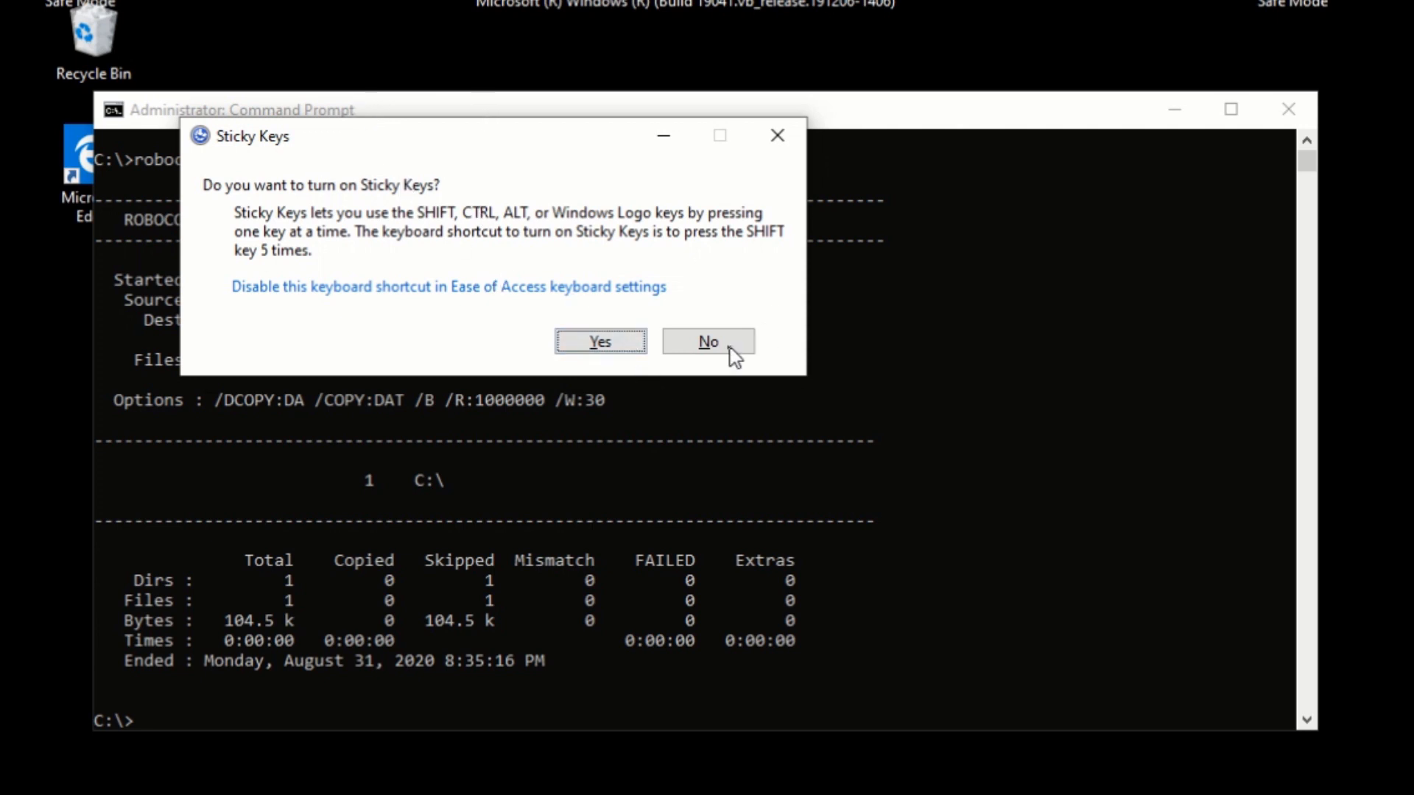
Decline the genuine Sticky Keys prompt and close the Command Prompt window.
{"action": "left_click", "coordinate": [709, 340]}
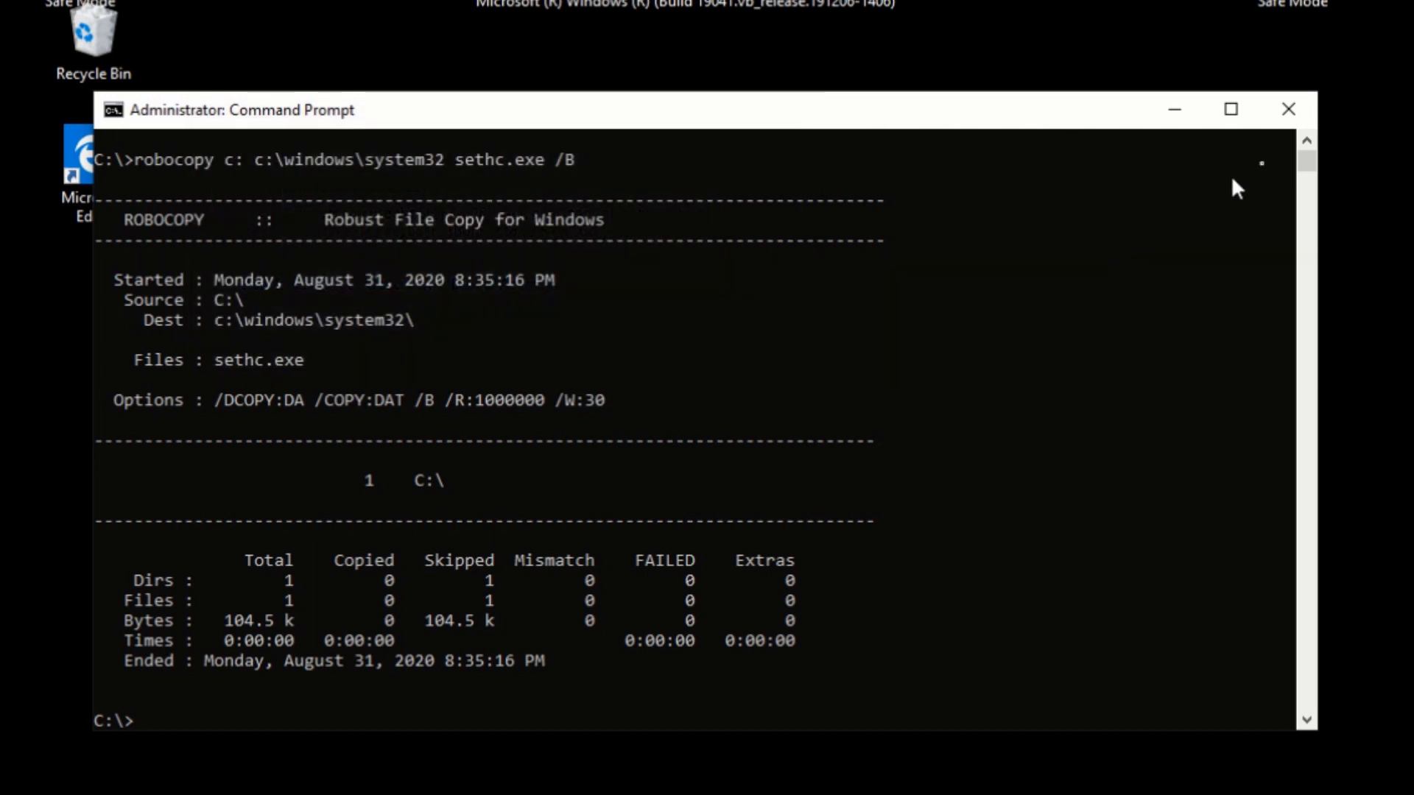
{"action": "left_click", "coordinate": [1287, 109]}
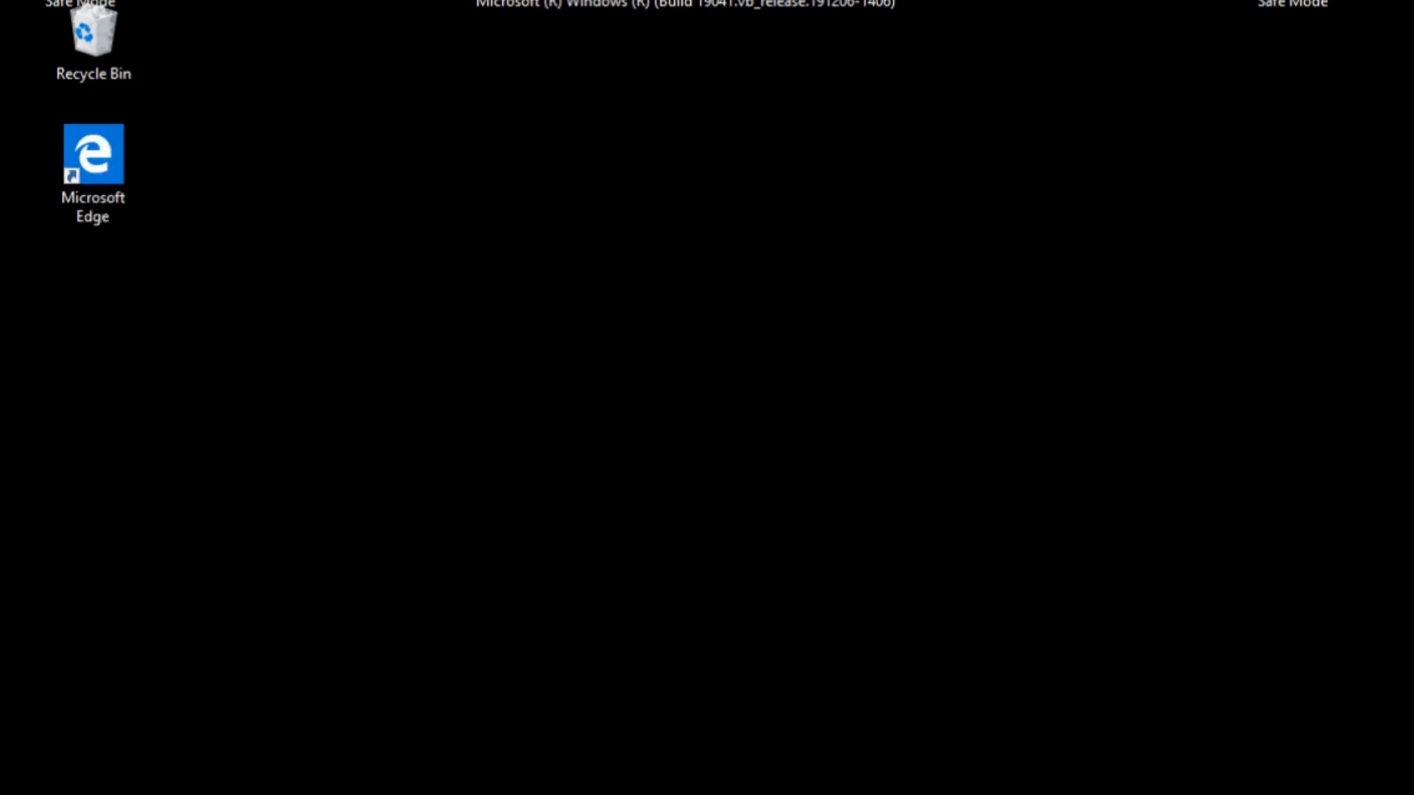
Expand the Start menu power options to reach Restart.
{"action": "left_click", "coordinate": [18, 789]}
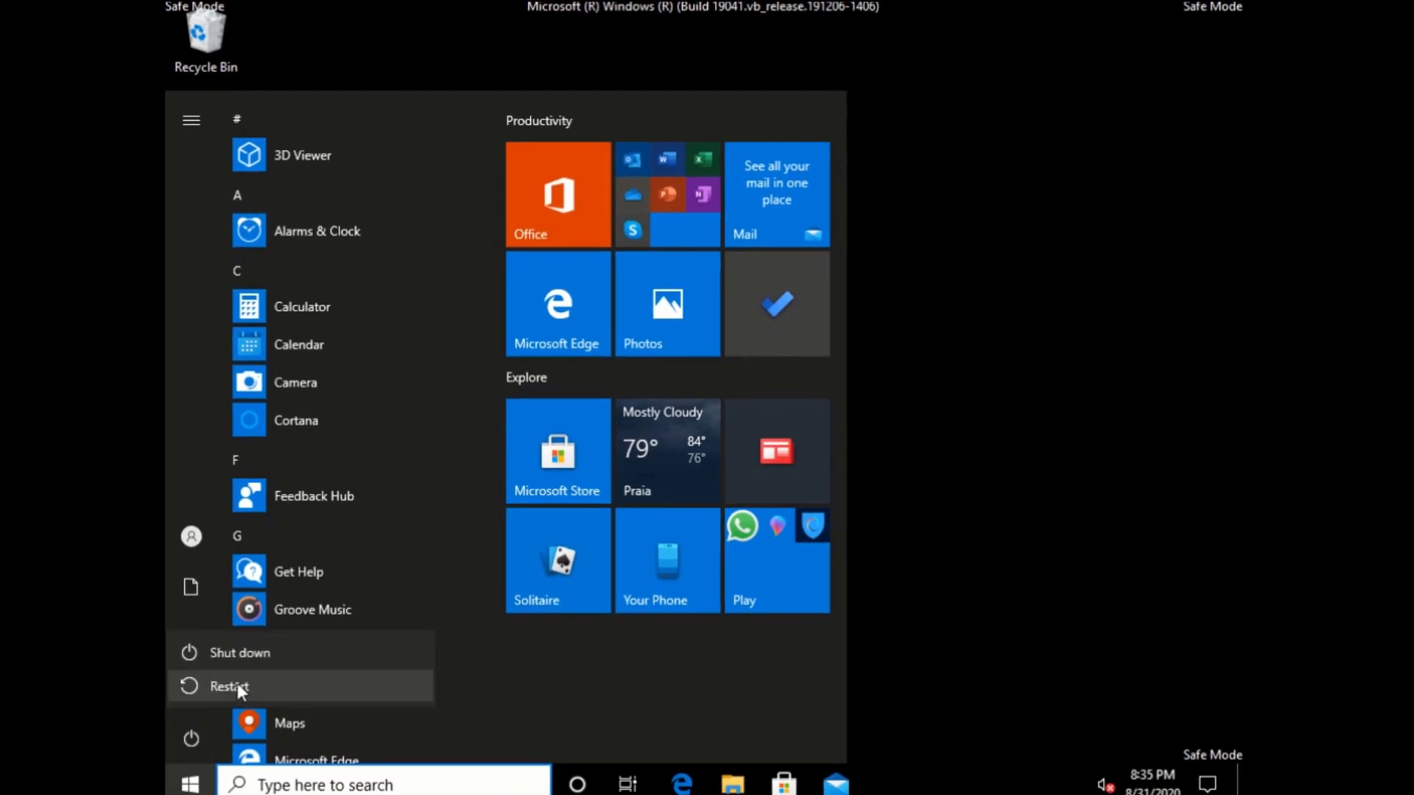
{"action": "mouse_move", "coordinate": [228, 687]}
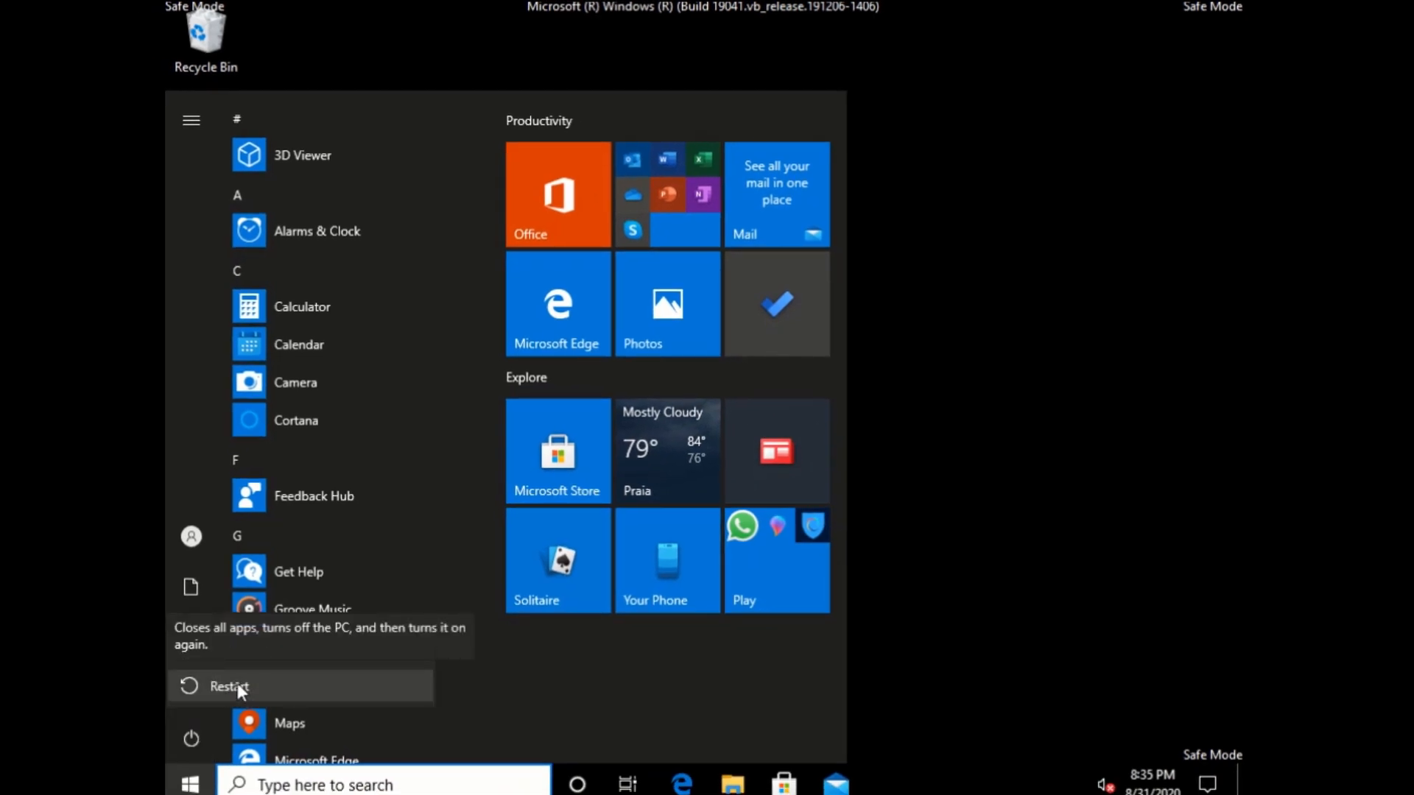